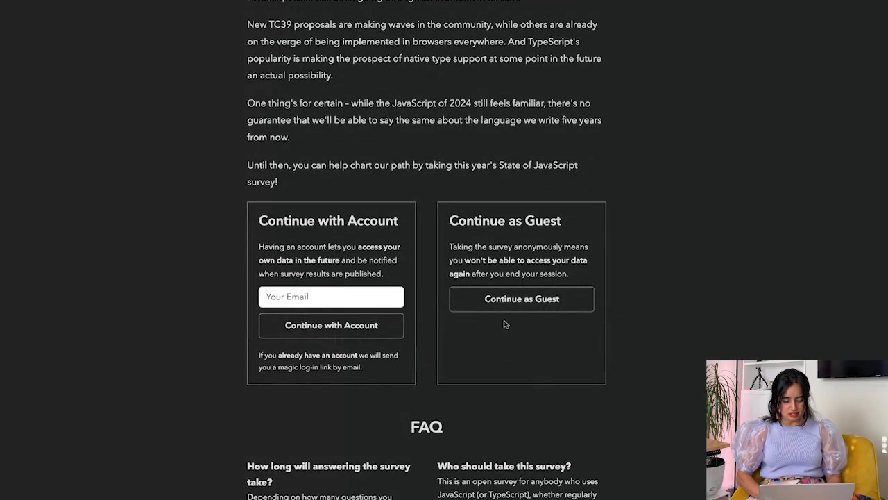
Step: Continue as guest and begin the State of JavaScript survey questions
left_click(522, 299)
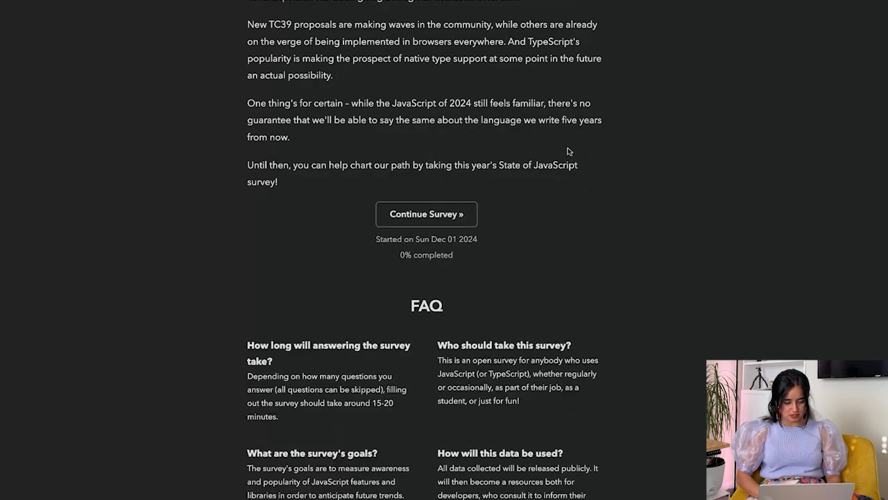
left_click(426, 213)
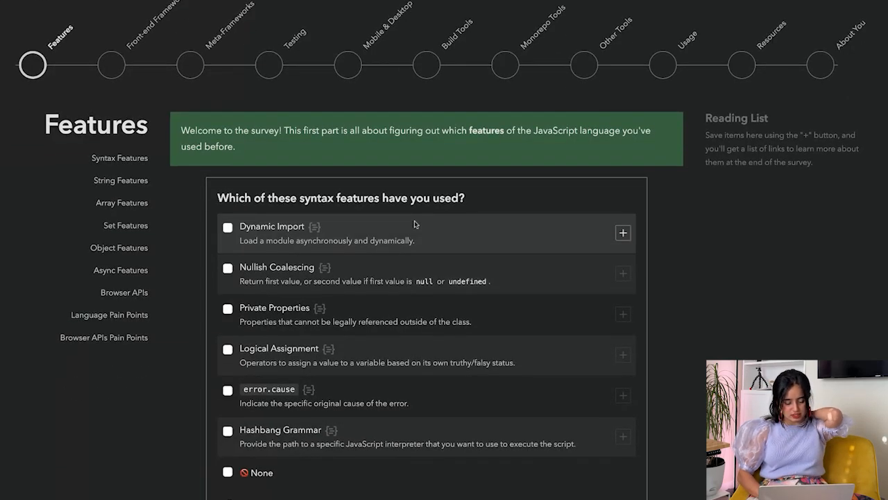
scroll("down", 3)
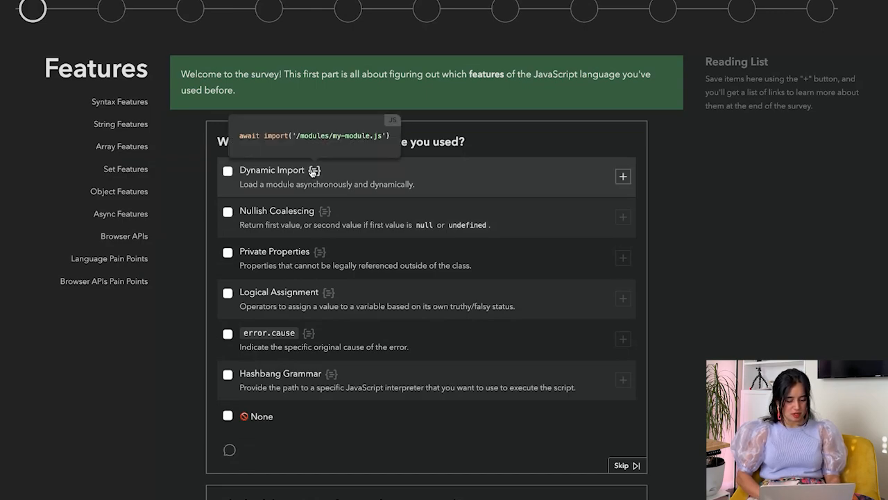
Step: Mark Dynamic Import, Nullish Coalescing and Private Properties as used; add error.cause to the Reading List
left_click(228, 172)
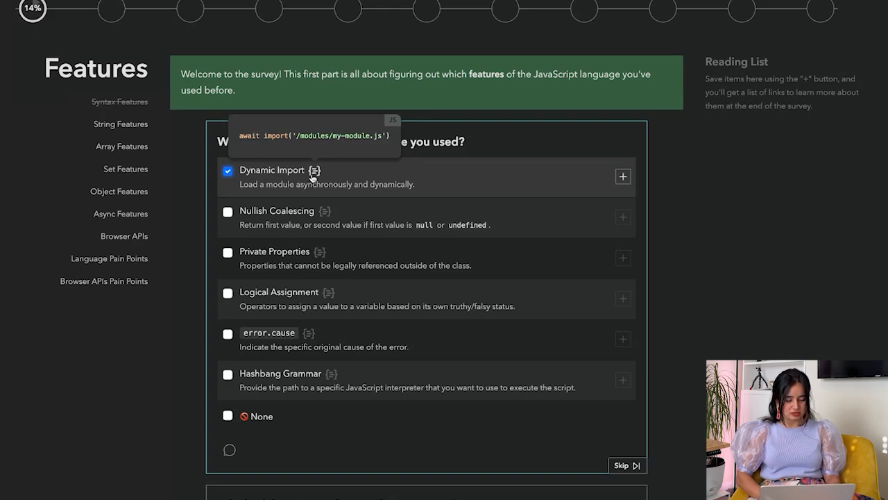
mouse_move(243, 213)
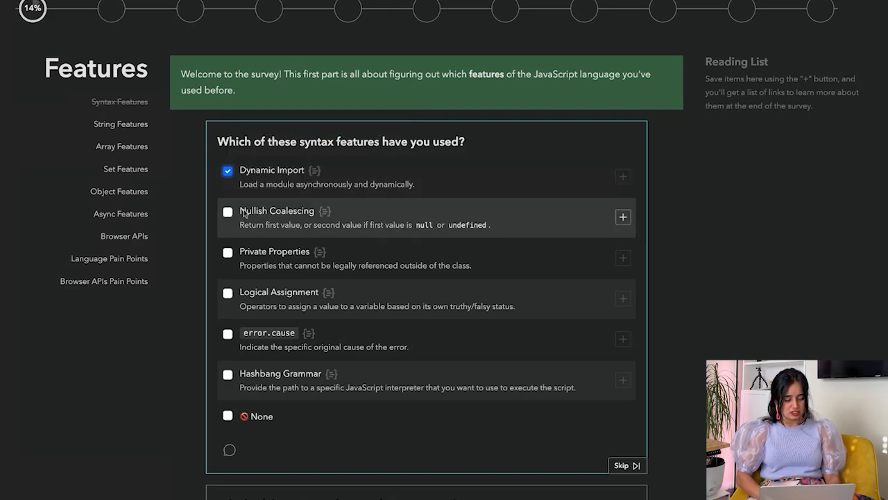
left_click(227, 211)
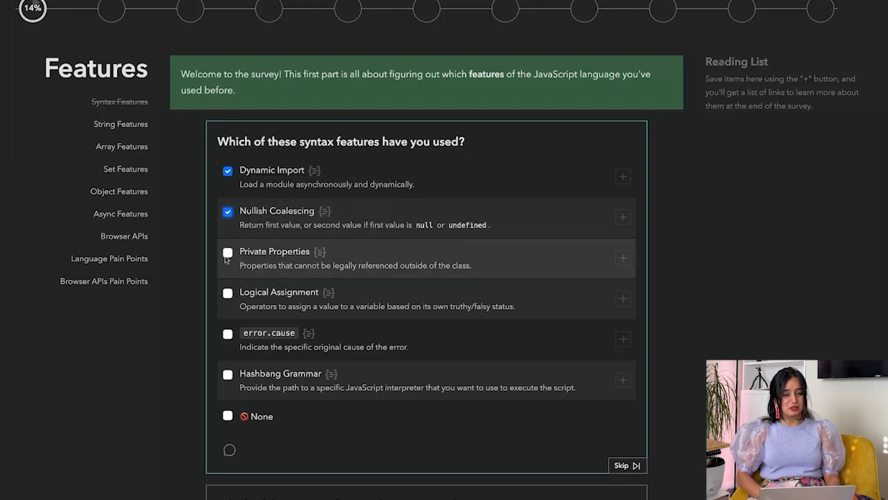
left_click(227, 253)
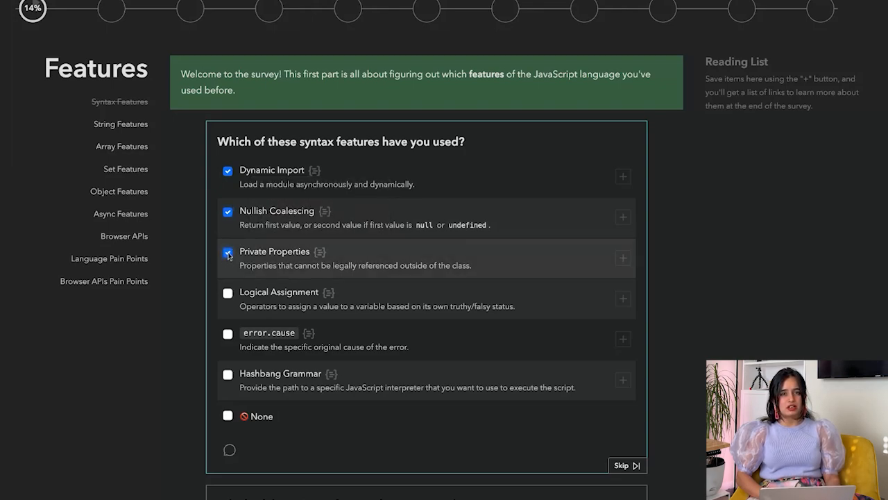
left_click(228, 253)
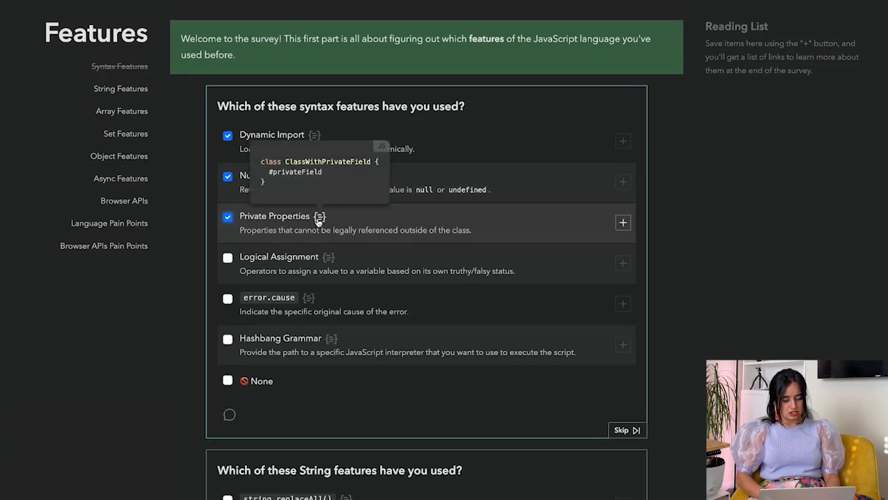
mouse_move(328, 257)
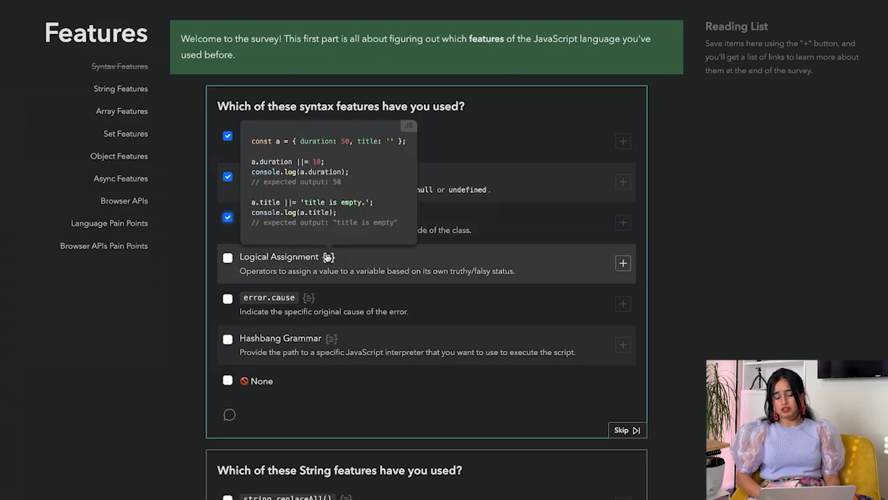
mouse_move(379, 260)
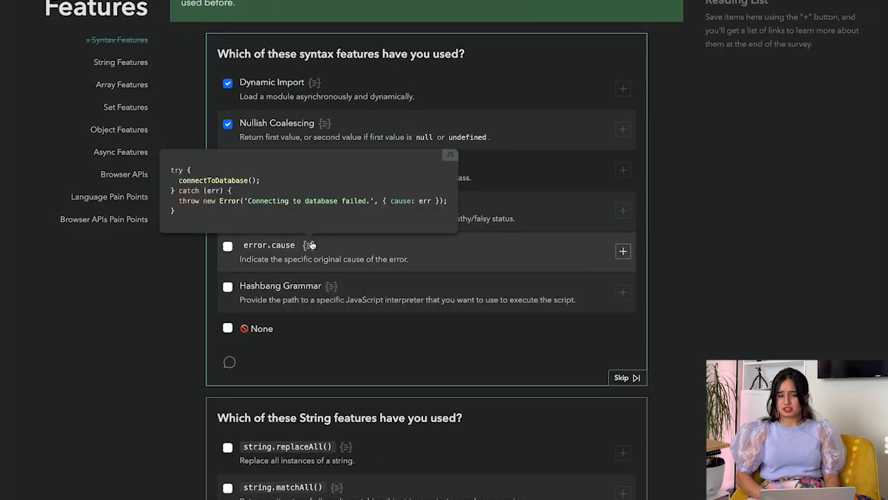
mouse_move(309, 244)
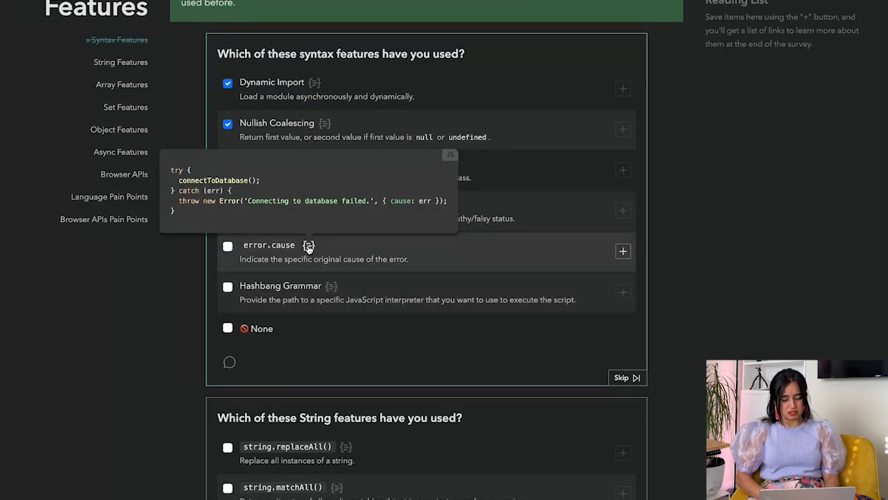
left_click(622, 251)
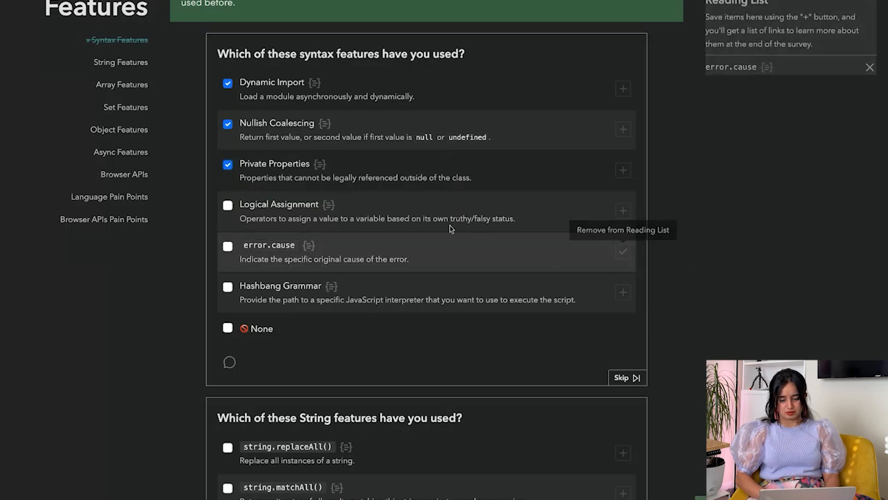
mouse_move(584, 143)
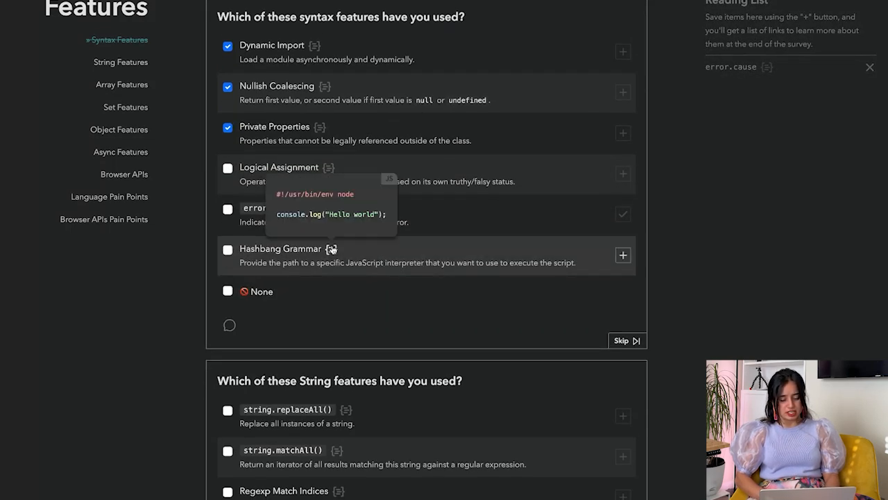
mouse_move(334, 249)
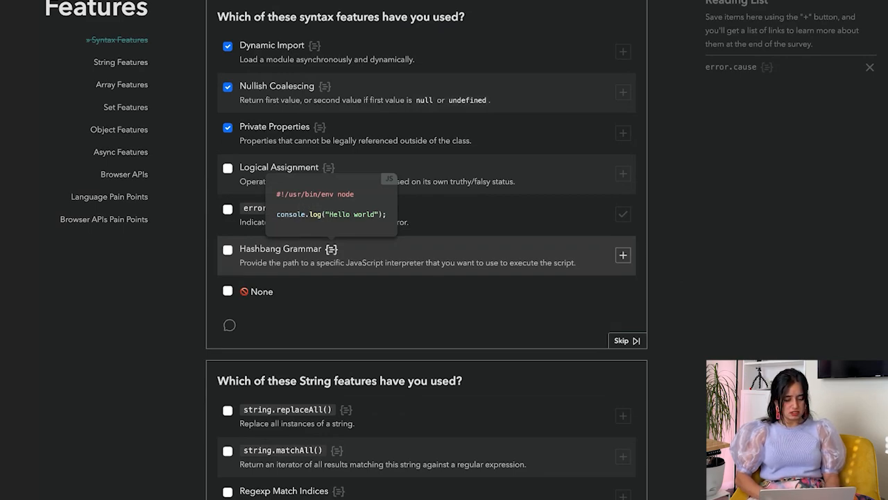
mouse_move(416, 197)
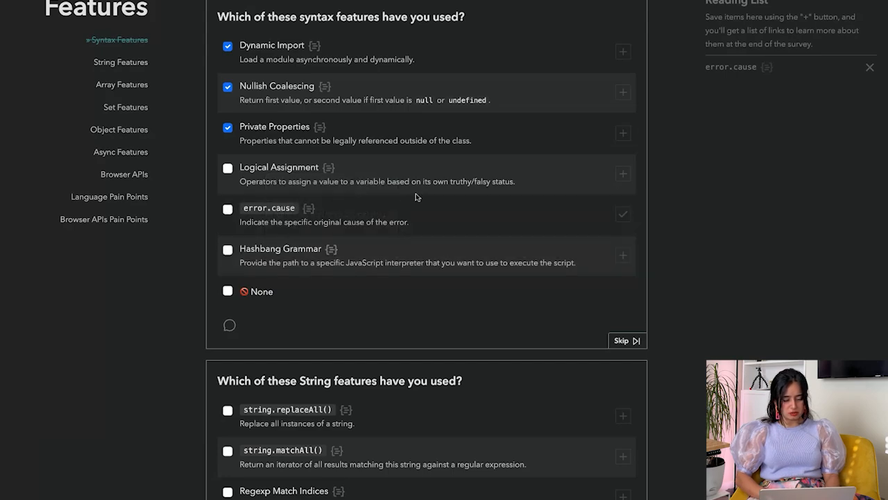
Step: Mark string.replaceAll() and array.findLast() as used; add Regexp Match Indices to the Reading List
scroll("down", 3)
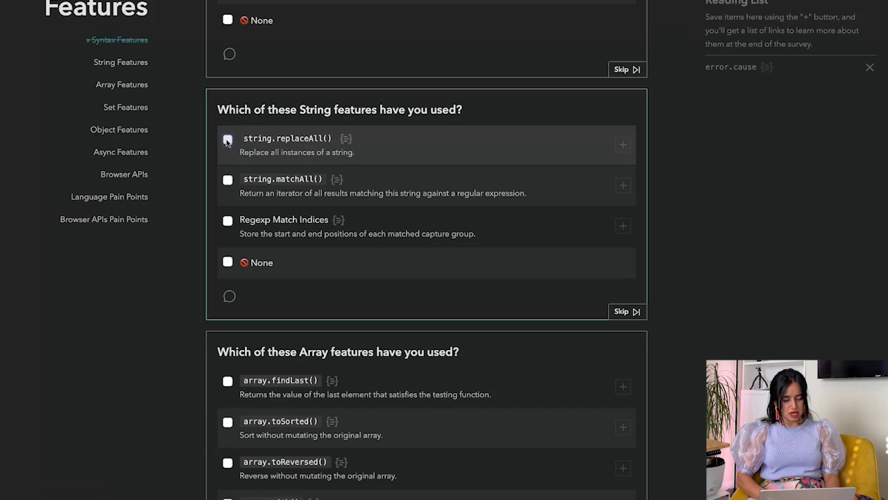
left_click(227, 139)
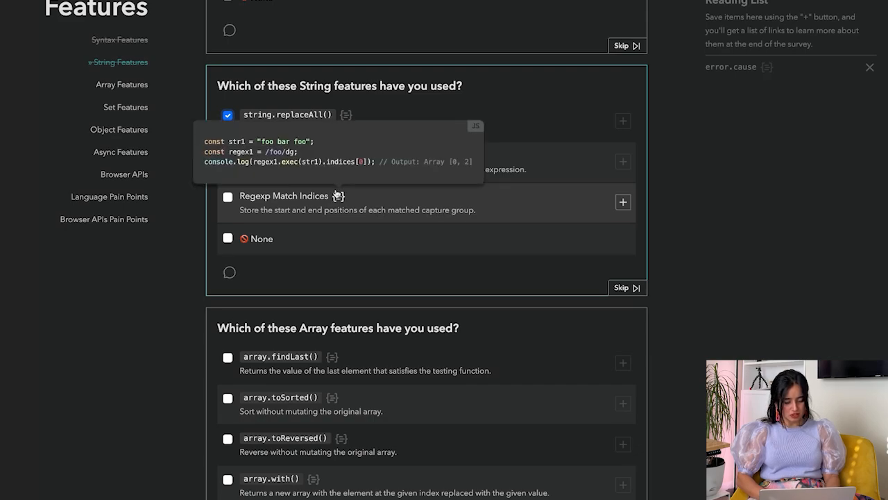
mouse_move(339, 197)
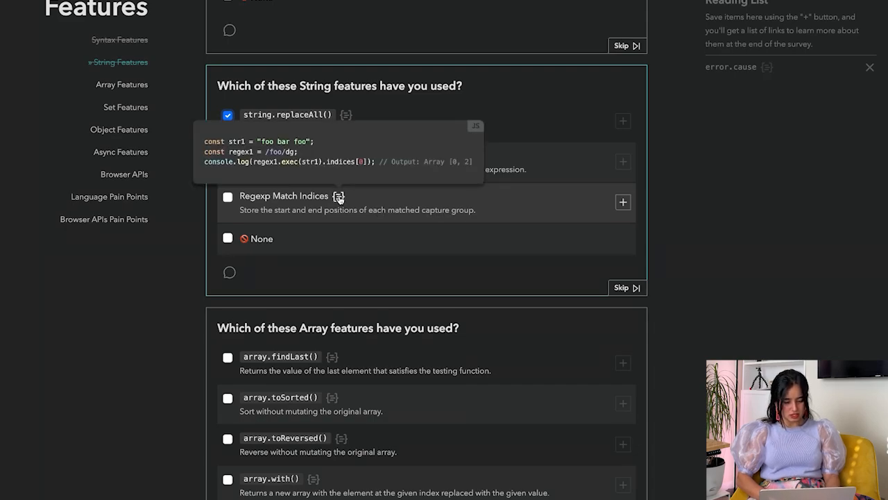
mouse_move(336, 202)
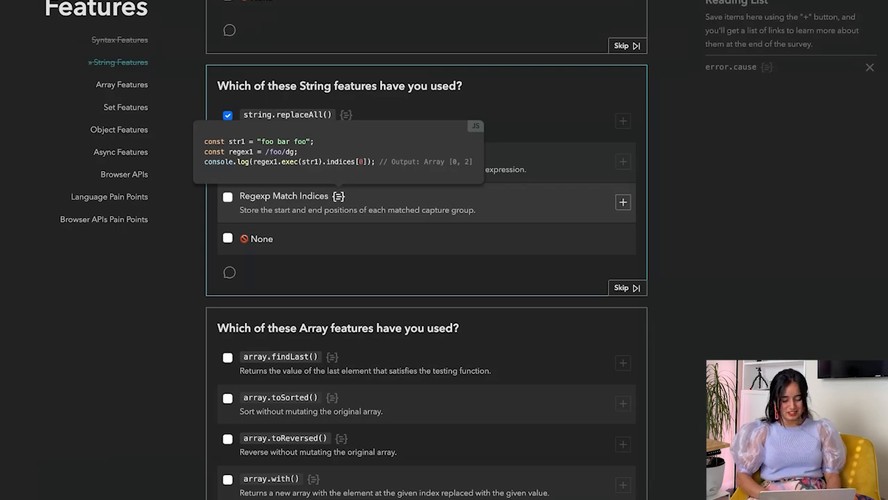
left_click(622, 203)
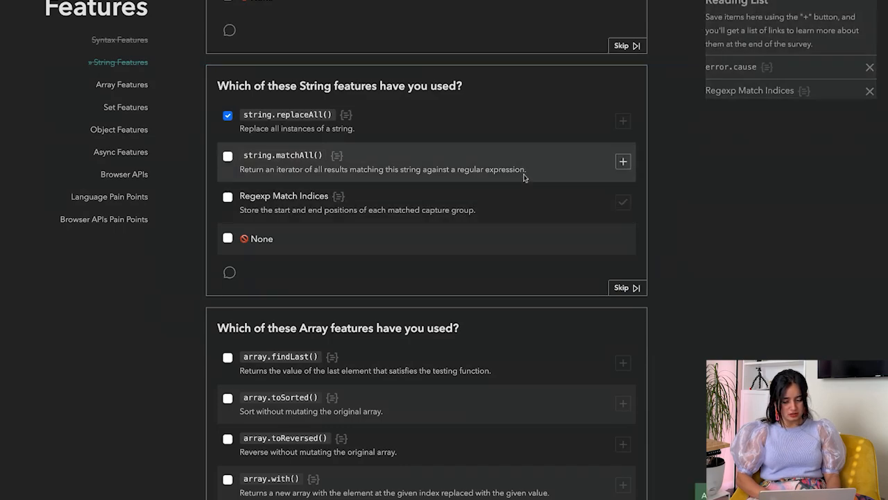
scroll("down", 3)
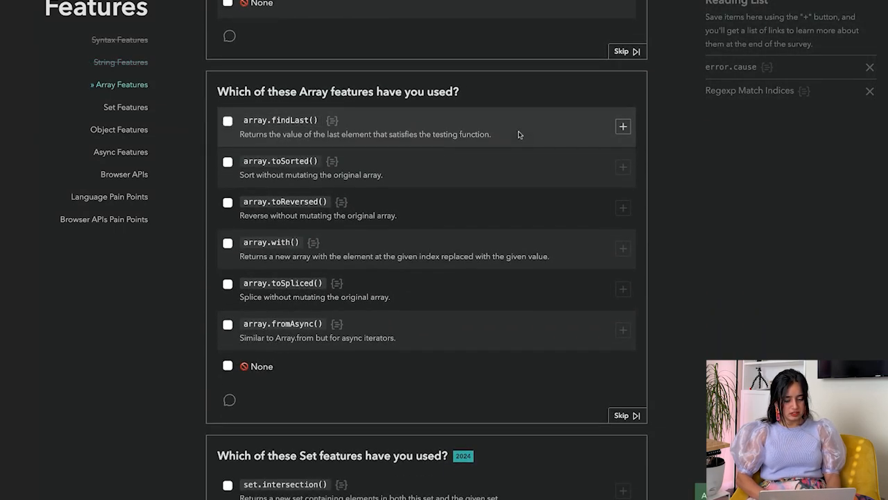
mouse_move(215, 161)
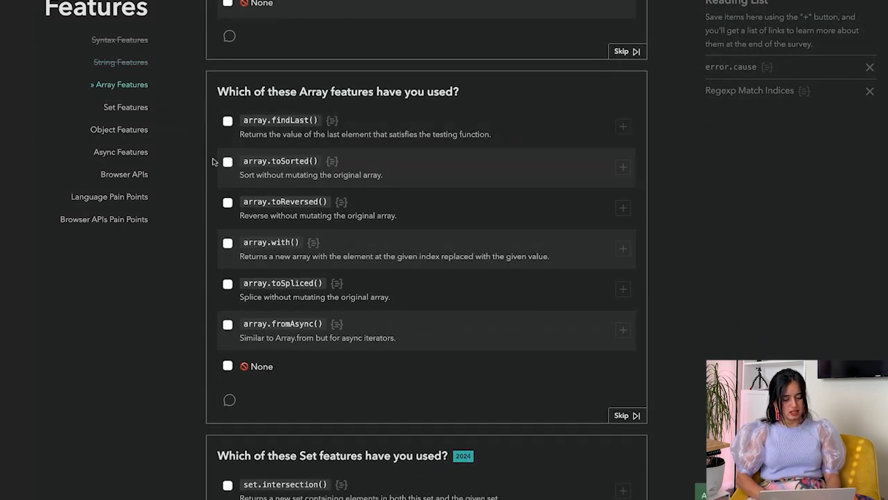
left_click(228, 121)
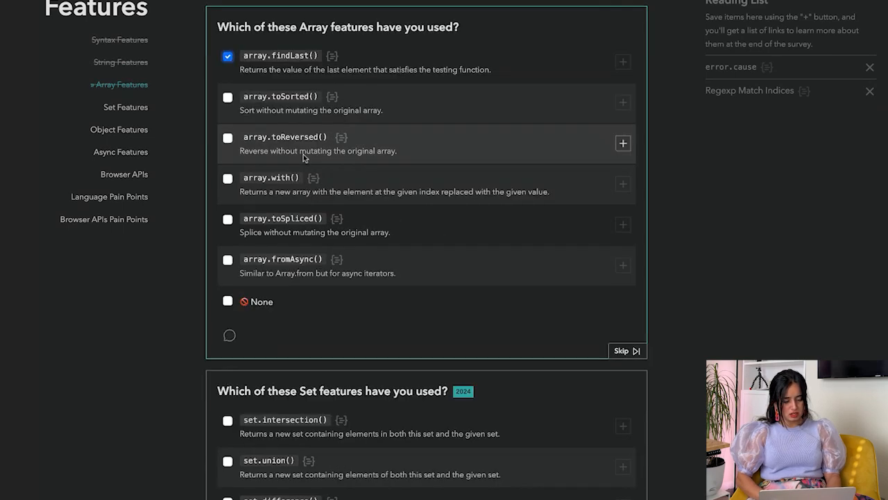
mouse_move(249, 187)
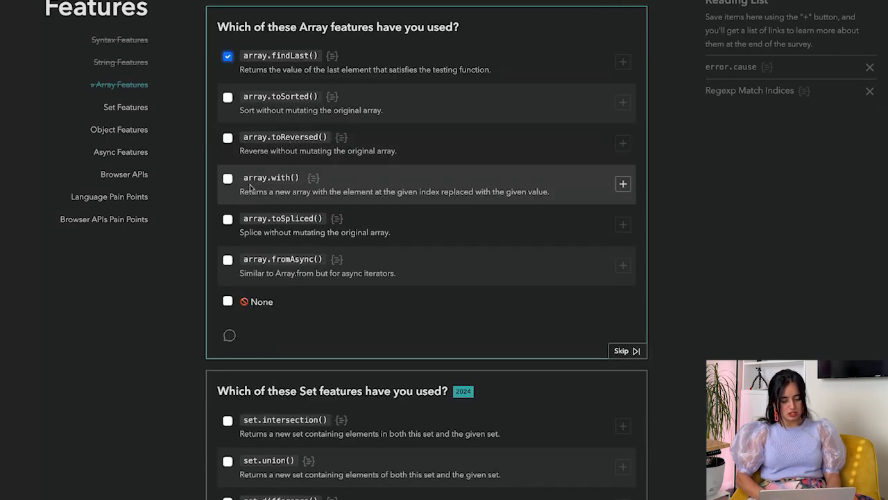
mouse_move(389, 211)
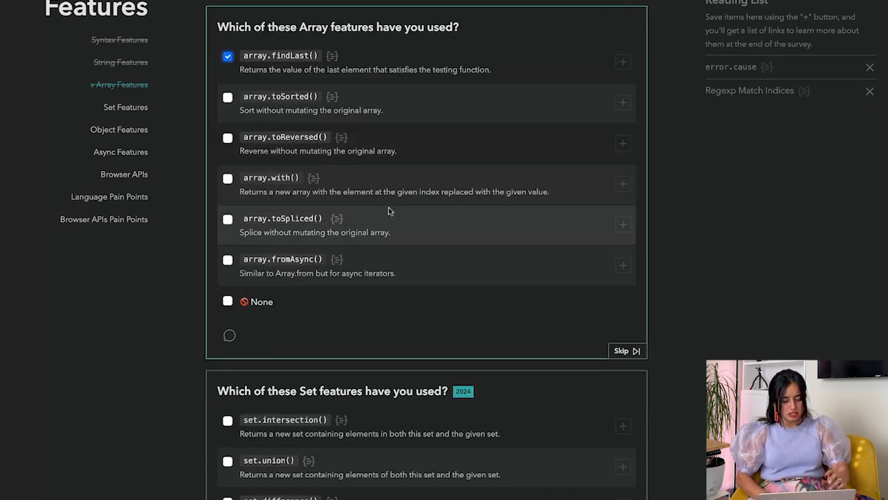
Step: Mark WebGL as a used browser API and add Web Animations to the Reading List
scroll("down", 3)
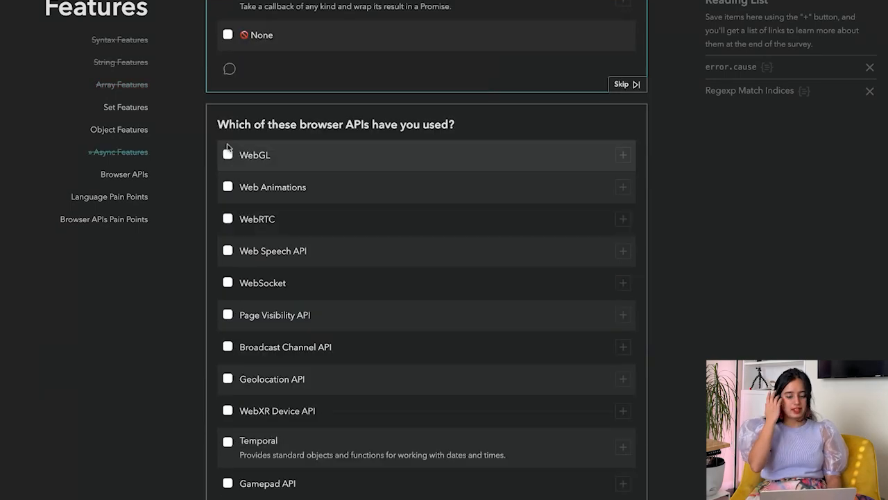
scroll("down", 3)
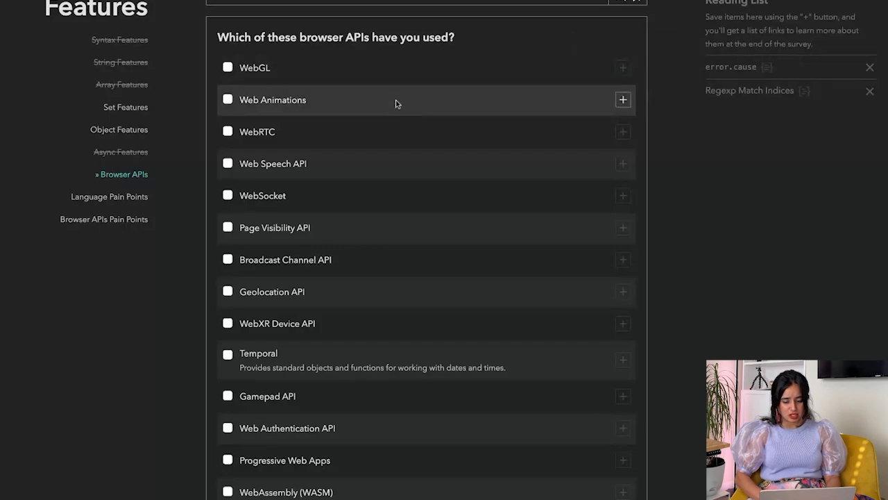
left_click(227, 67)
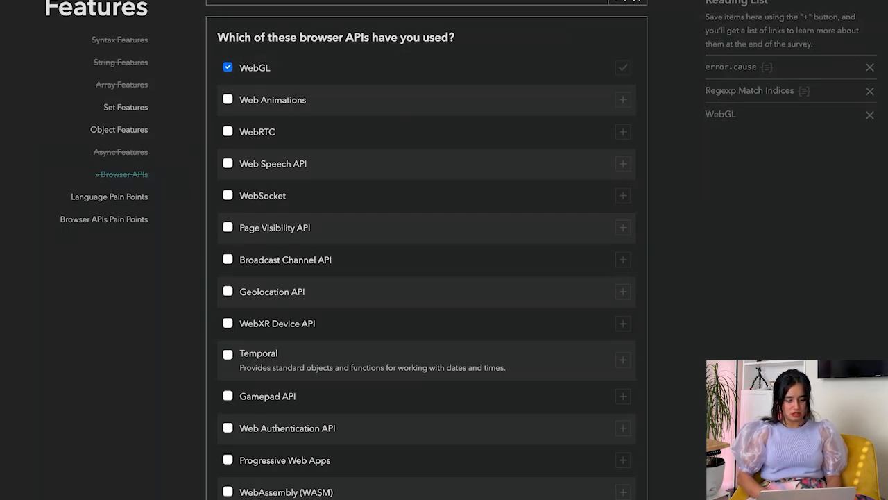
mouse_move(632, 101)
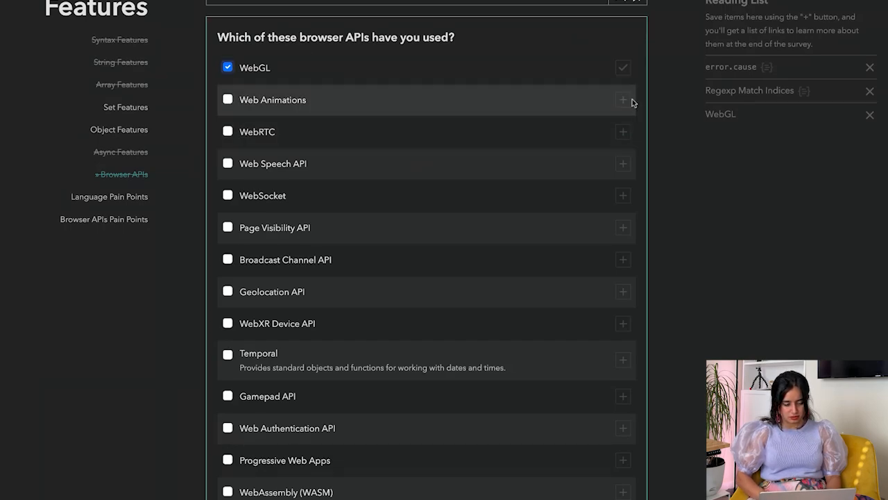
left_click(621, 100)
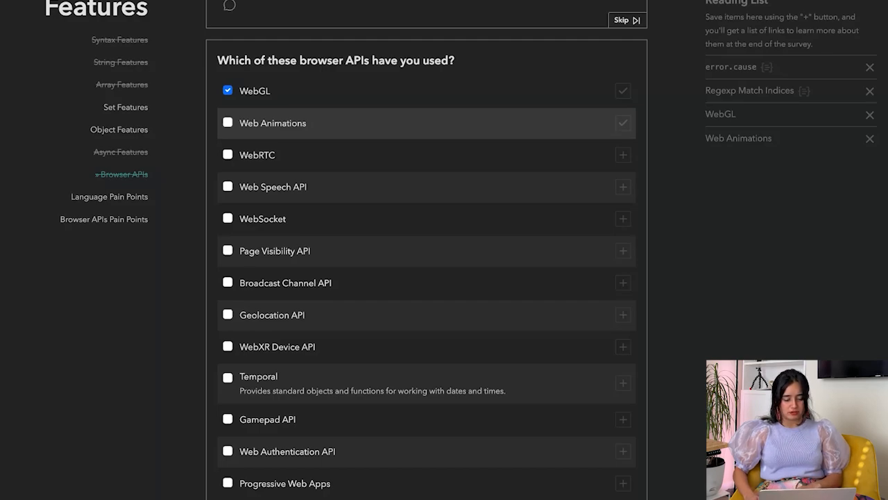
scroll("down", 3)
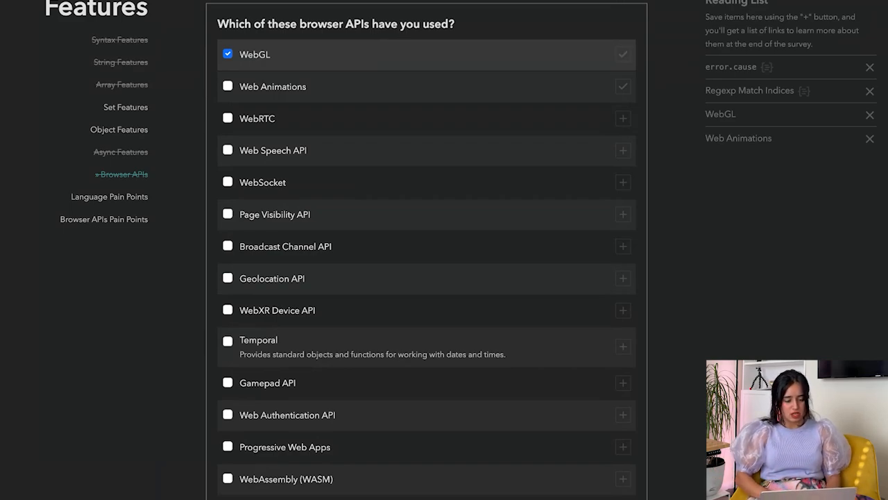
mouse_move(257, 118)
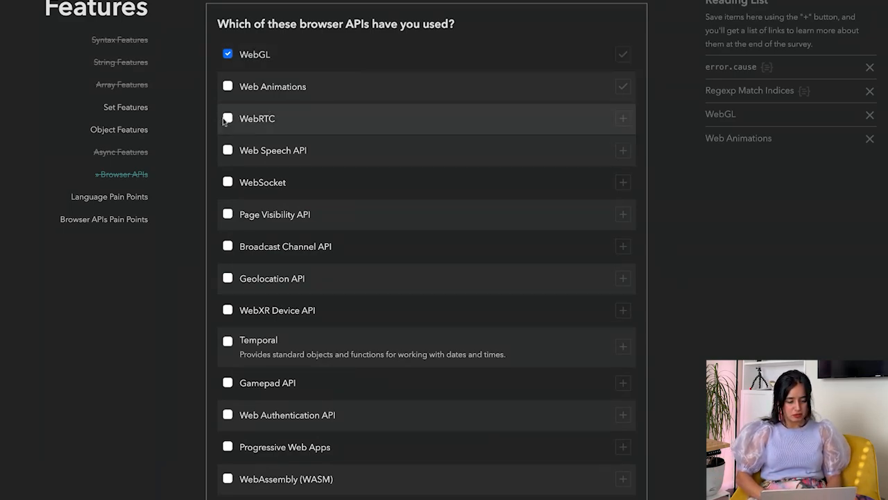
Step: Mark WebRTC as a used browser API
left_click(228, 118)
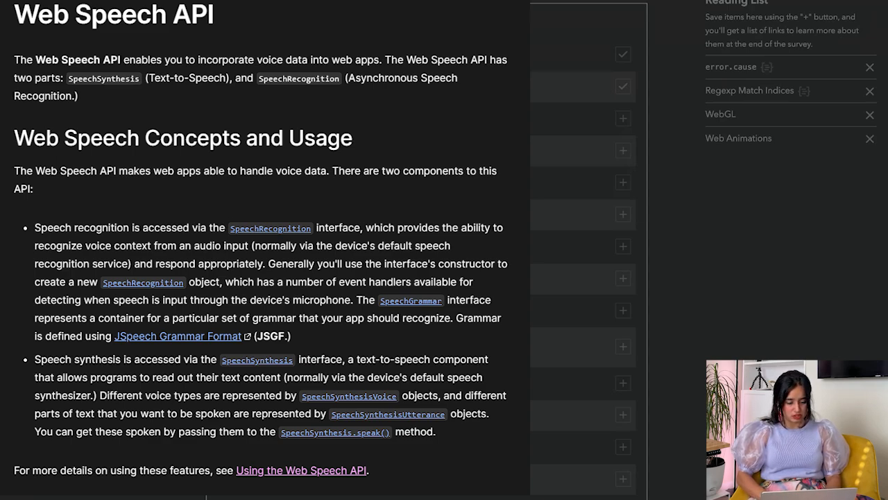
mouse_move(564, 86)
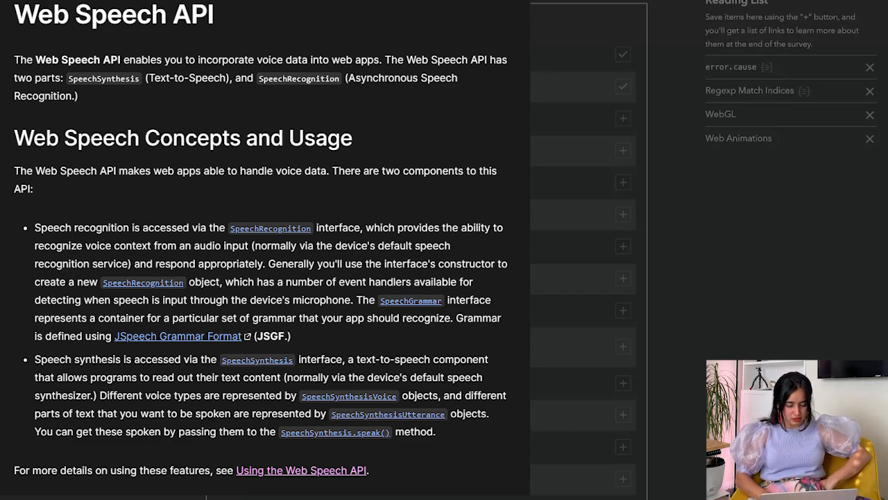
mouse_move(647, 134)
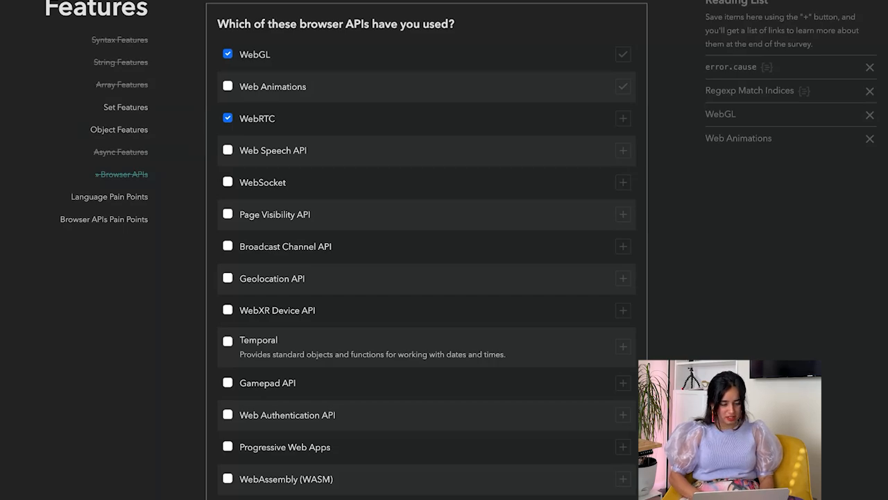
mouse_move(622, 150)
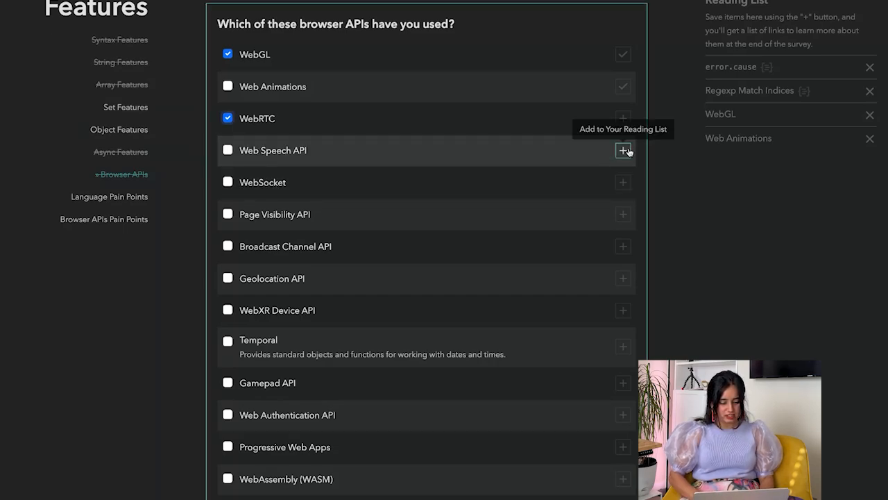
Step: Add Web Speech API to the Reading List, mark WebSocket as used, and view the Page Visibility API docs
left_click(621, 150)
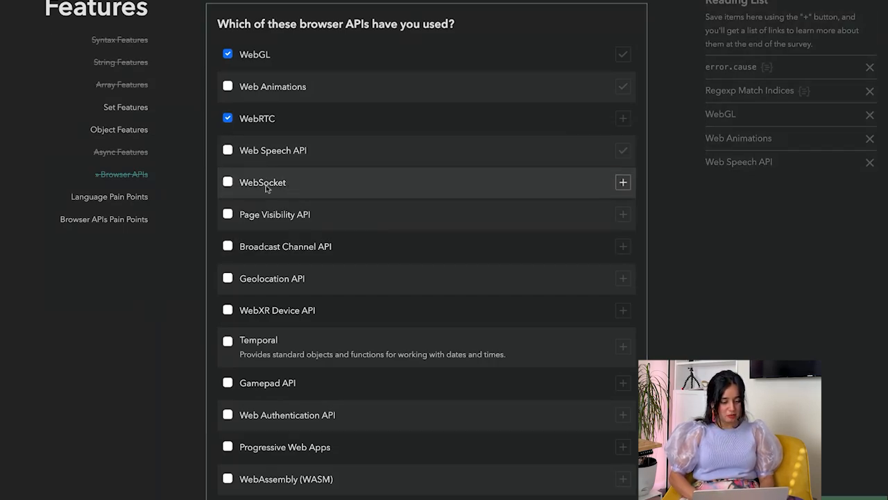
left_click(228, 181)
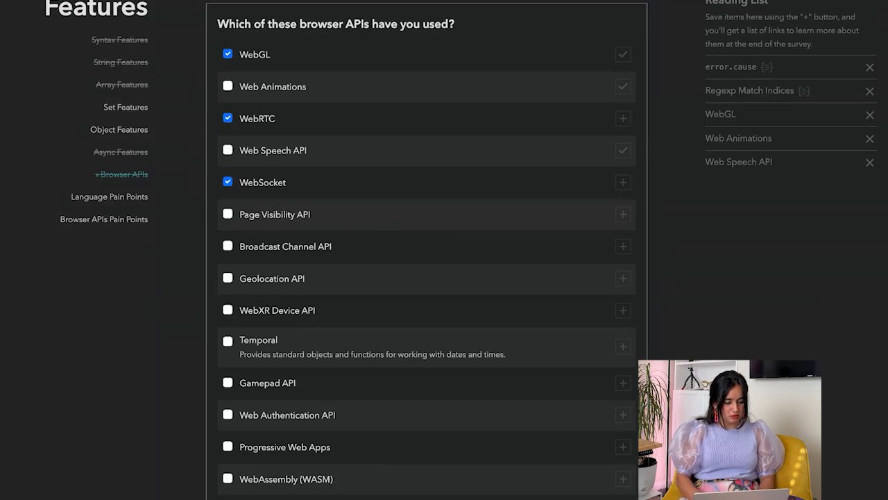
left_click(276, 213)
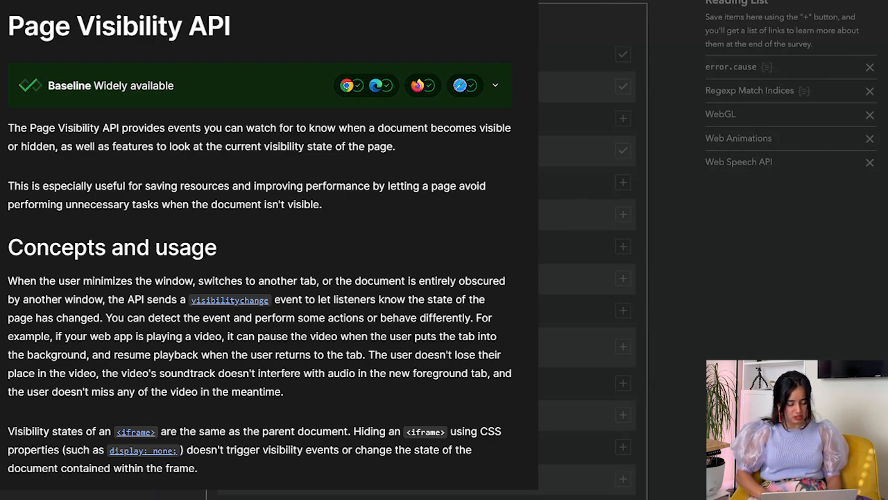
Step: Scroll through the MDN Page Visibility API documentation panel
scroll("down", 3)
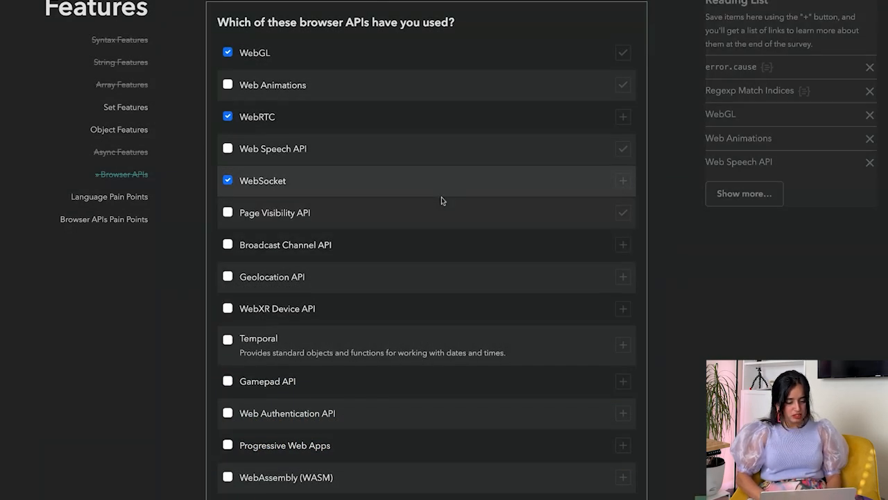
Step: Mark Geolocation, WebXR Device API, Temporal, Progressive Web Apps and WebAssembly as used
scroll("down", 3)
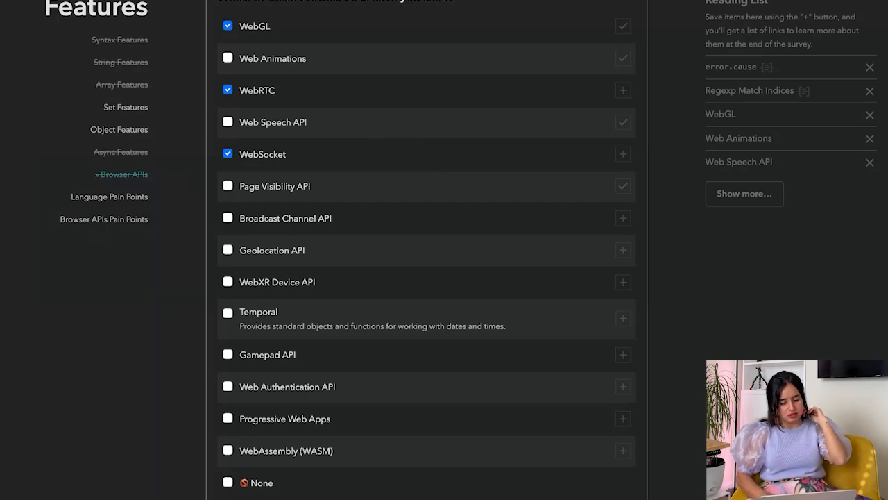
mouse_move(431, 197)
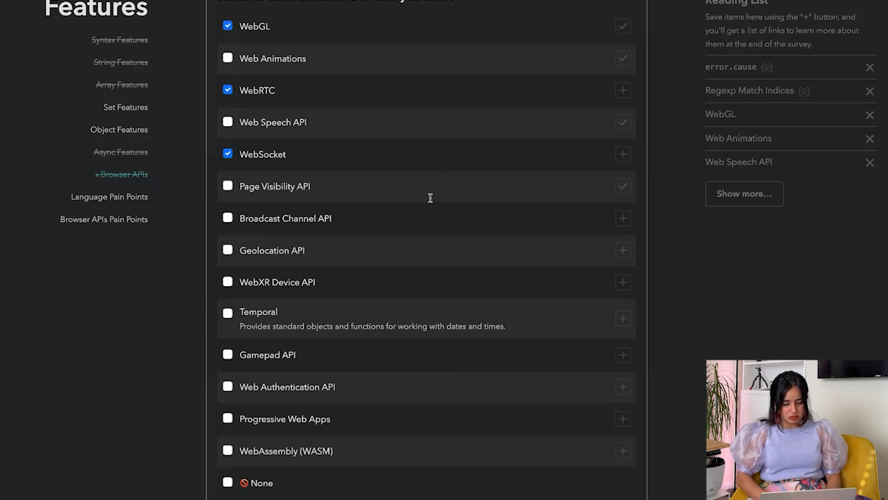
mouse_move(566, 201)
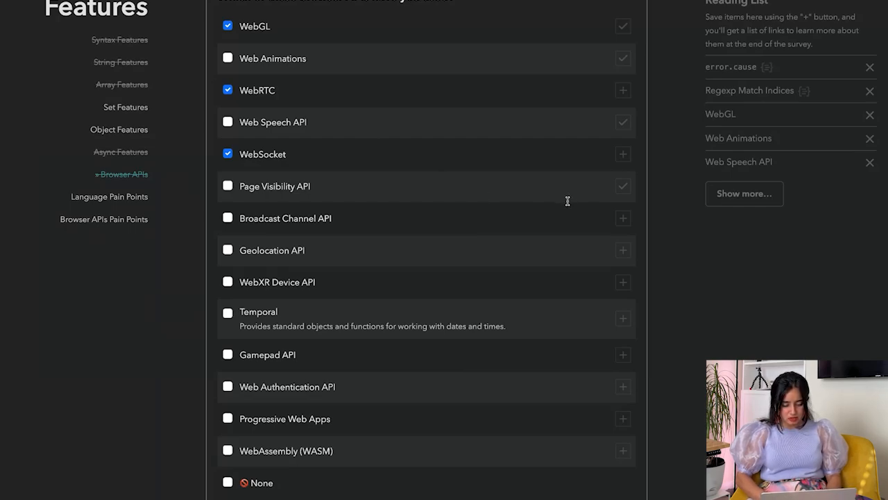
mouse_move(388, 190)
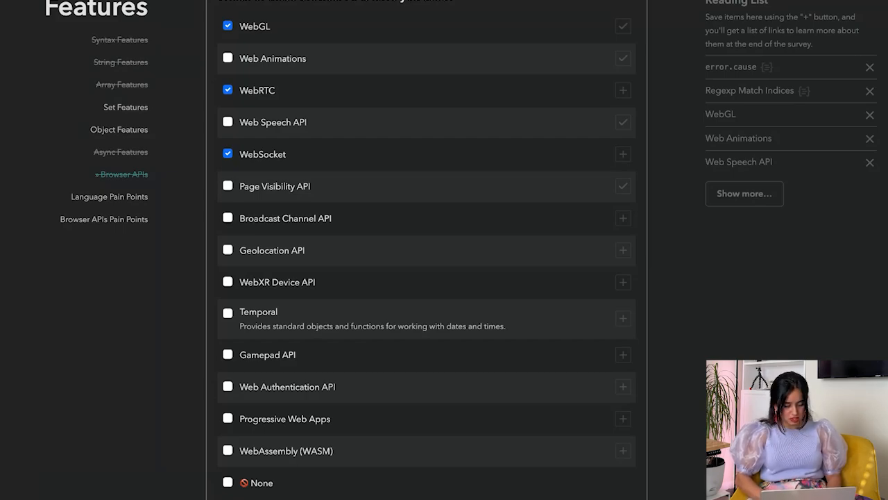
mouse_move(550, 315)
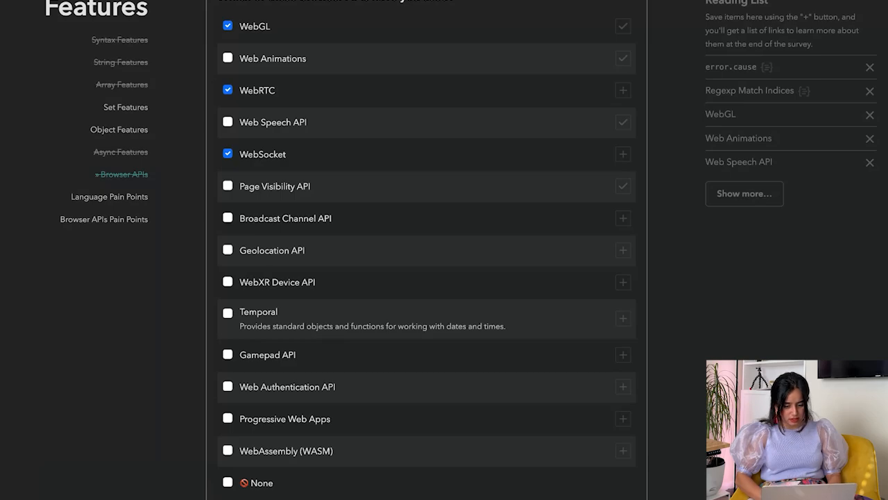
mouse_move(647, 222)
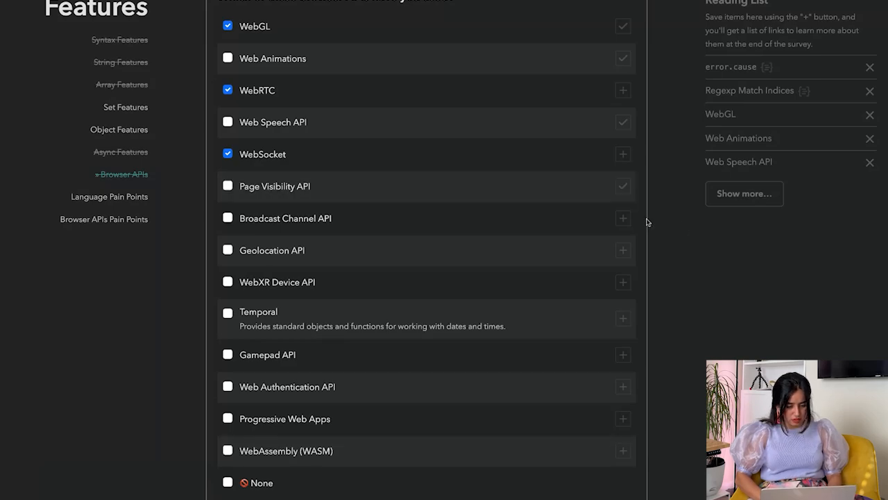
left_click(622, 218)
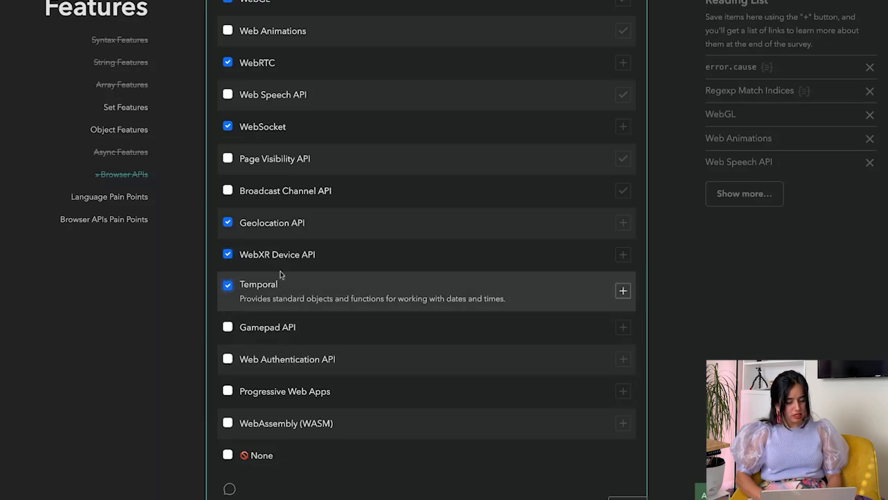
scroll("down", 3)
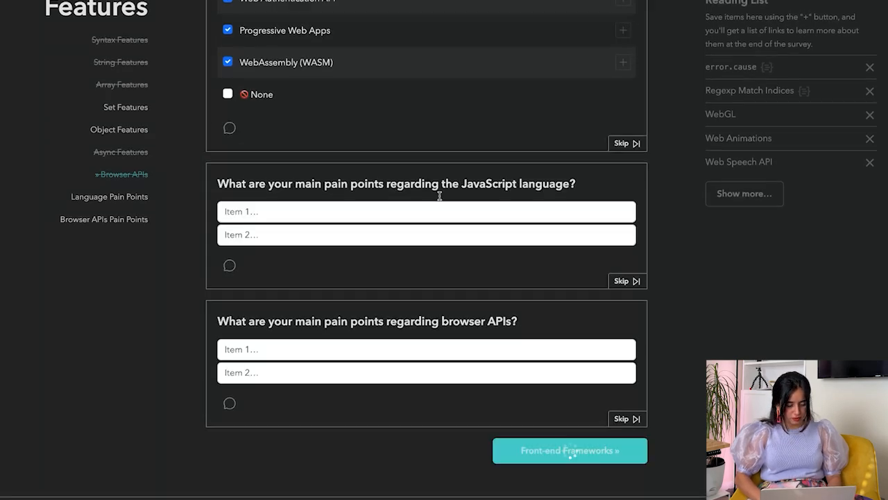
Step: Answer React used, Alpine.js and Lit never heard of, and add Alpine.js to the Reading List
left_click(569, 450)
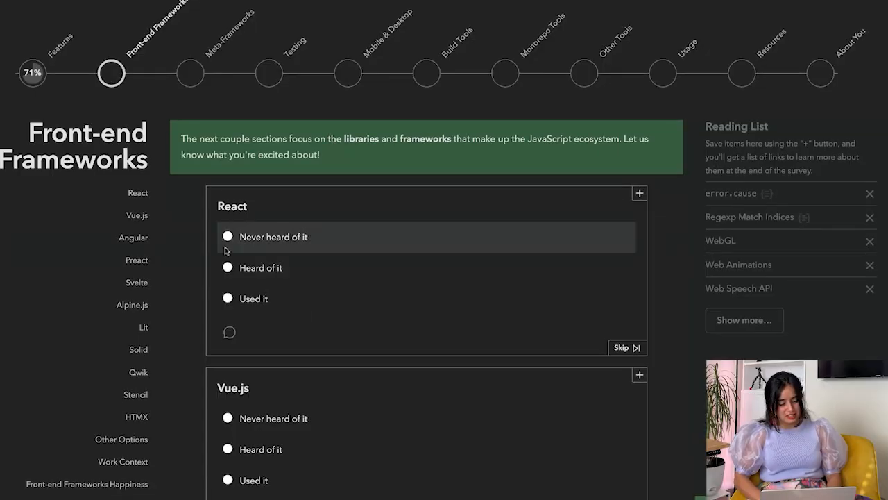
left_click(228, 297)
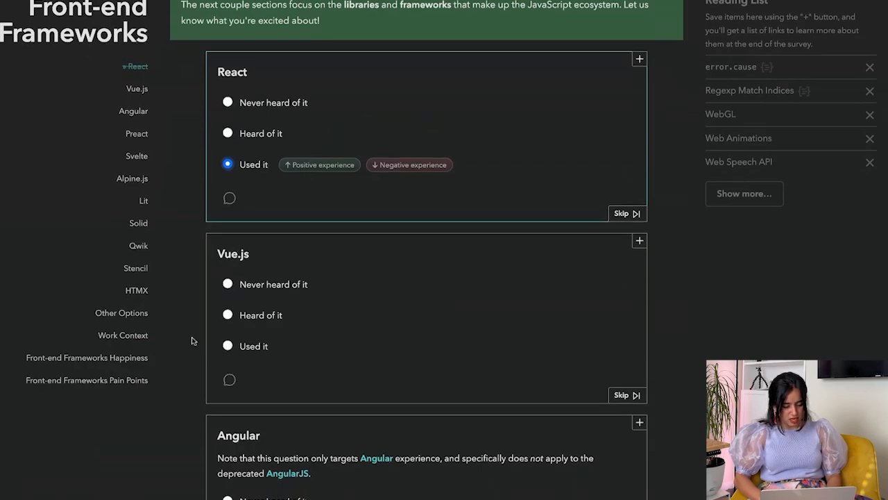
scroll("down", 3)
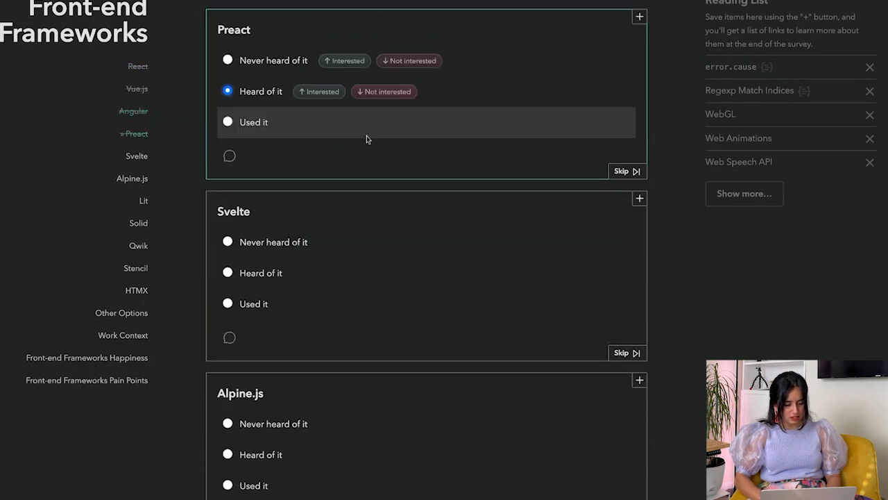
scroll("down", 3)
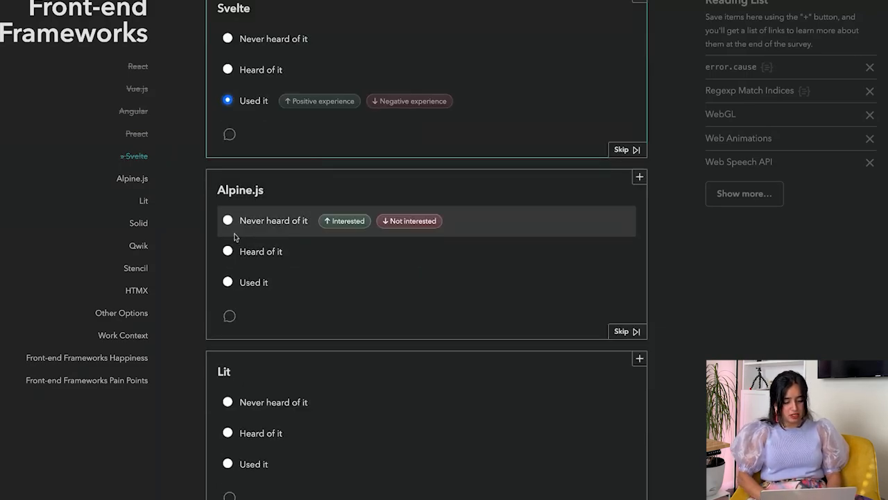
left_click(228, 219)
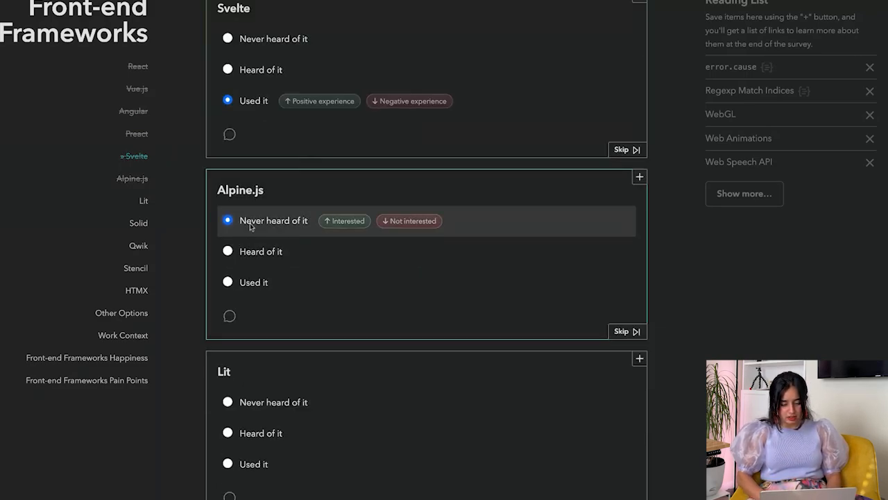
left_click(638, 176)
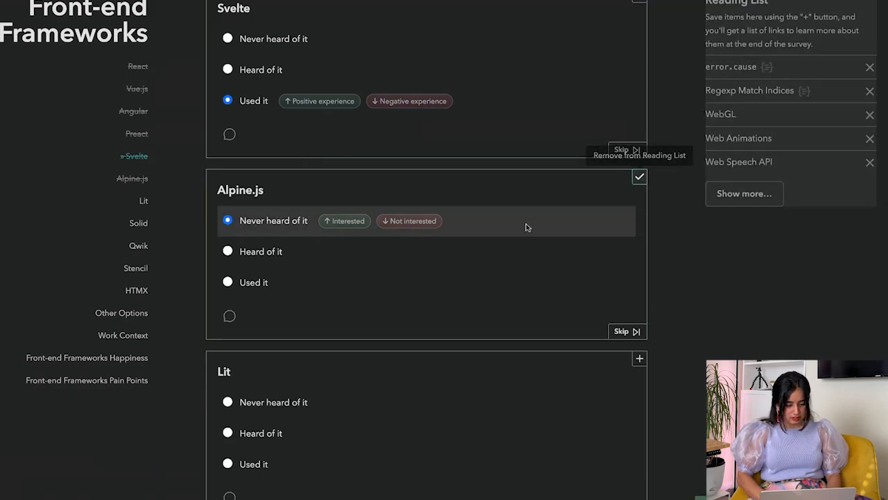
scroll("down", 3)
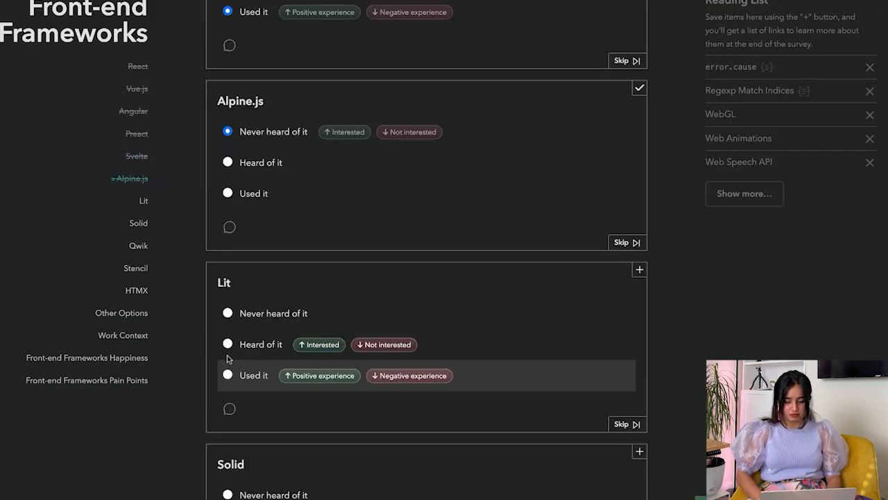
left_click(228, 313)
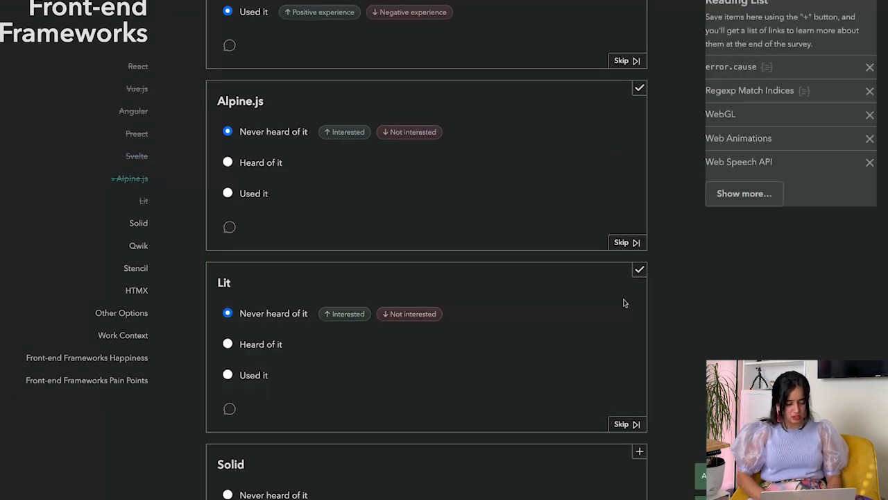
Step: Answer HTMX heard of and rate front-end frameworks happiness as Very Happy
scroll("down", 3)
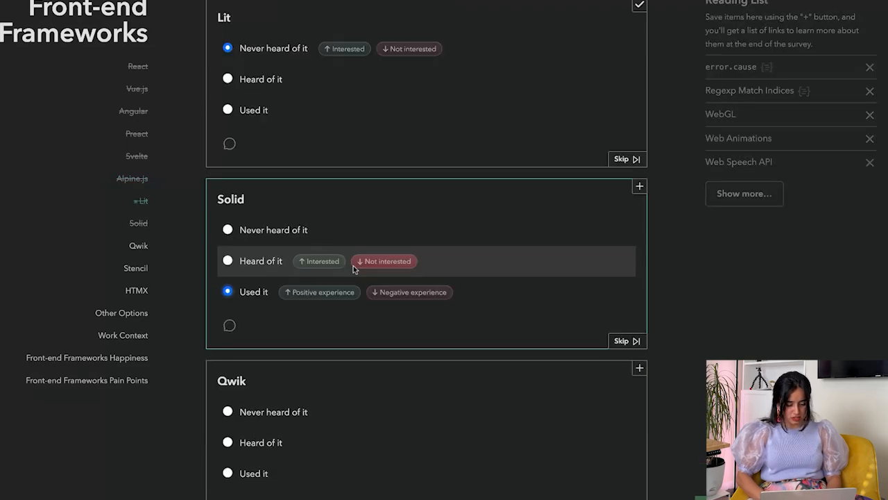
scroll("down", 3)
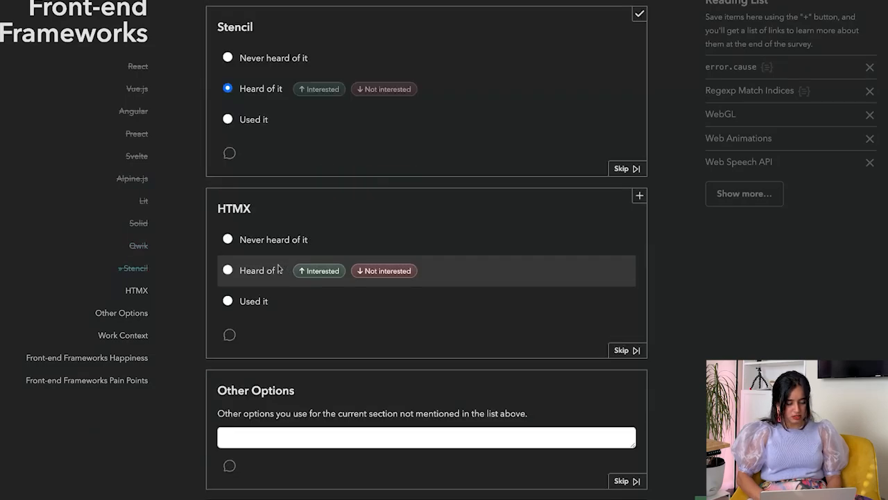
left_click(228, 270)
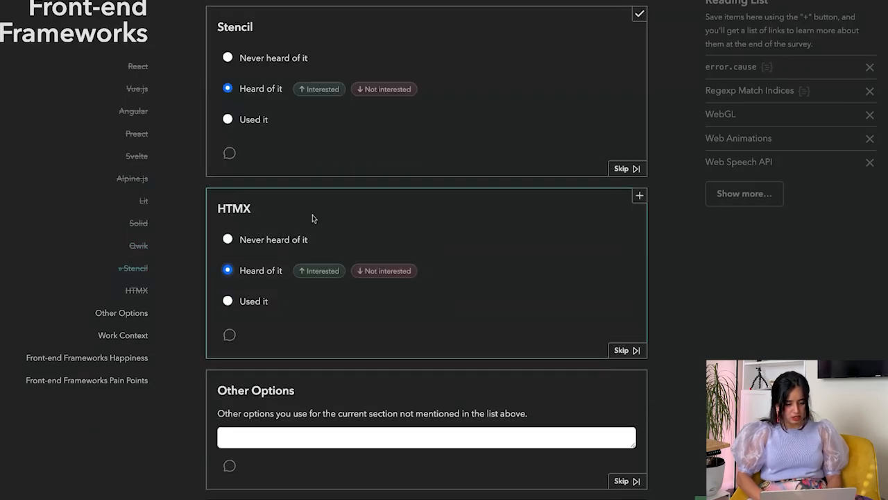
left_click(122, 334)
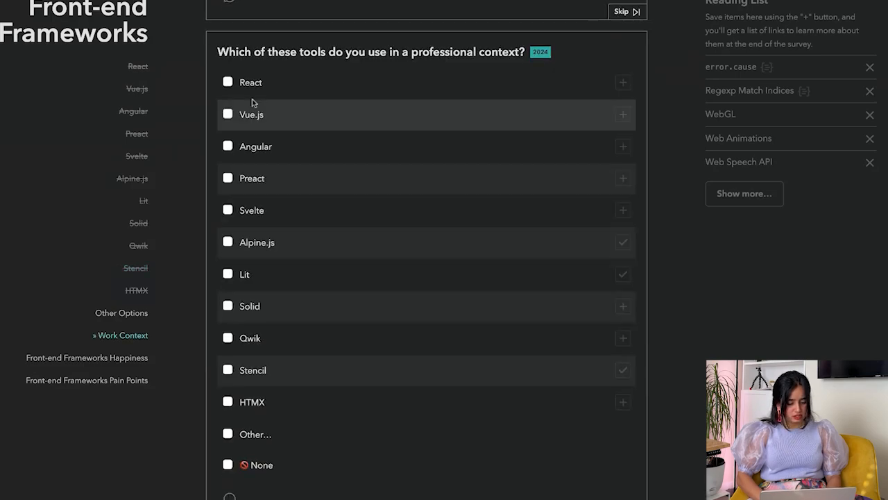
scroll("down", 3)
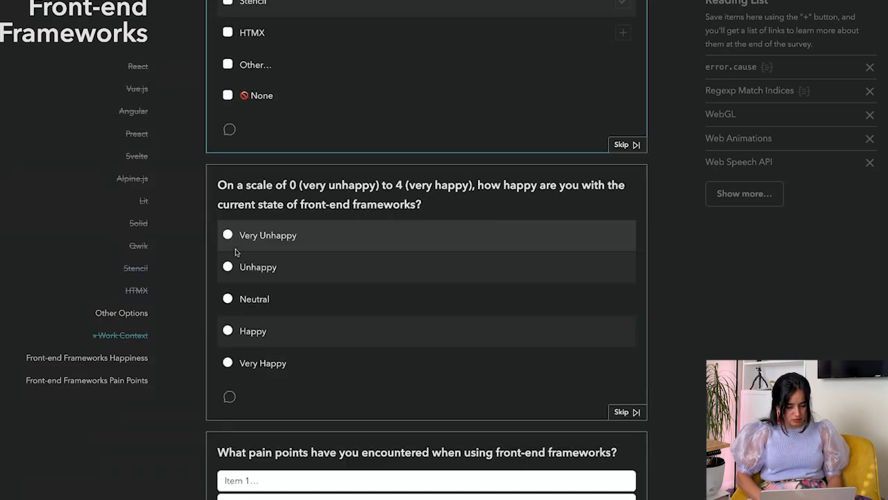
left_click(227, 362)
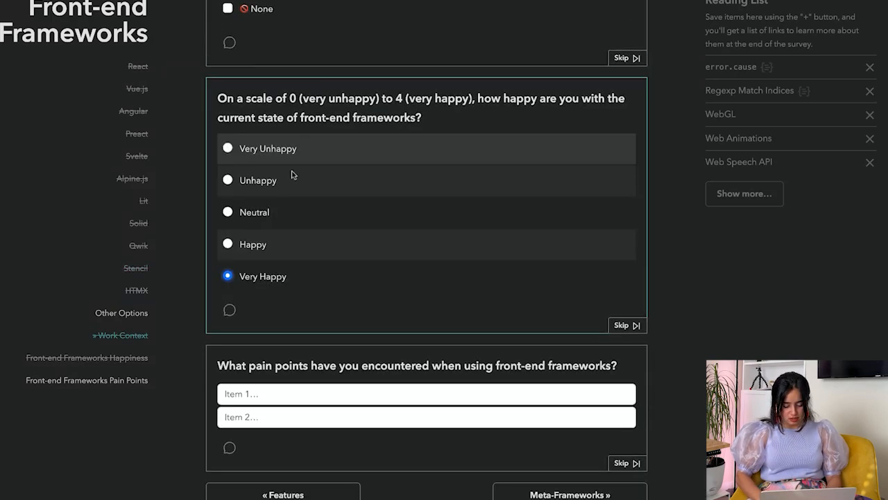
Step: Answer Nuxt, Docusaurus and SolidStart heard of, and Deno Fresh never heard of
scroll("down", 3)
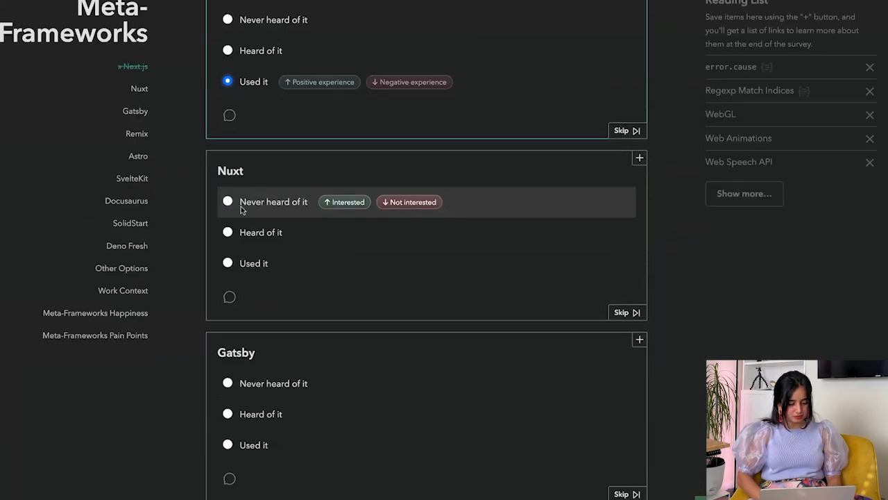
left_click(228, 232)
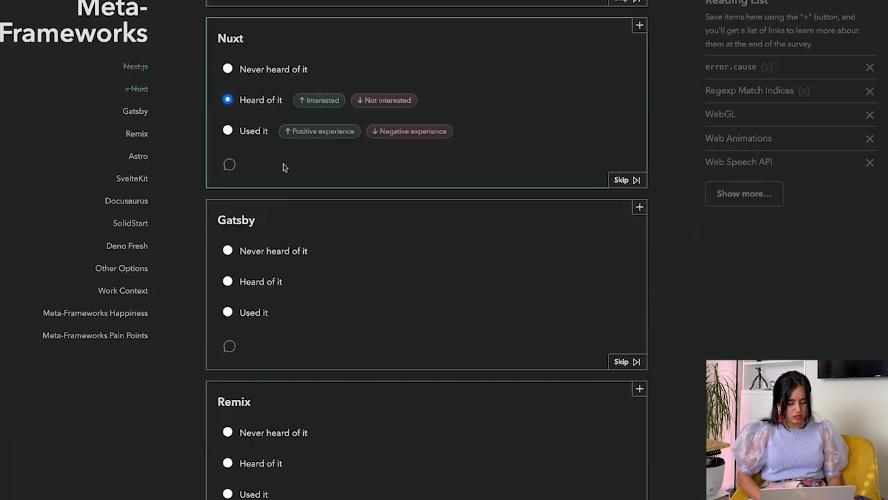
scroll("down", 3)
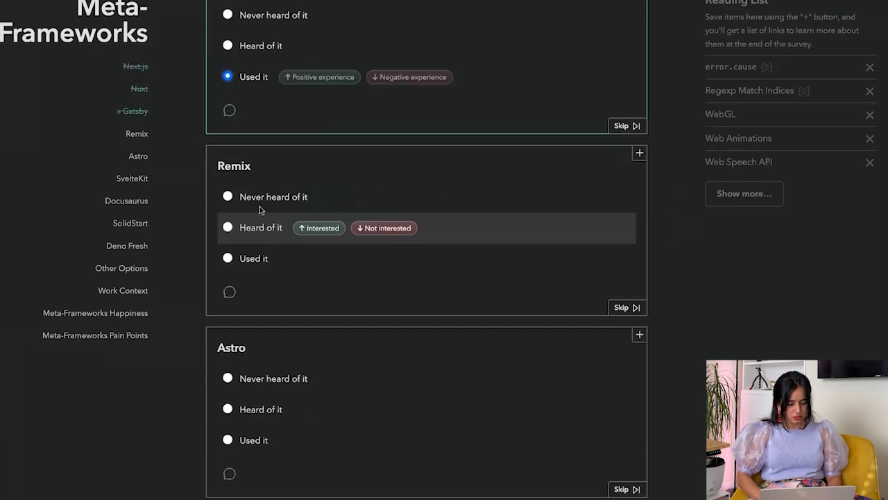
scroll("down", 3)
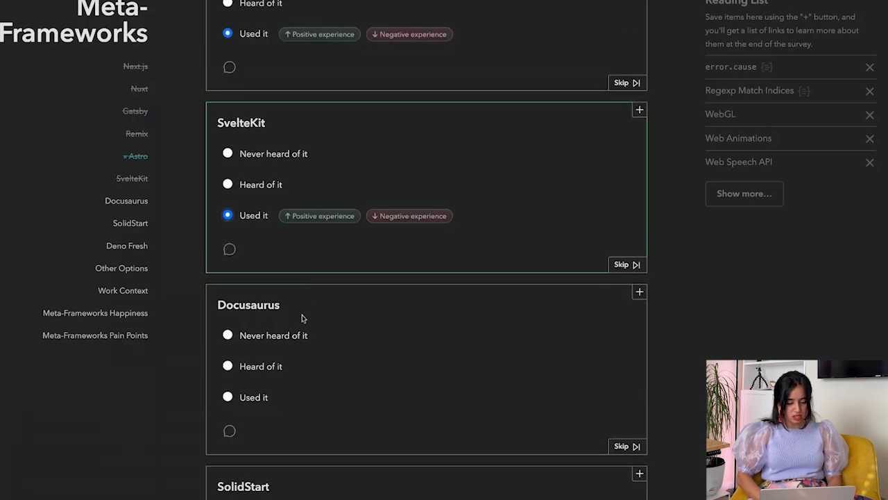
left_click(227, 367)
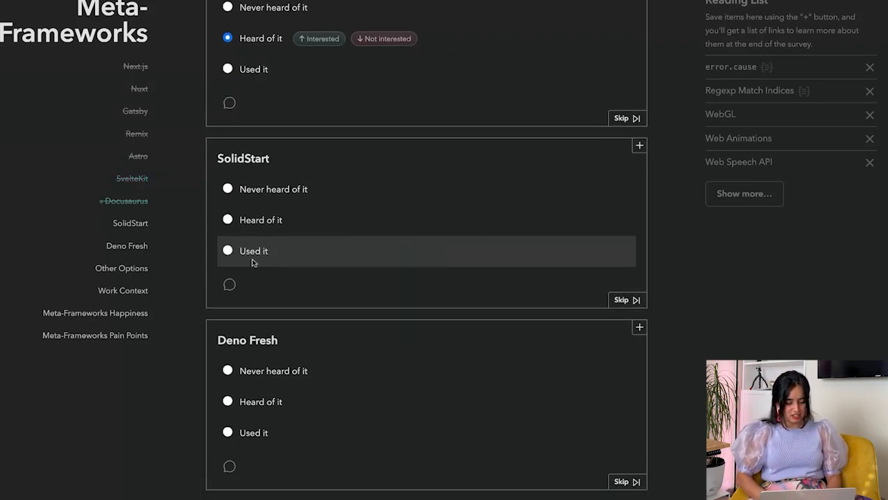
left_click(228, 219)
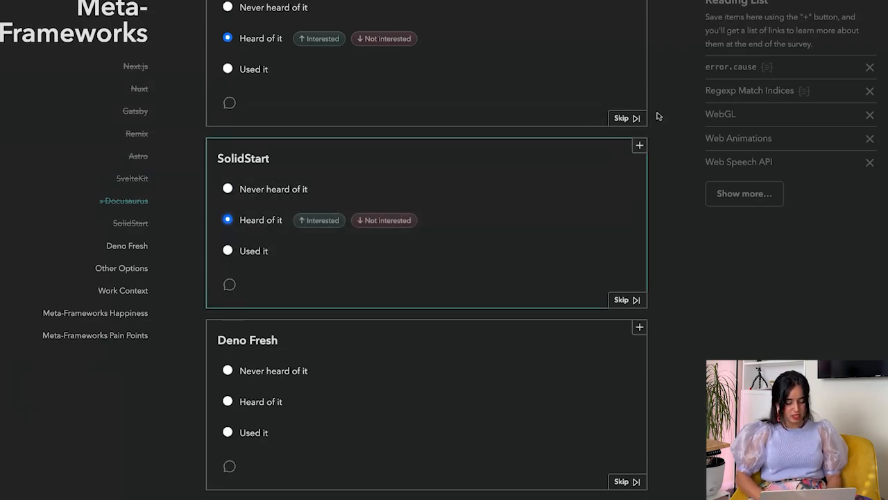
scroll("down", 3)
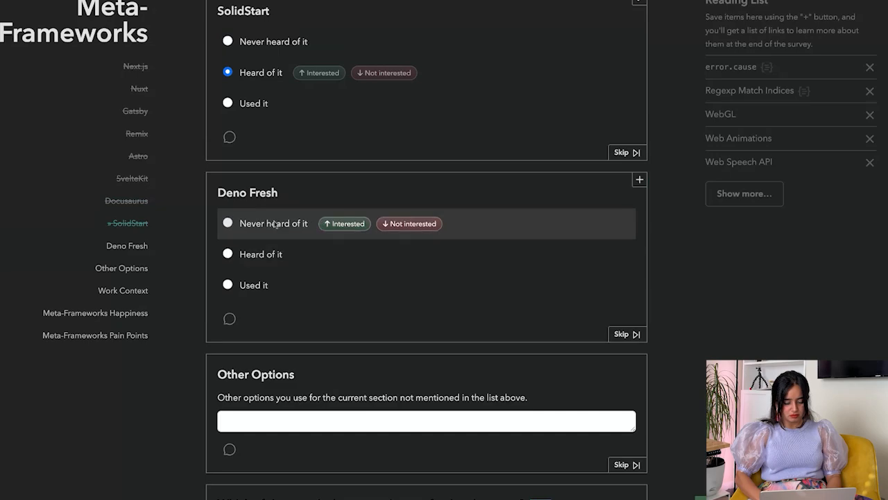
left_click(227, 222)
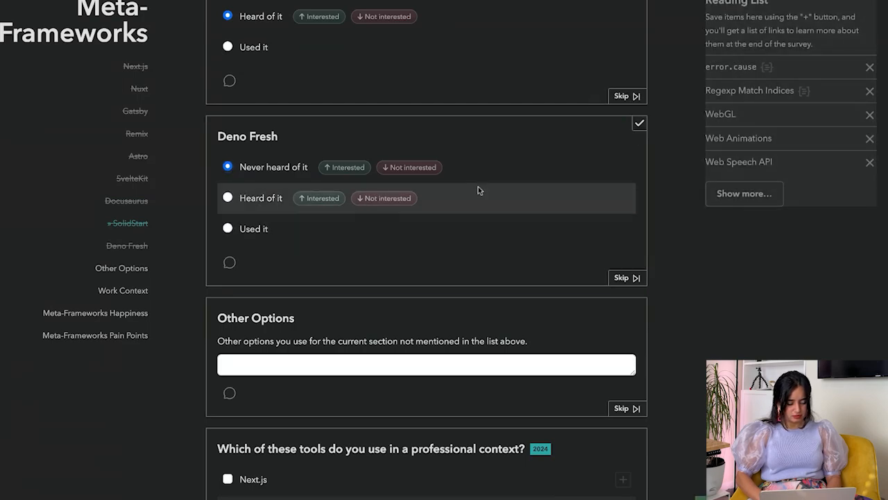
Step: Mark Next.js as a meta-framework used in a professional context
scroll("down", 3)
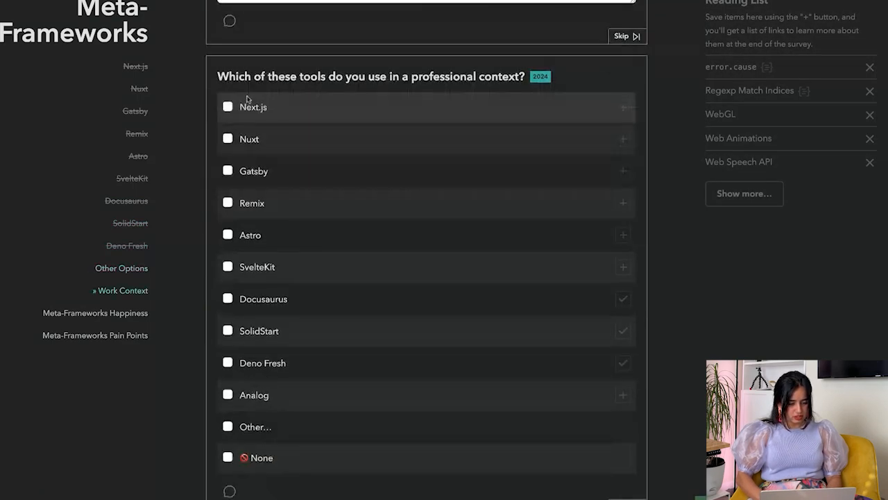
left_click(227, 107)
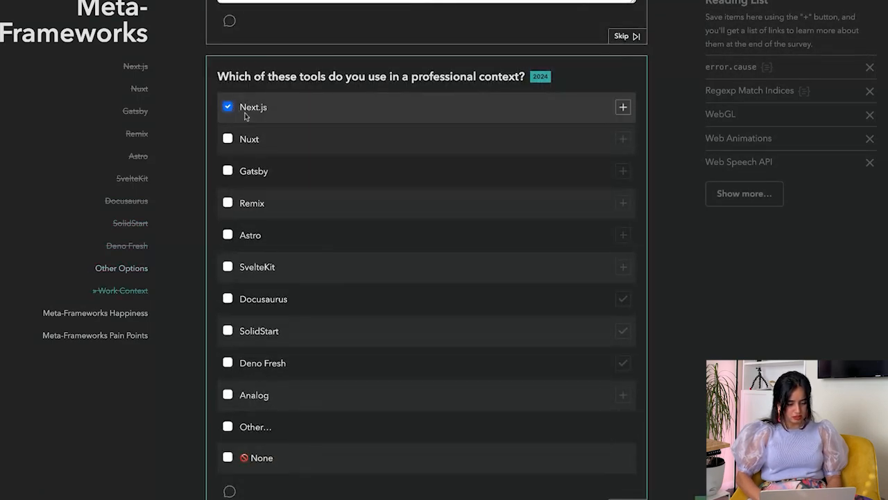
scroll("down", 3)
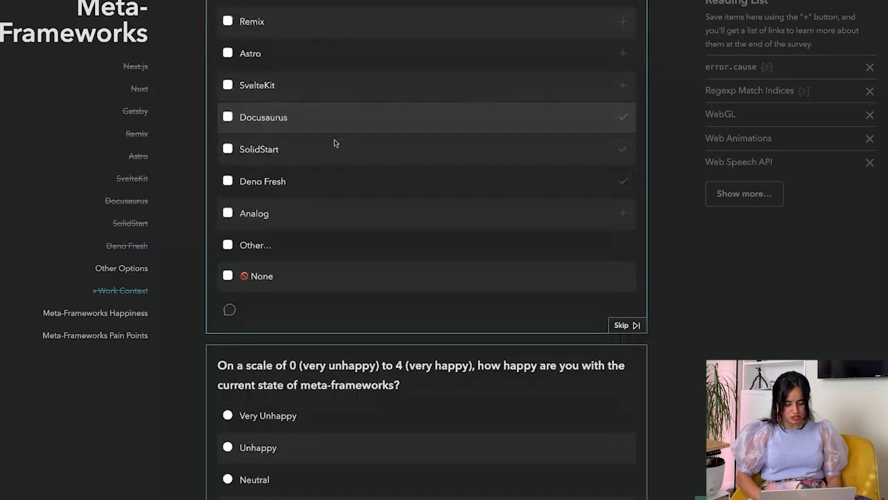
Step: Enter the Mobile & Desktop section and answer Electron used, Ionic heard of
left_click(620, 325)
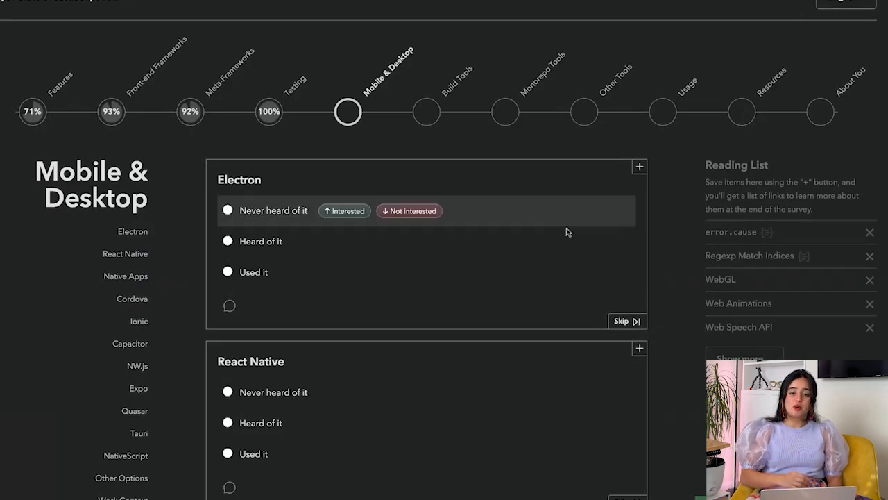
mouse_move(319, 187)
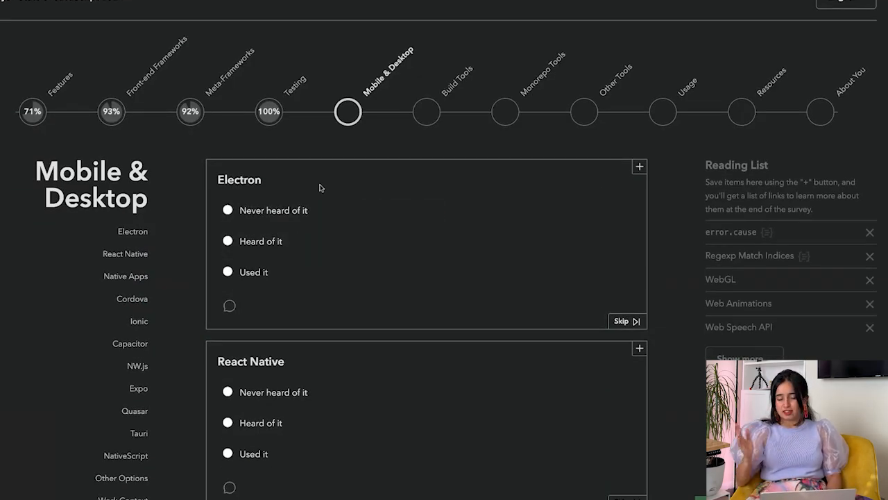
left_click(227, 211)
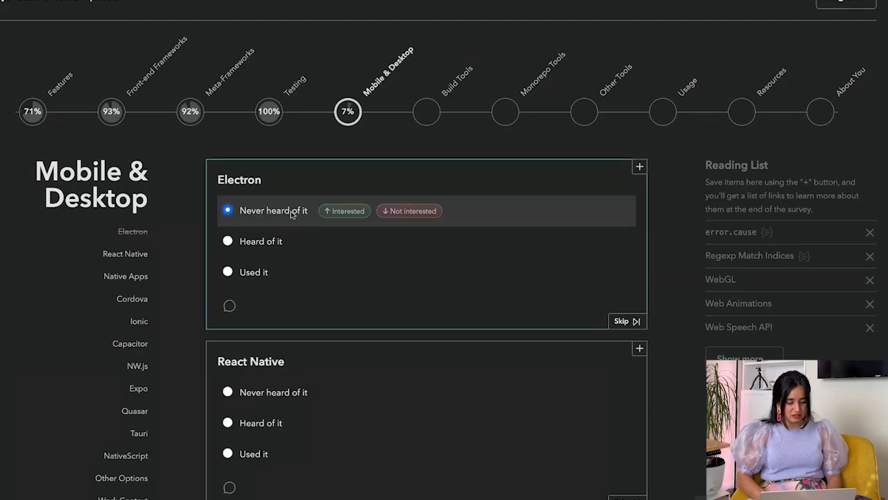
left_click(228, 271)
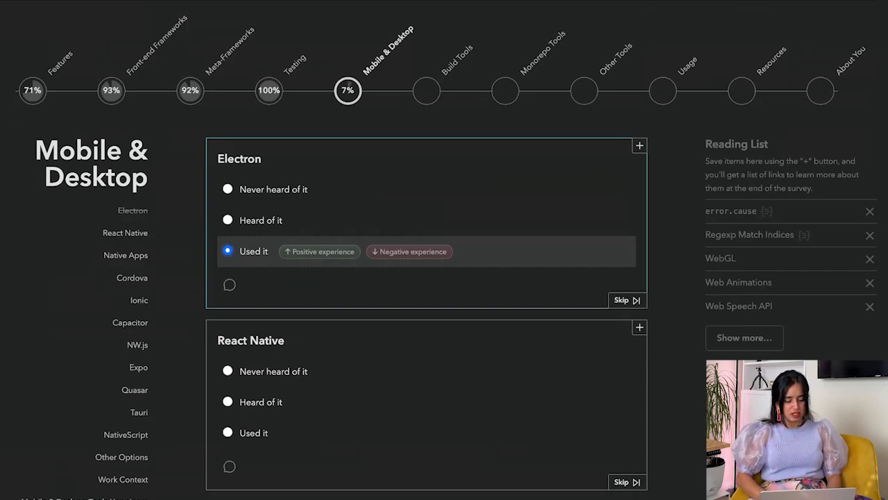
mouse_move(289, 175)
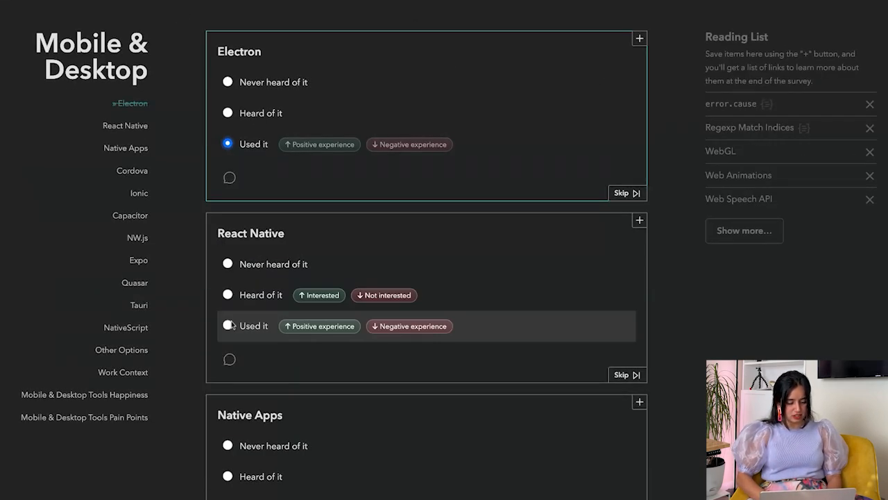
scroll("down", 3)
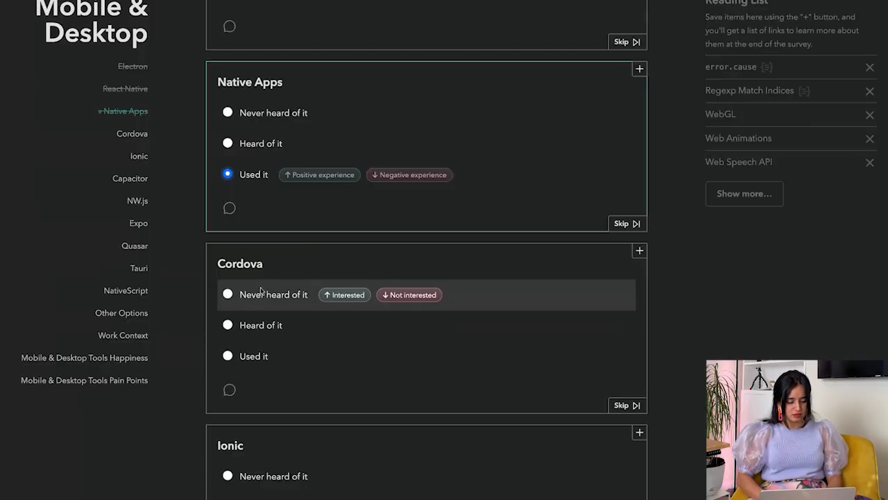
mouse_move(627, 254)
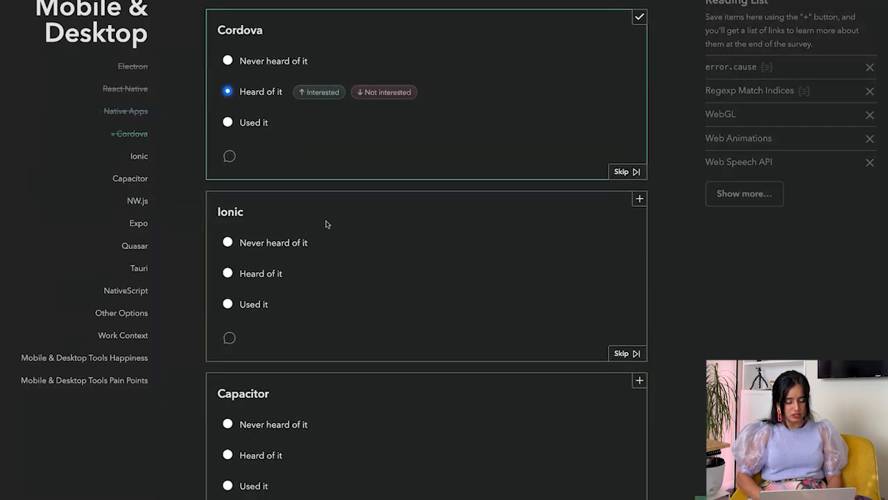
mouse_move(612, 195)
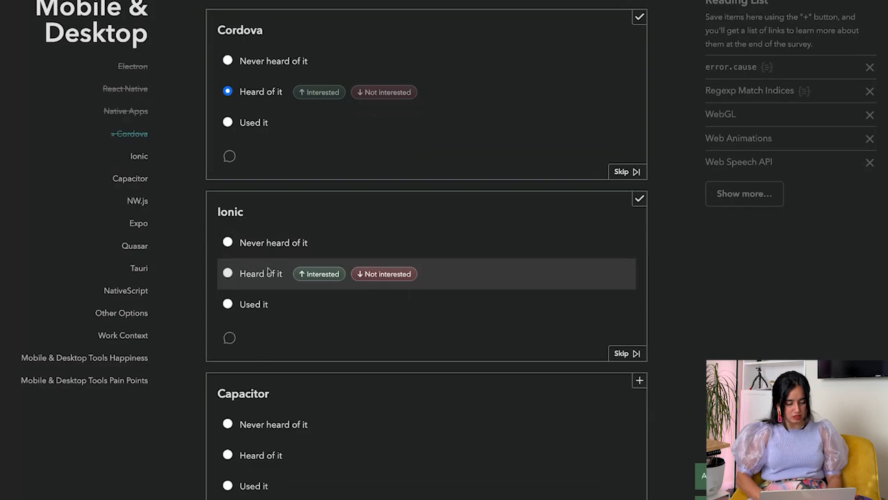
left_click(227, 273)
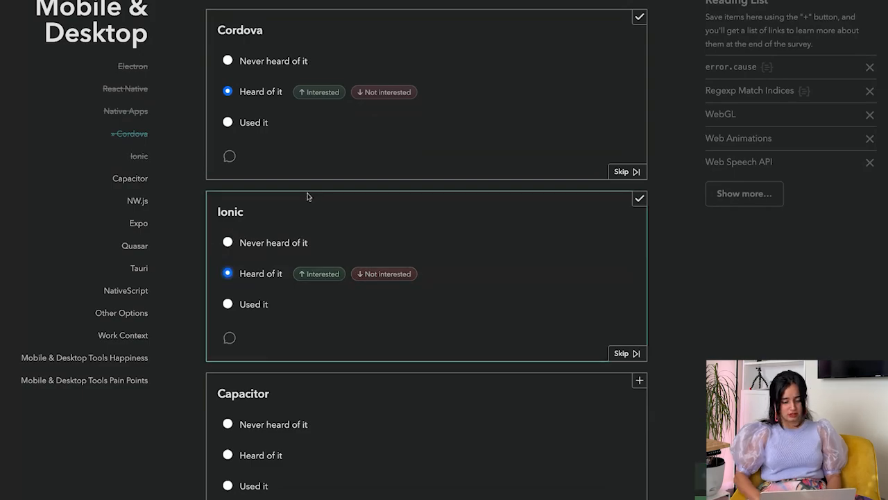
Step: Answer NativeScript heard of, mark Electron as used at work, and continue to Build Tools
scroll("down", 3)
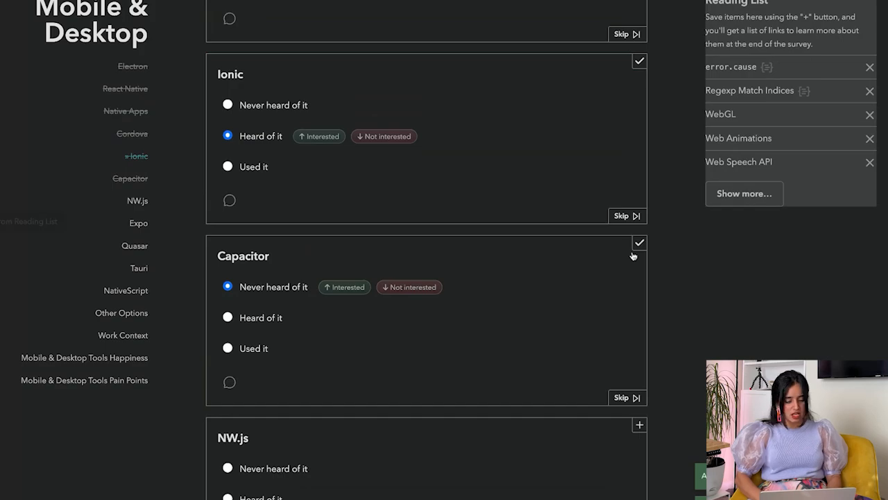
scroll("down", 3)
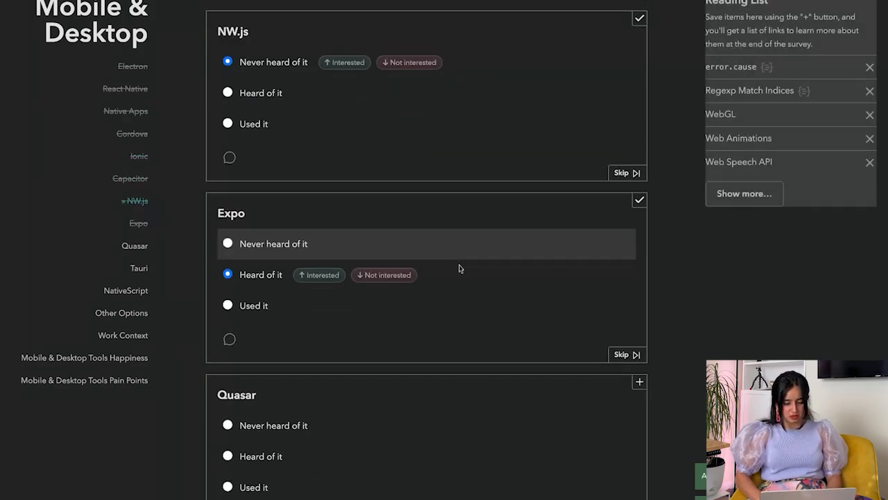
scroll("down", 3)
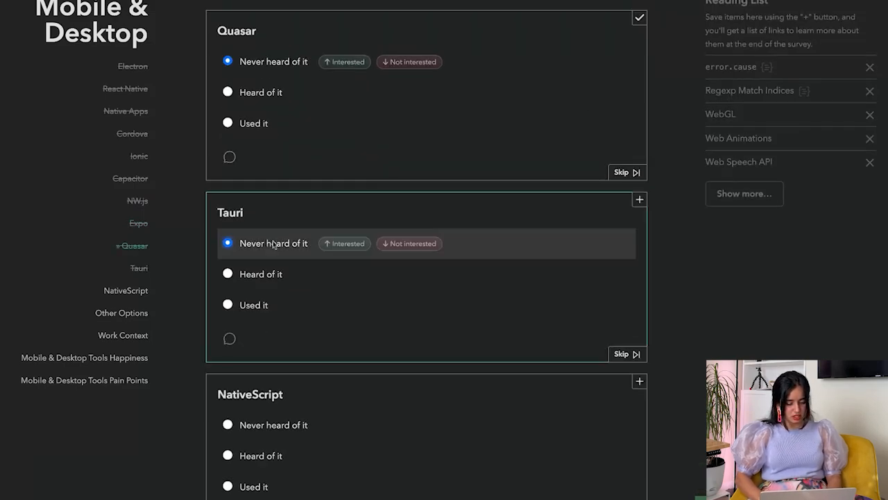
scroll("down", 3)
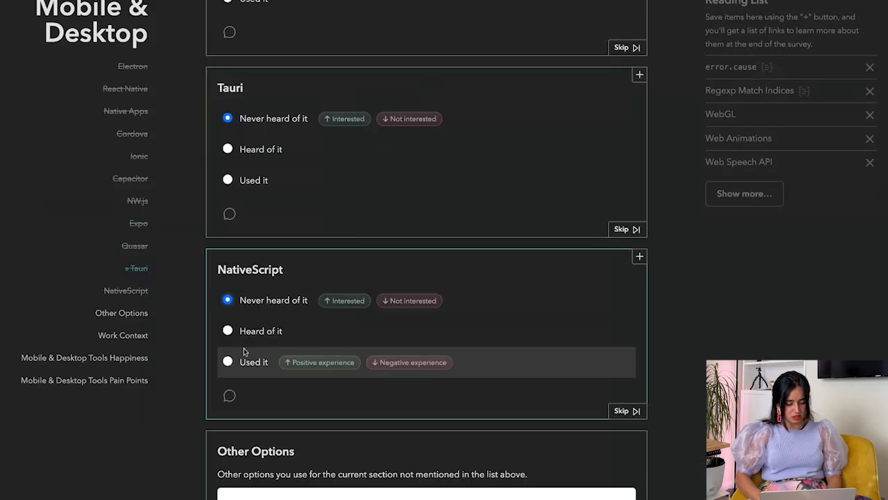
left_click(227, 330)
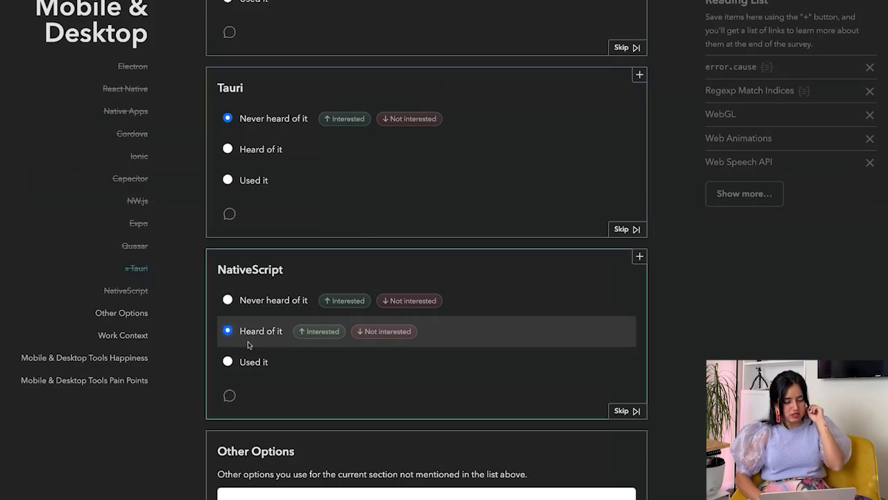
scroll("down", 3)
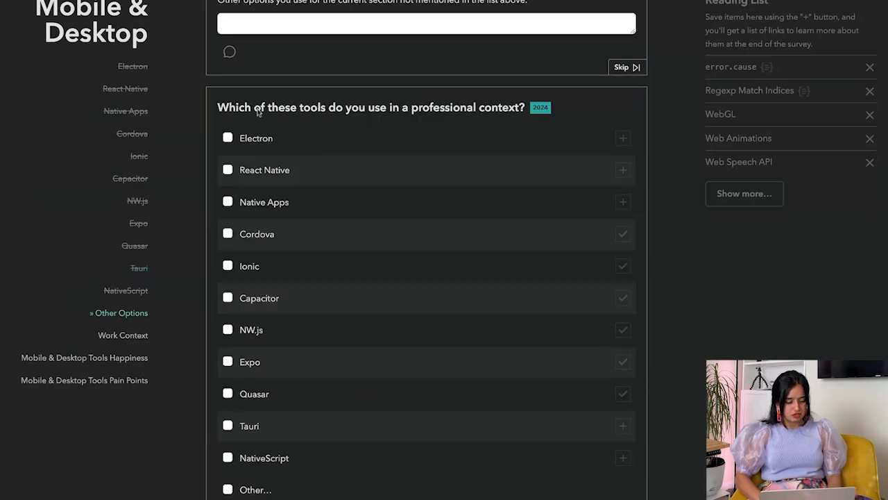
left_click(228, 137)
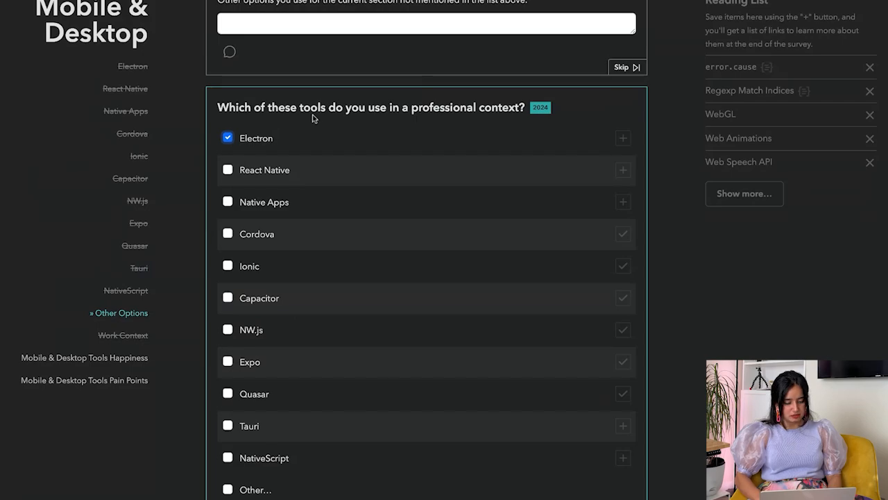
scroll("down", 3)
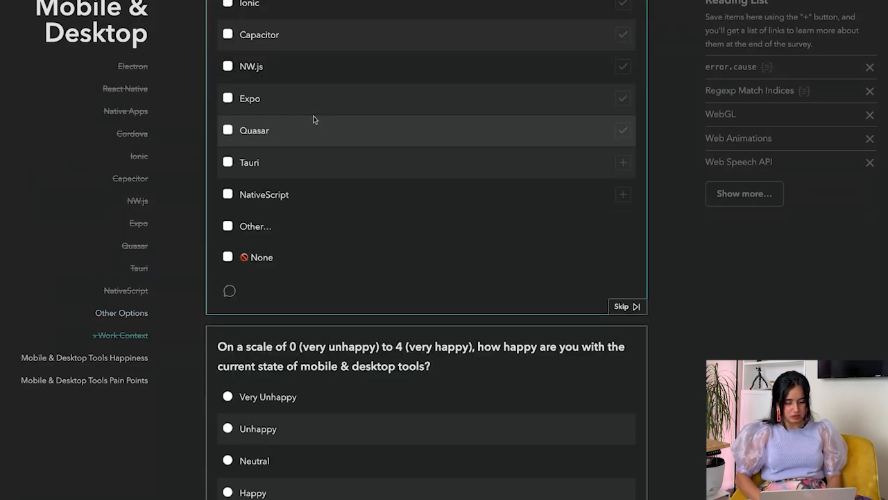
left_click(426, 121)
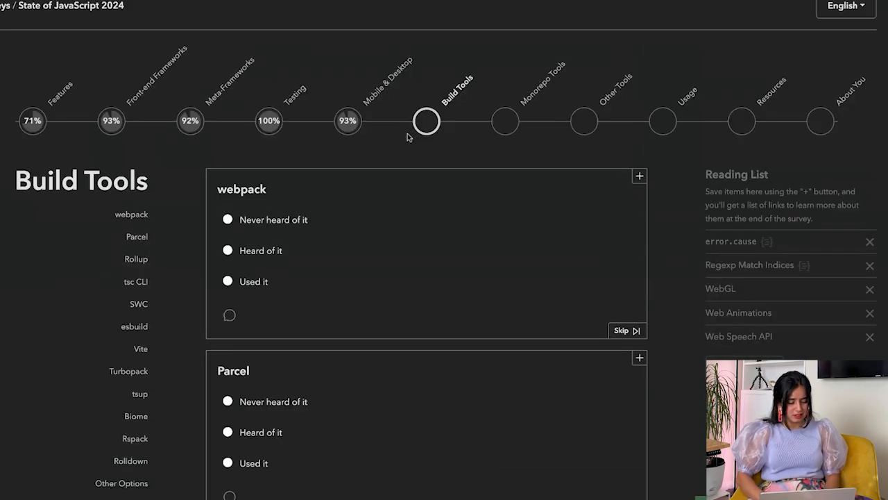
Step: Mark tsc CLI, the next build tool and tsup as never heard of
scroll("down", 3)
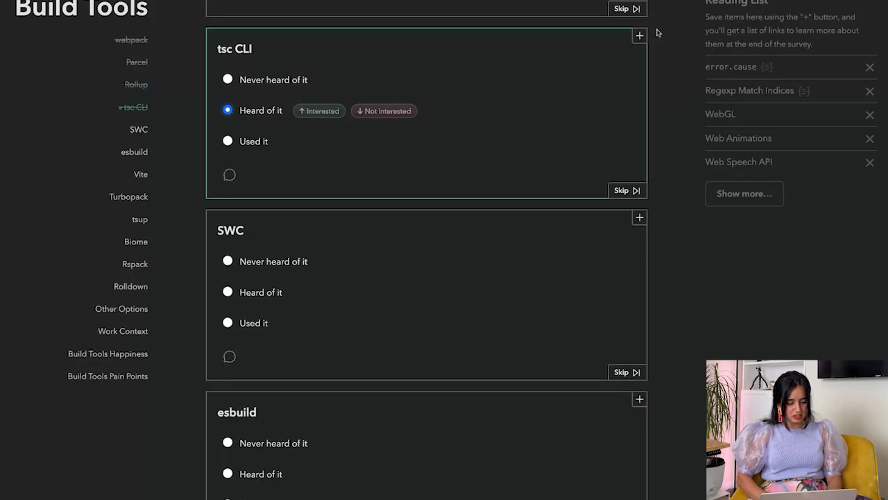
left_click(227, 79)
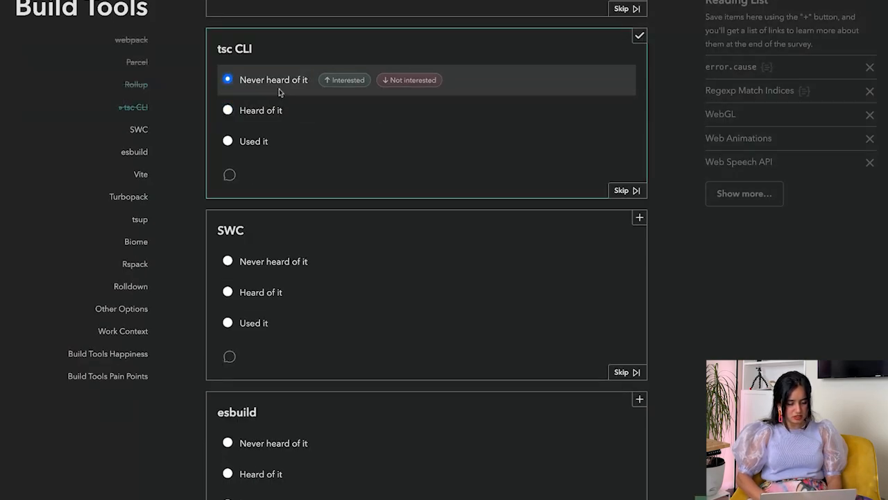
scroll("down", 3)
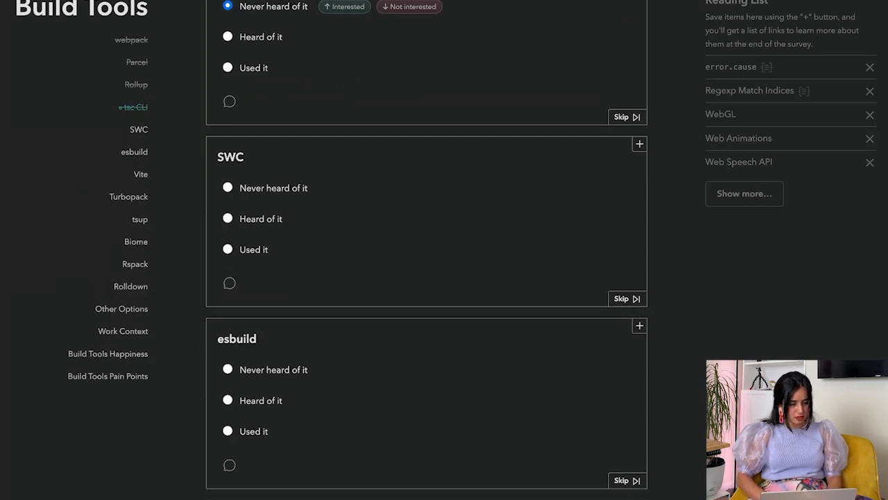
left_click(228, 187)
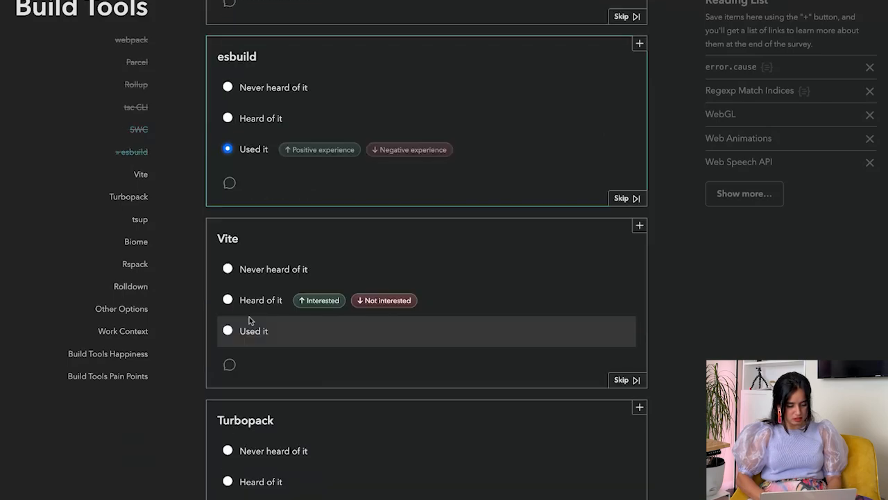
scroll("down", 3)
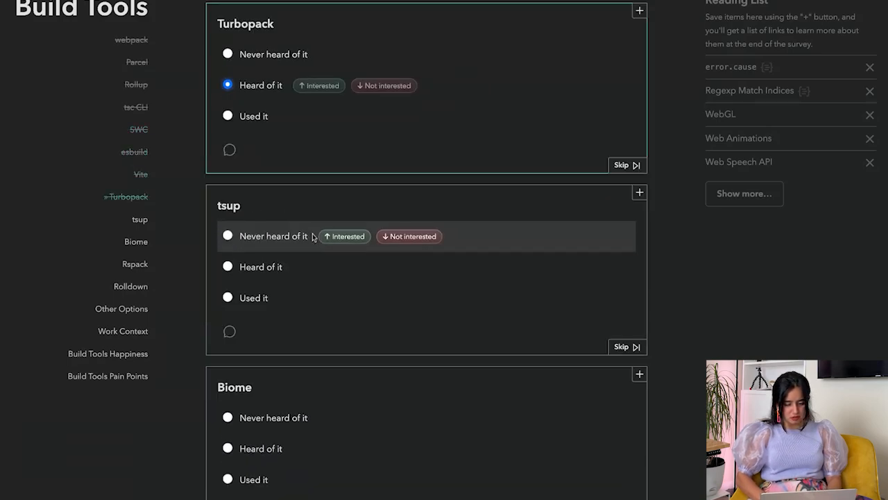
left_click(639, 192)
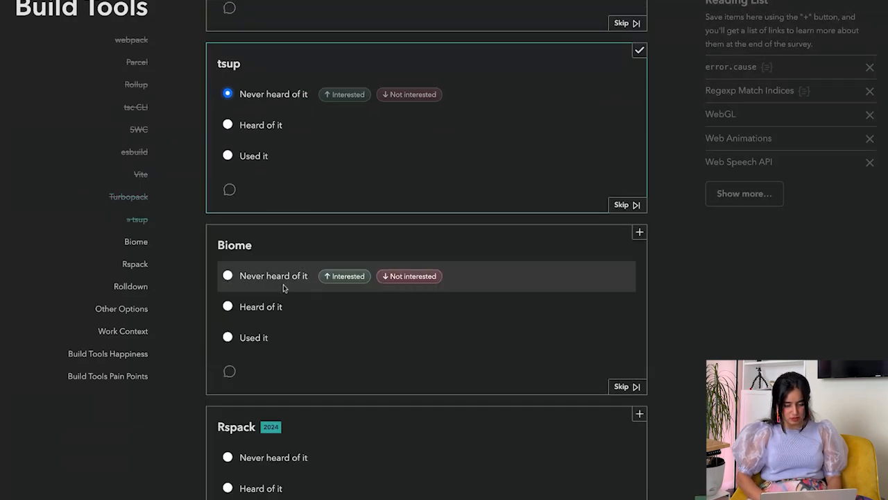
Step: Mark Rspack as never heard of, save it to the reading list, and continue toward Other Tools
scroll("down", 3)
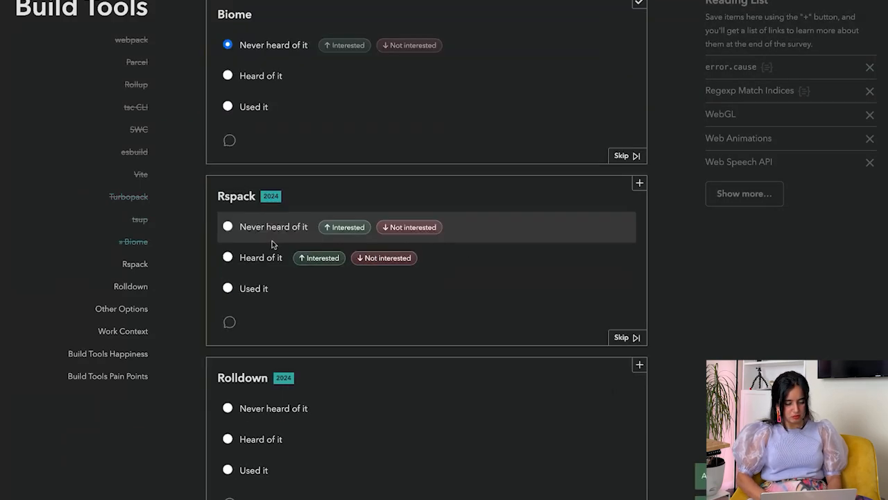
left_click(228, 226)
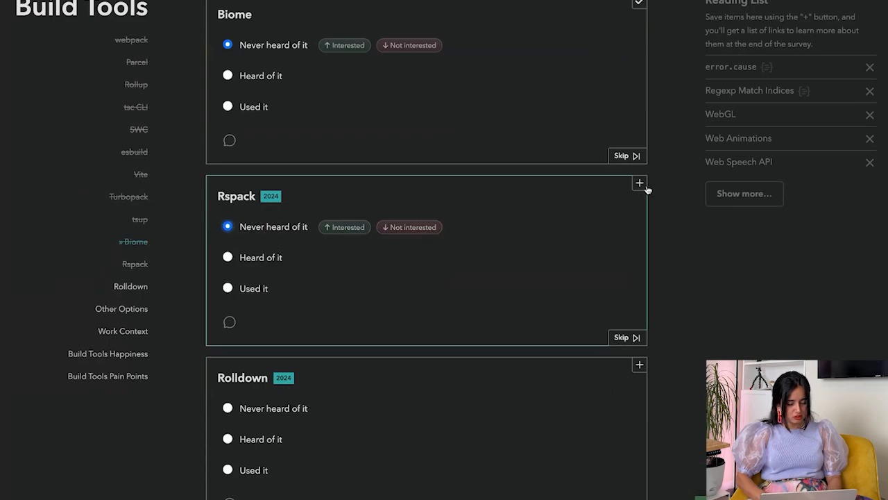
left_click(639, 183)
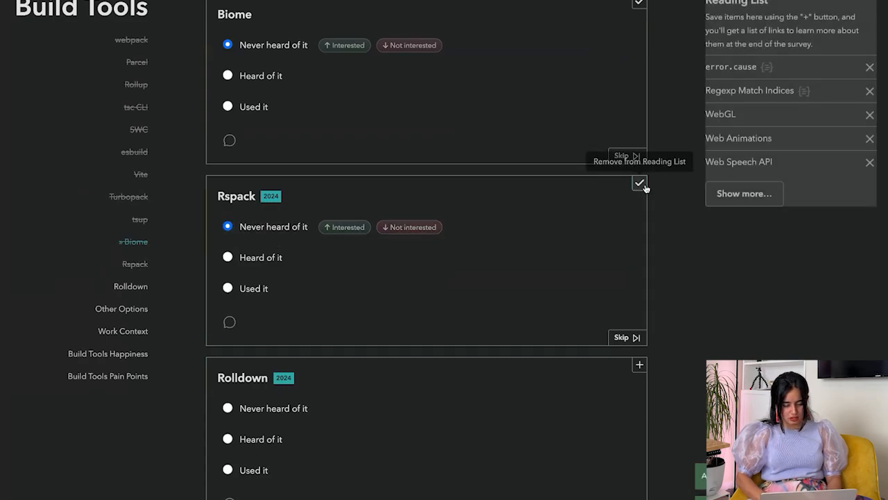
scroll("down", 3)
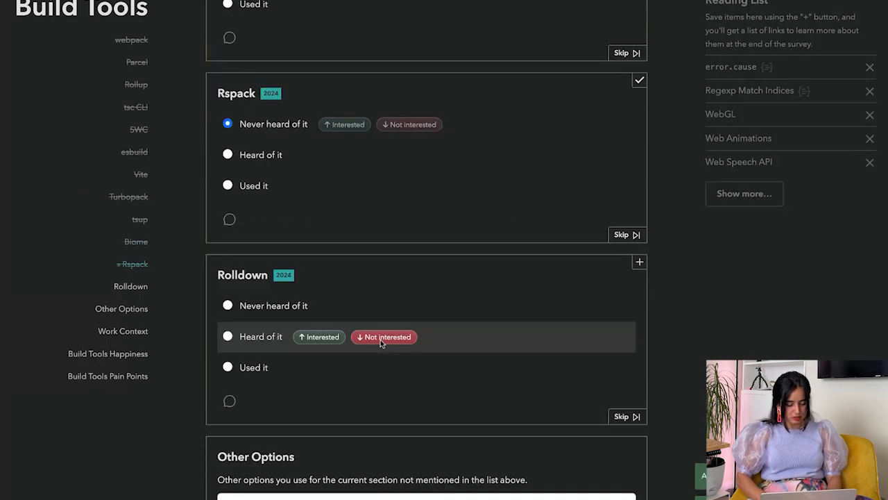
scroll("down", 3)
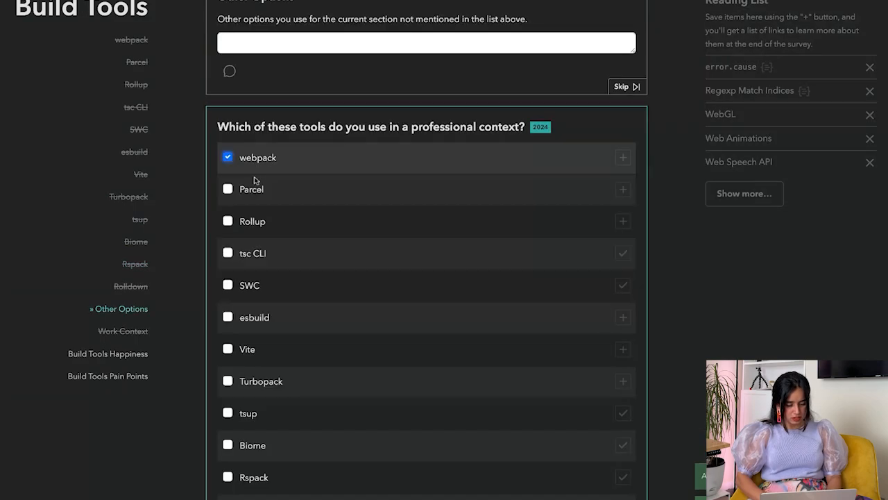
scroll("down", 3)
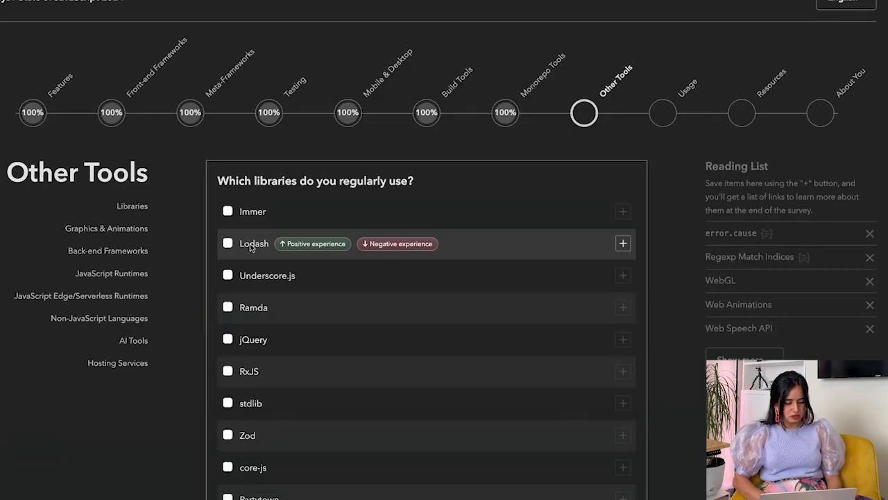
Step: Check Lodash and Underscore.js as regularly used libraries and move down to graphics libraries
left_click(227, 243)
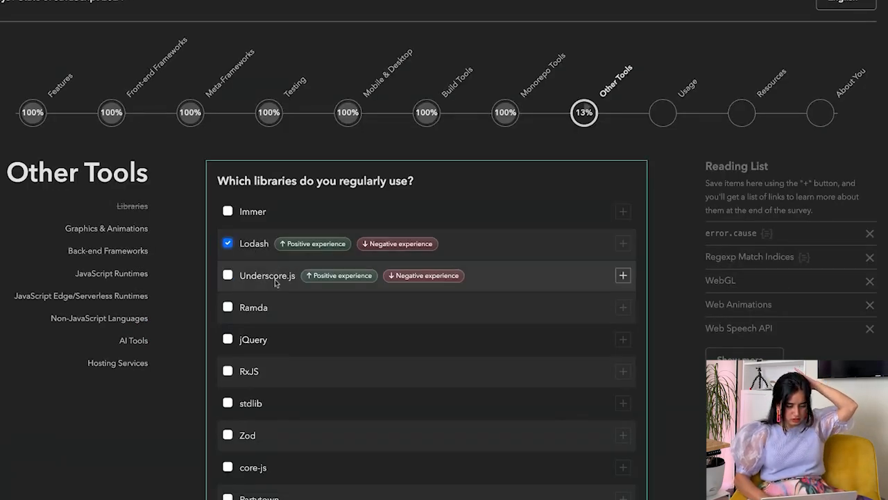
left_click(227, 274)
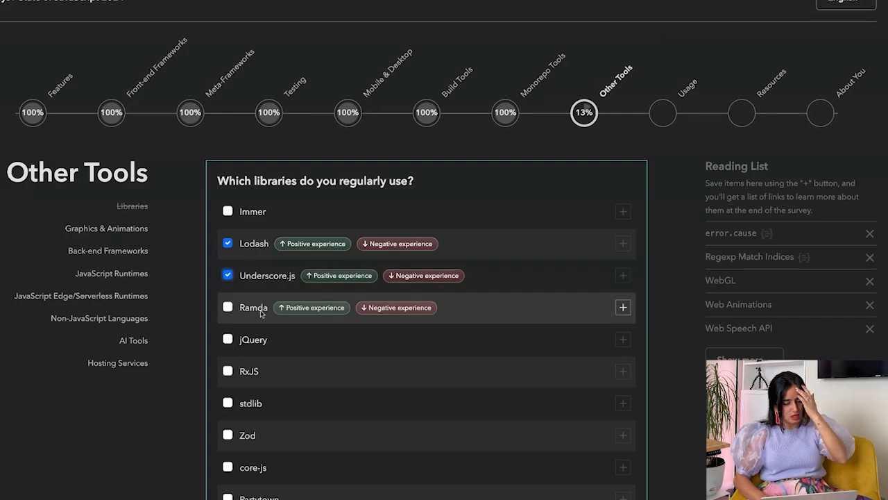
mouse_move(603, 325)
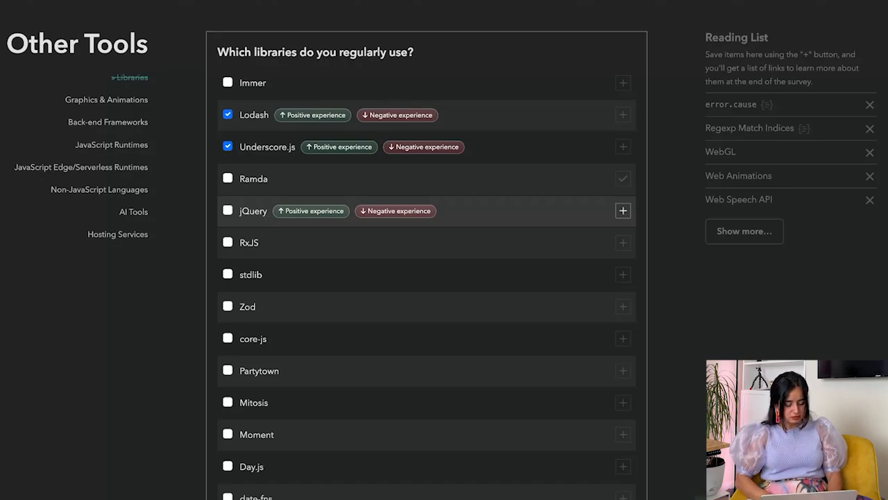
mouse_move(250, 274)
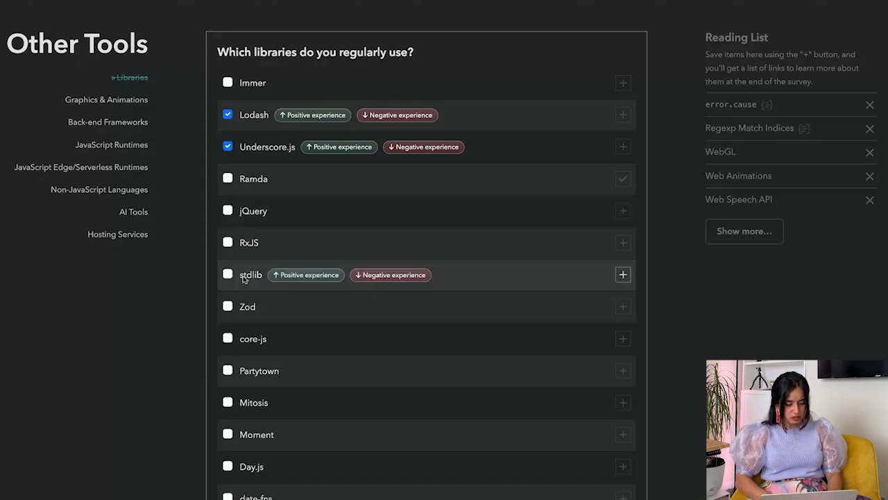
scroll("down", 3)
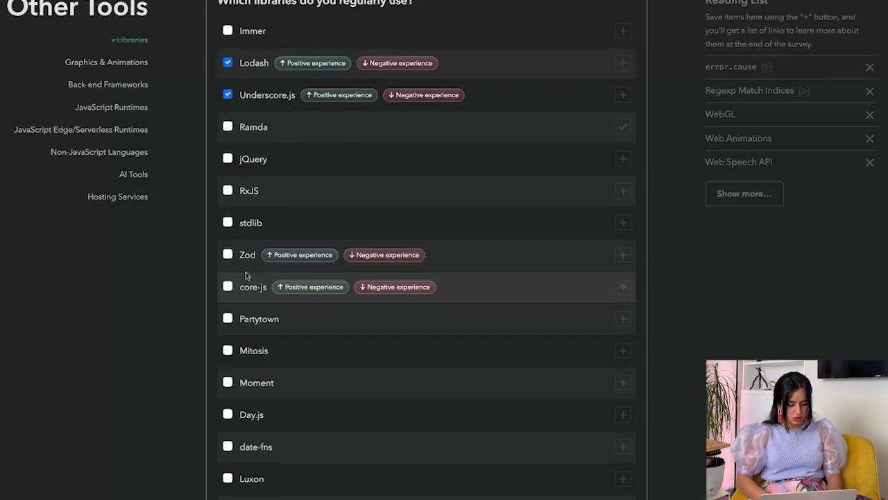
scroll("down", 3)
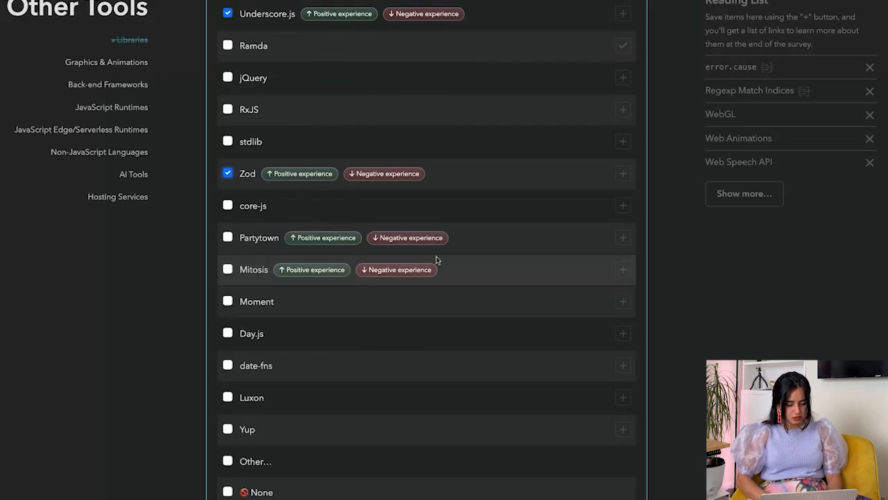
scroll("down", 3)
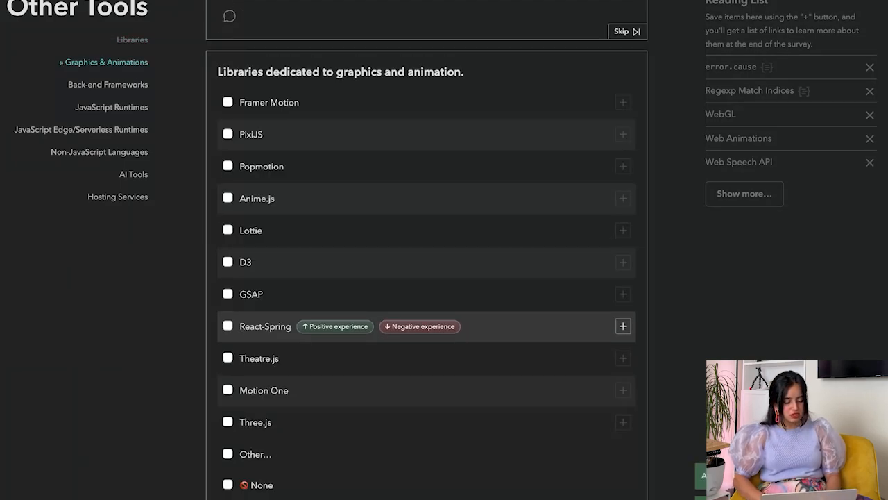
Step: Check Framer Motion and D3 as used graphics libraries and continue to back-end frameworks
left_click(228, 103)
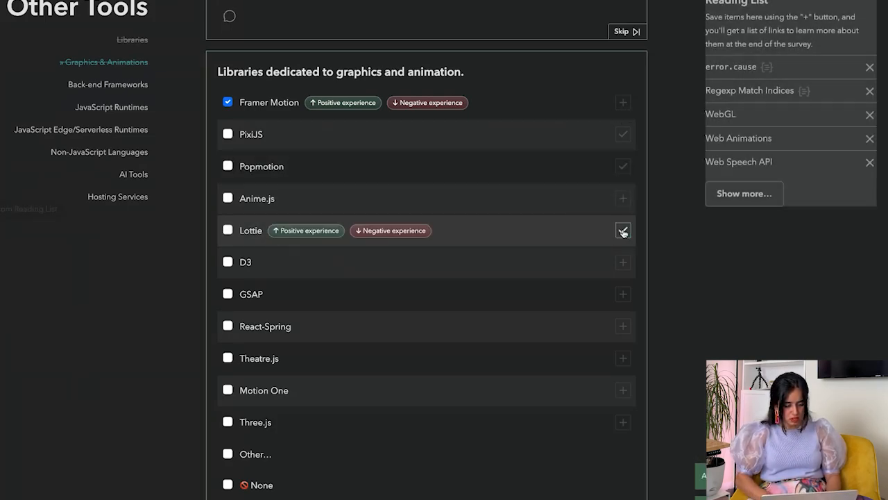
left_click(227, 261)
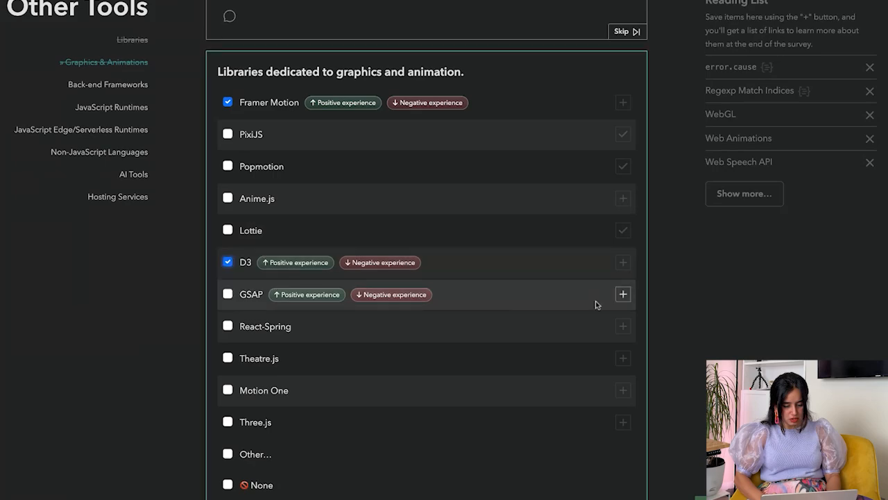
mouse_move(614, 298)
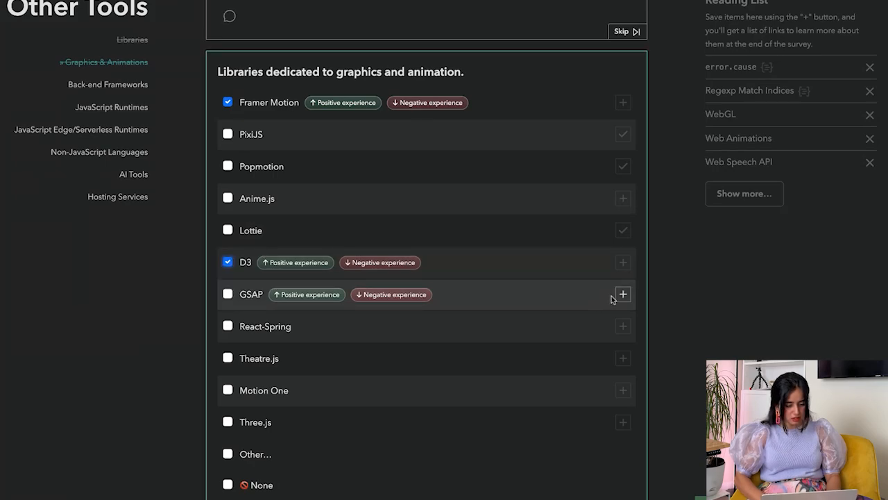
scroll("down", 3)
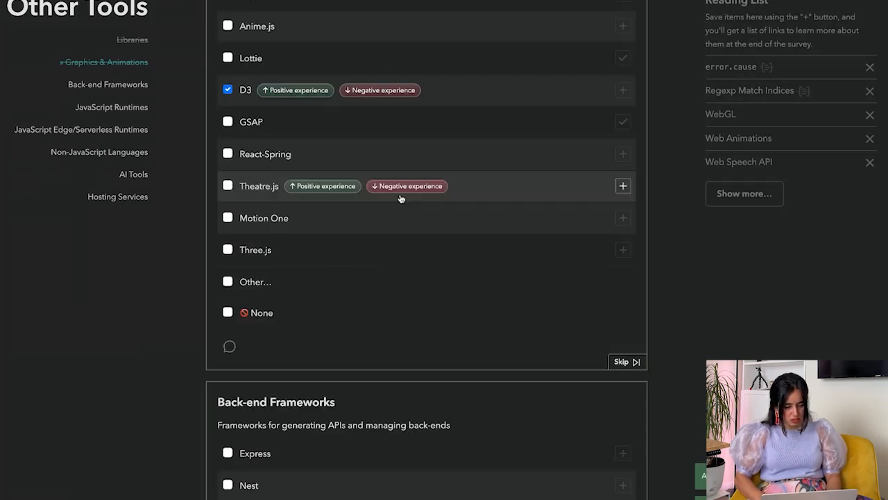
mouse_move(292, 229)
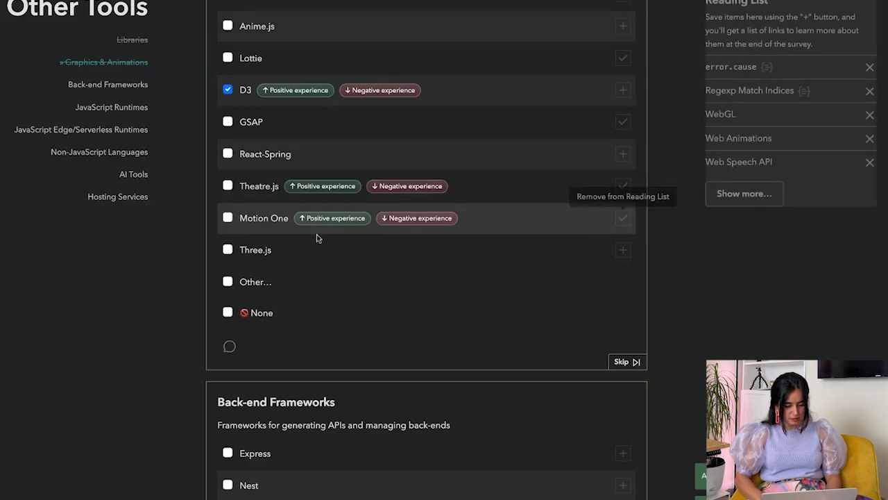
scroll("down", 3)
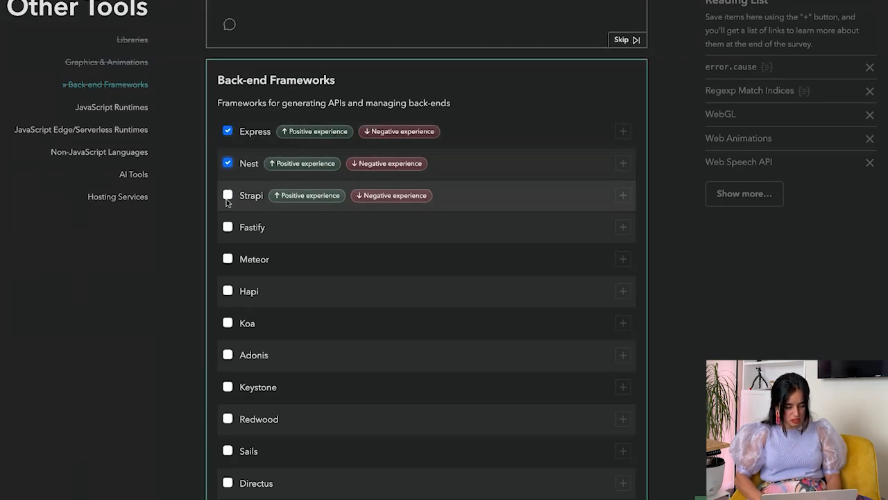
mouse_move(621, 194)
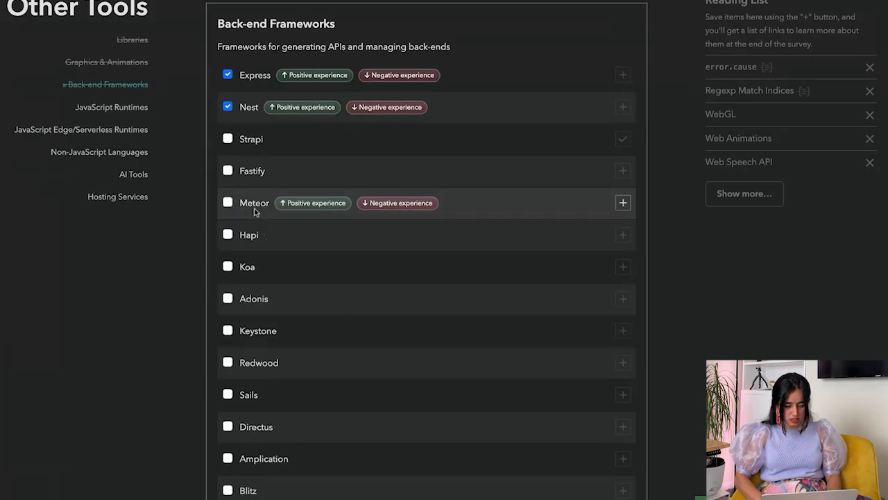
Step: Check Directus as a used back-end framework
scroll("down", 3)
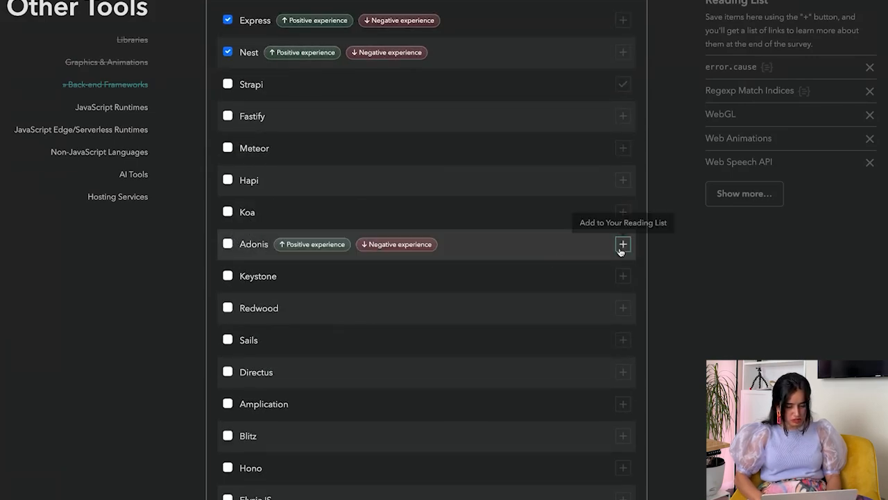
mouse_move(622, 275)
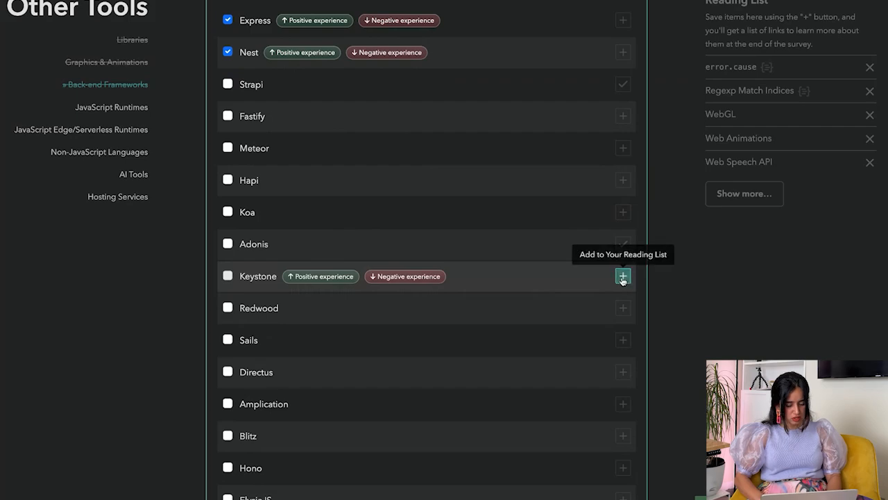
scroll("down", 3)
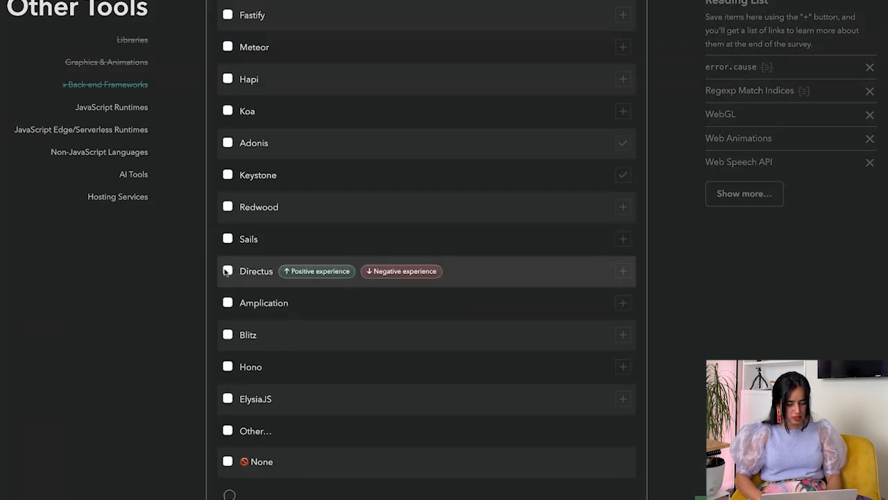
left_click(228, 271)
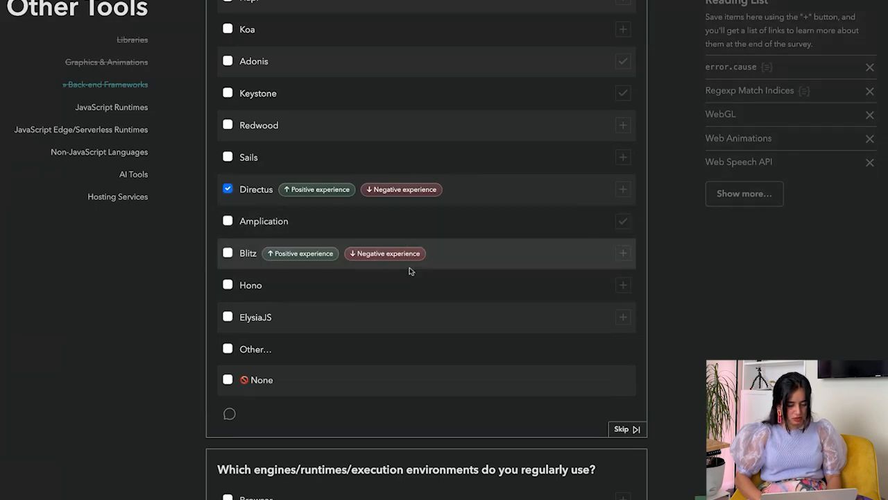
mouse_move(359, 286)
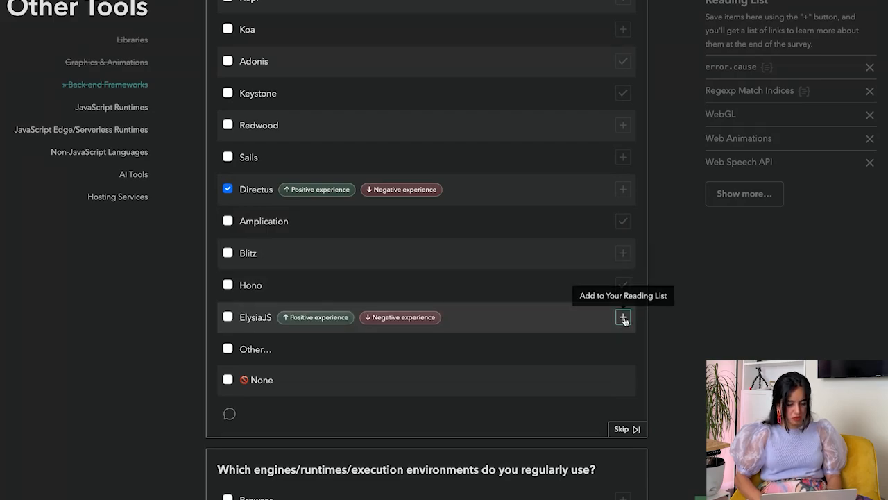
mouse_move(494, 270)
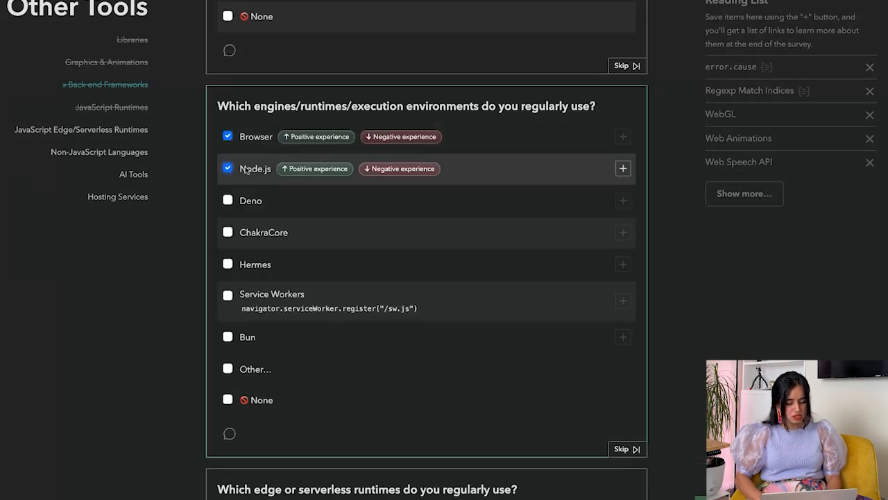
mouse_move(263, 233)
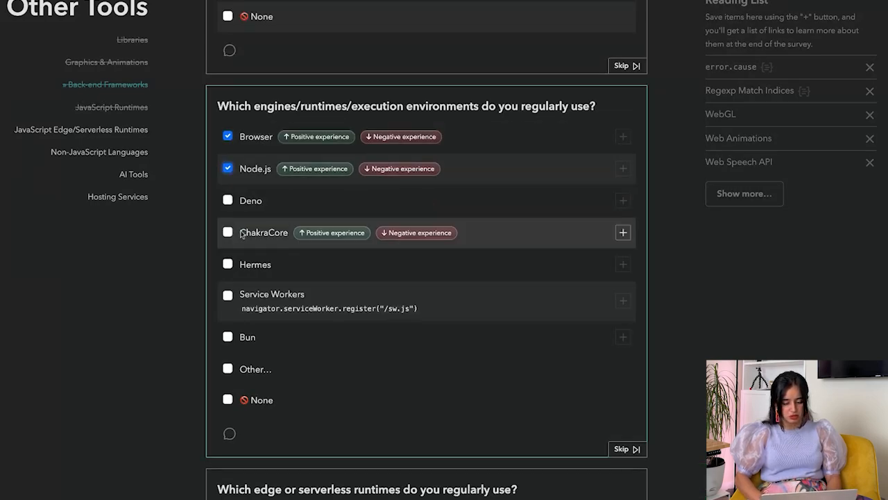
mouse_move(622, 233)
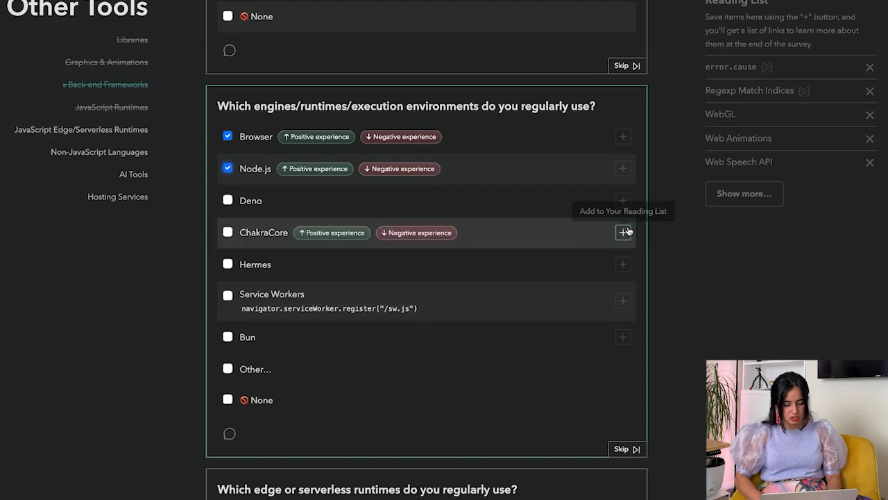
mouse_move(607, 267)
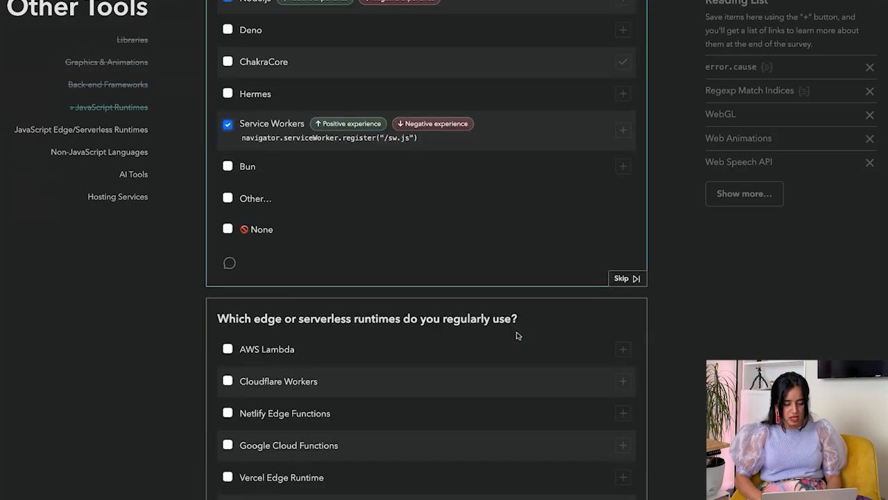
Step: Check AWS Lambda, Netlify Edge Functions and Google Cloud Functions as runtimes, and PHP as another language
scroll("down", 3)
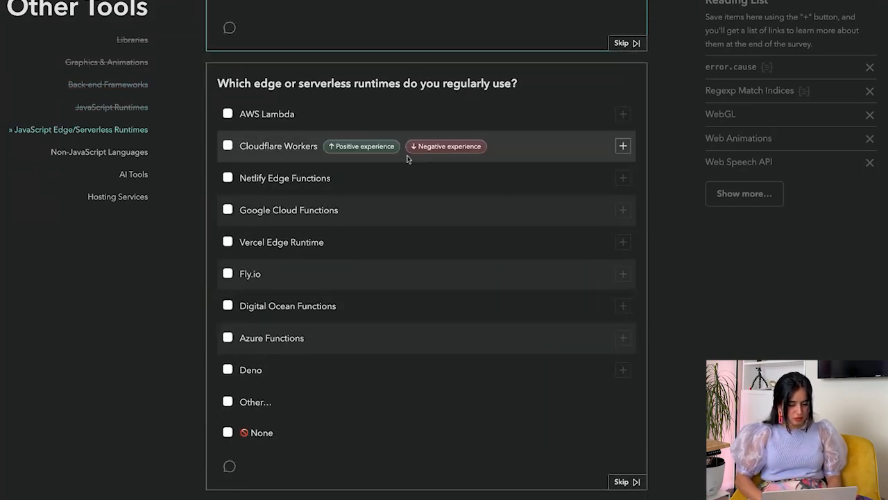
left_click(228, 114)
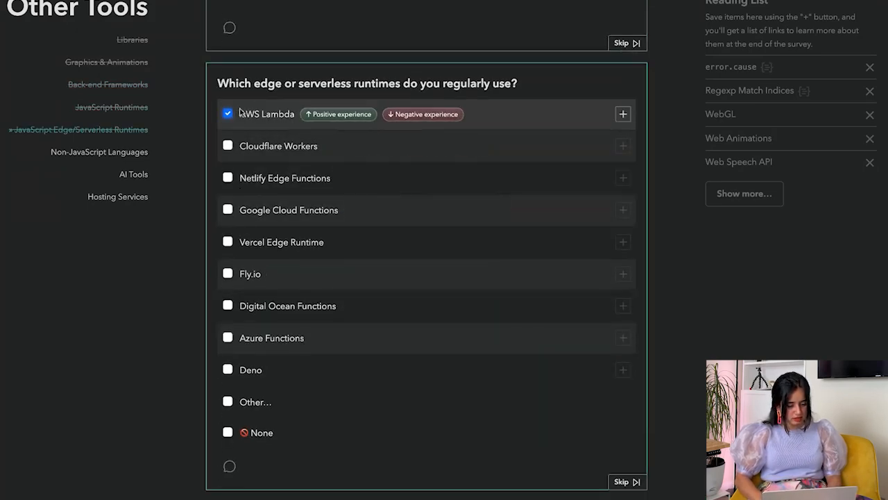
left_click(228, 178)
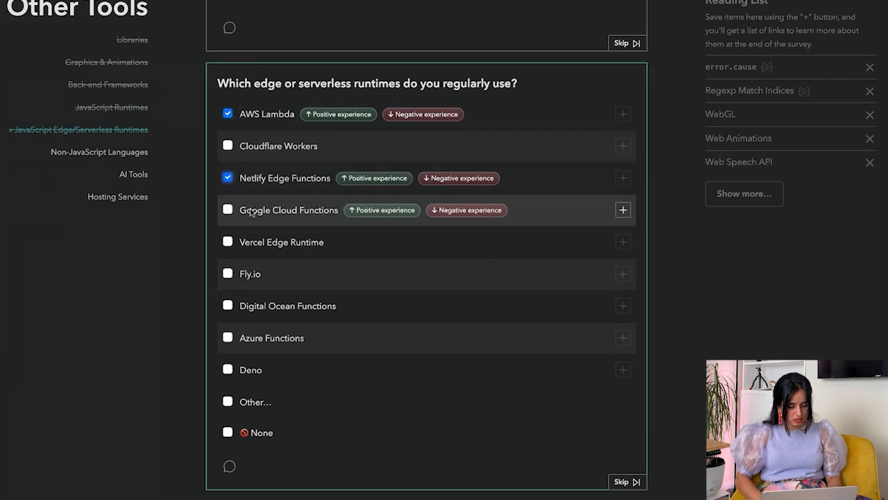
left_click(227, 208)
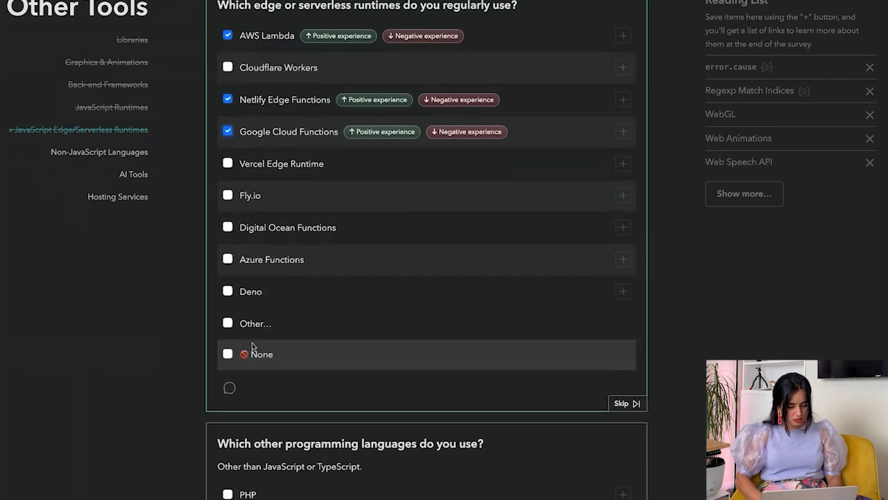
scroll("down", 3)
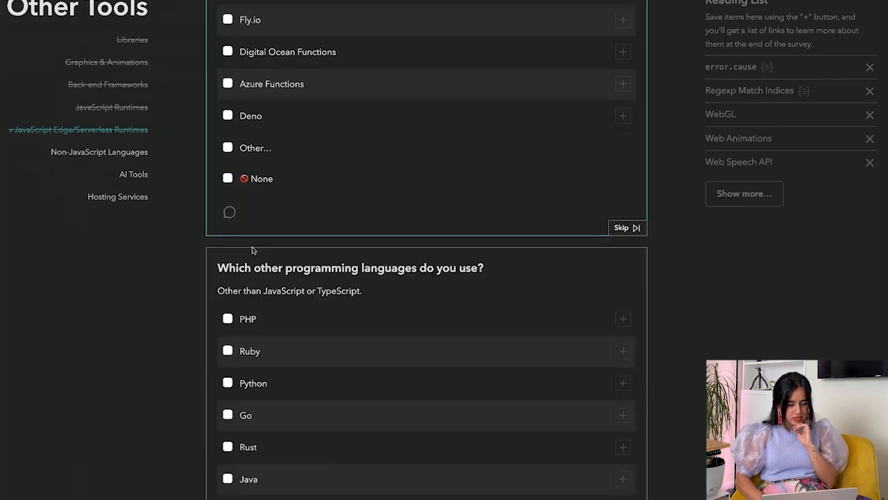
left_click(227, 318)
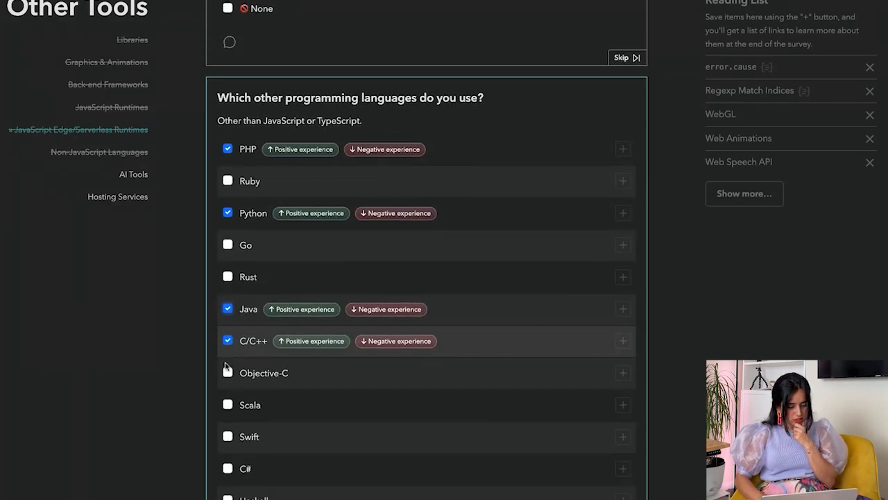
Step: Scroll through the other-languages and AI tools questions down to hosting services
scroll("down", 3)
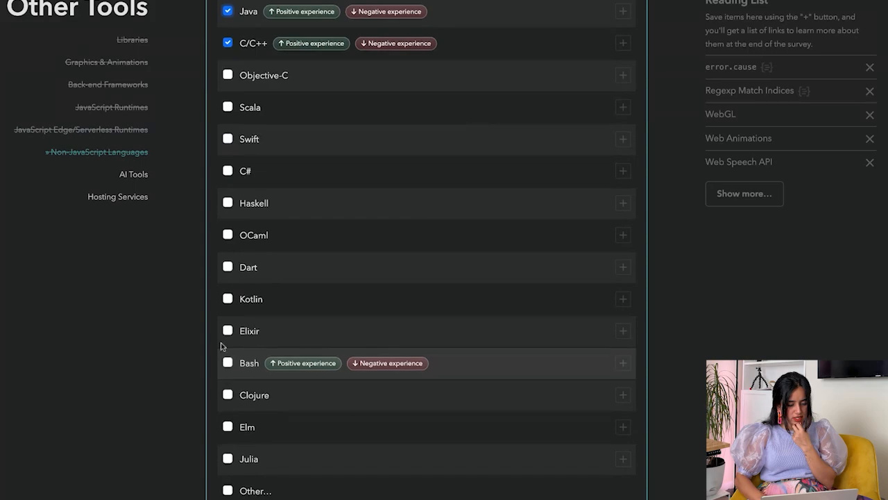
scroll("down", 3)
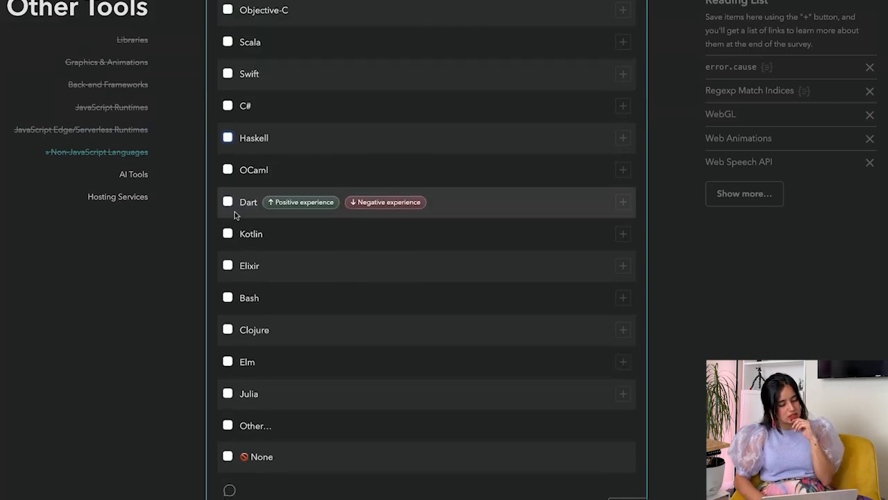
scroll("down", 3)
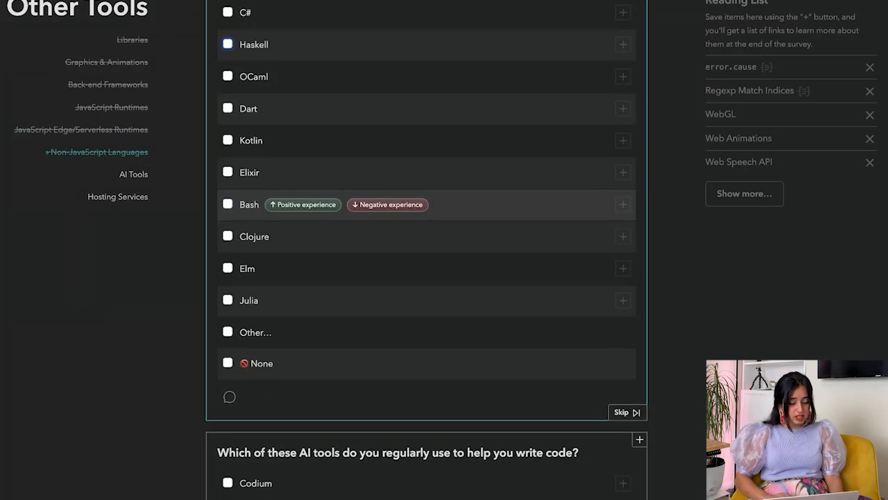
scroll("down", 3)
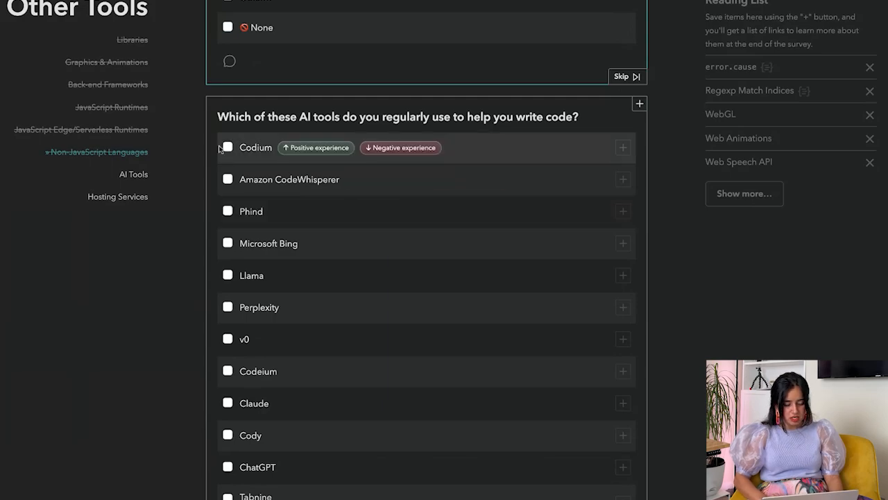
mouse_move(622, 148)
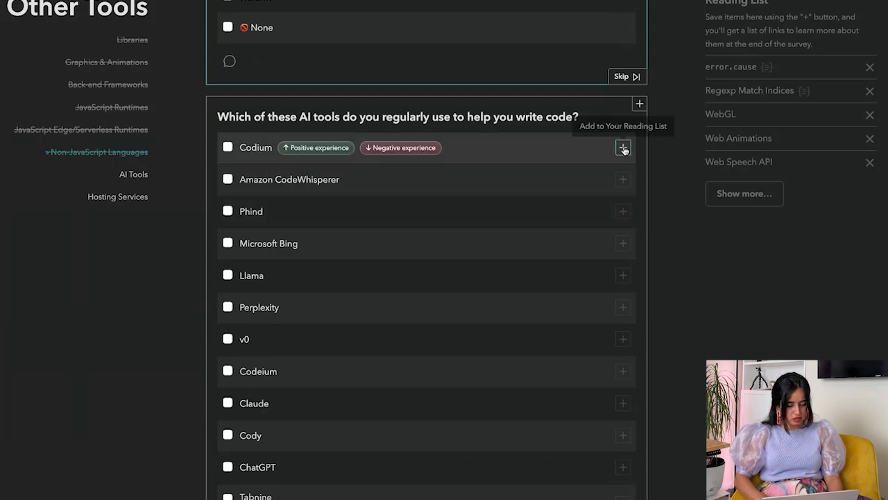
mouse_move(430, 243)
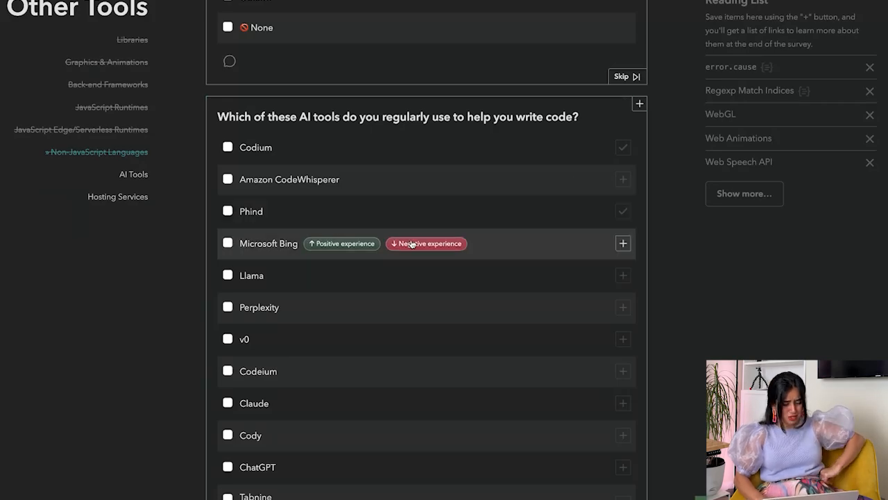
mouse_move(244, 338)
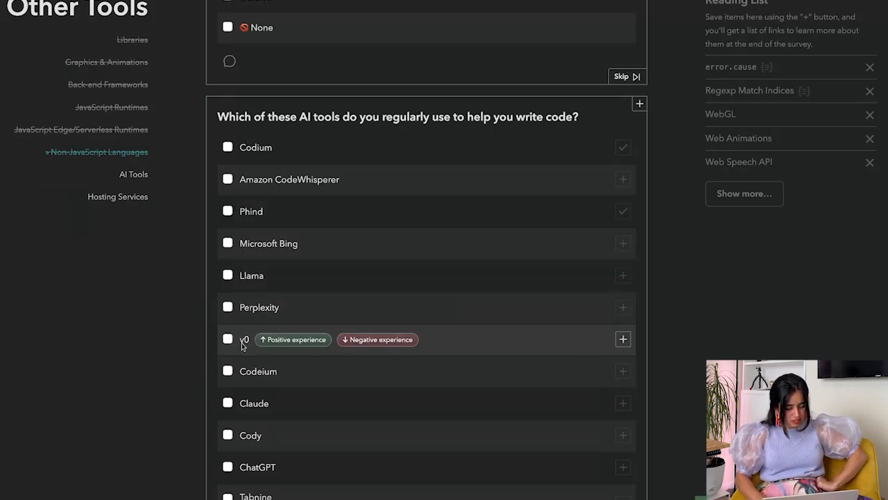
scroll("down", 3)
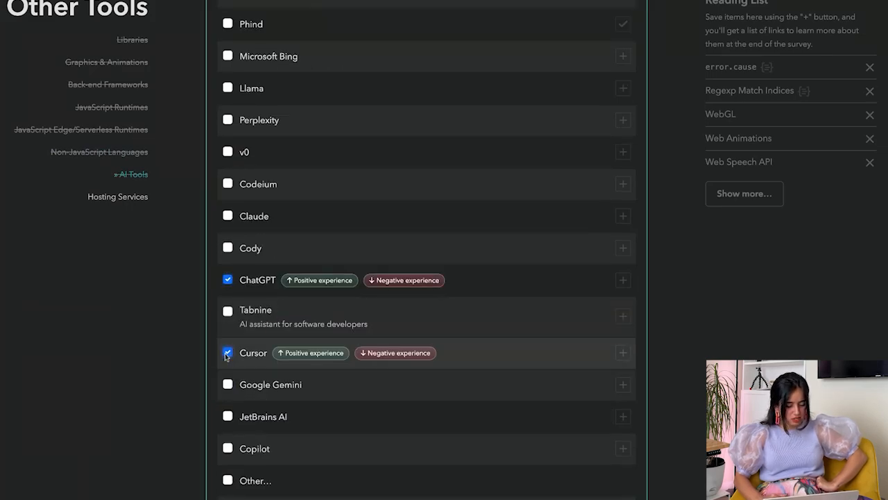
scroll("down", 3)
type("Augment")
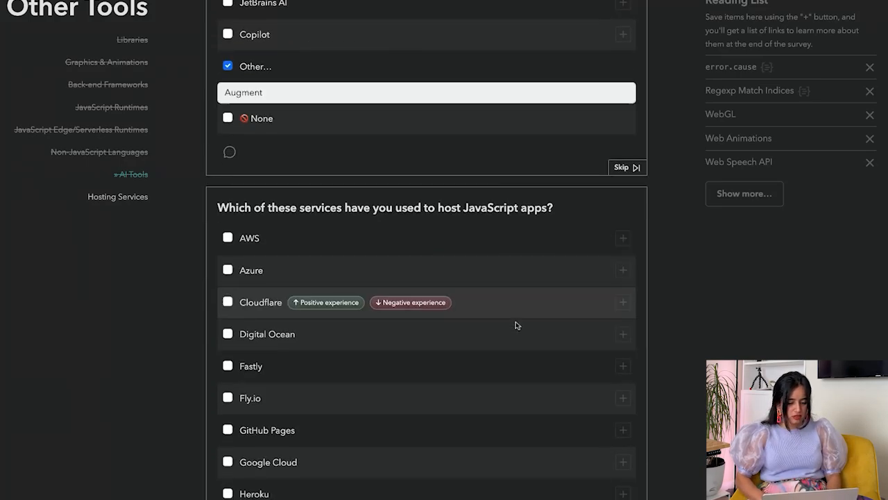
Step: Check AWS as a hosting service and continue to the Usage section
scroll("down", 3)
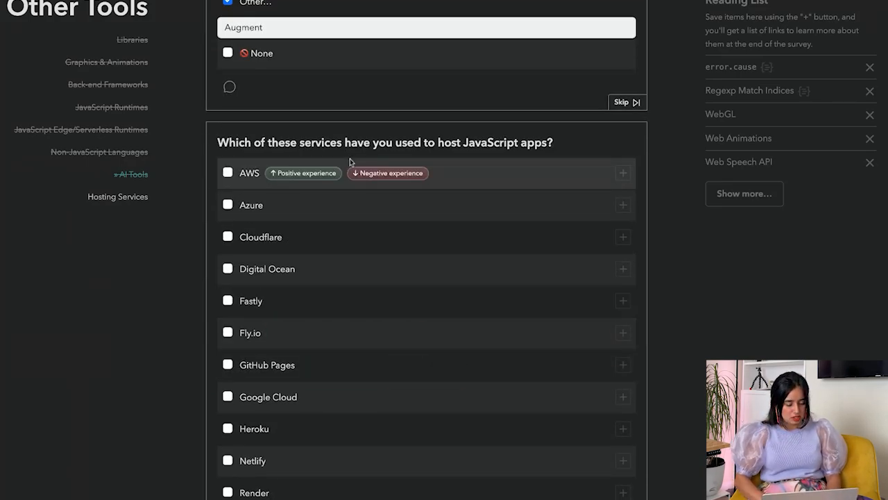
left_click(227, 172)
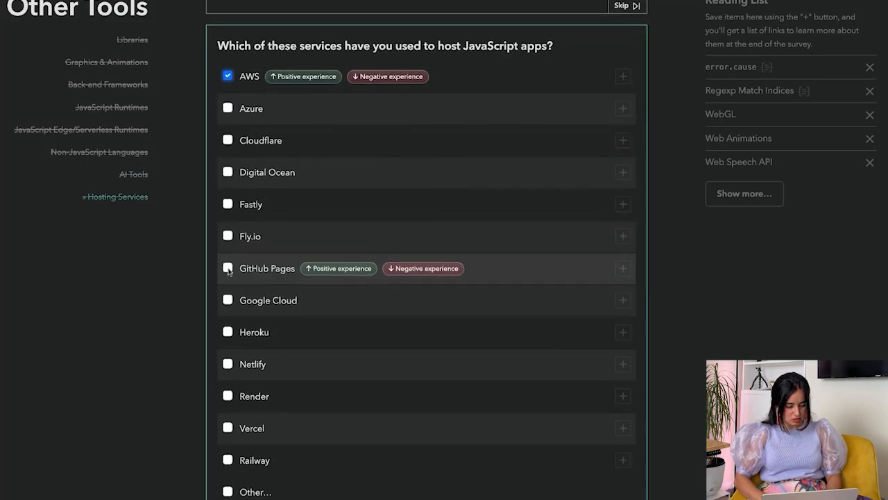
scroll("down", 3)
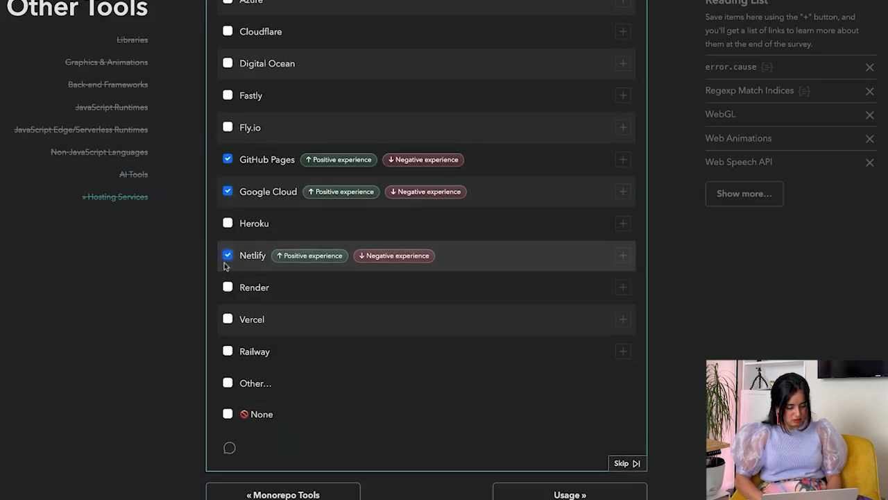
left_click(569, 494)
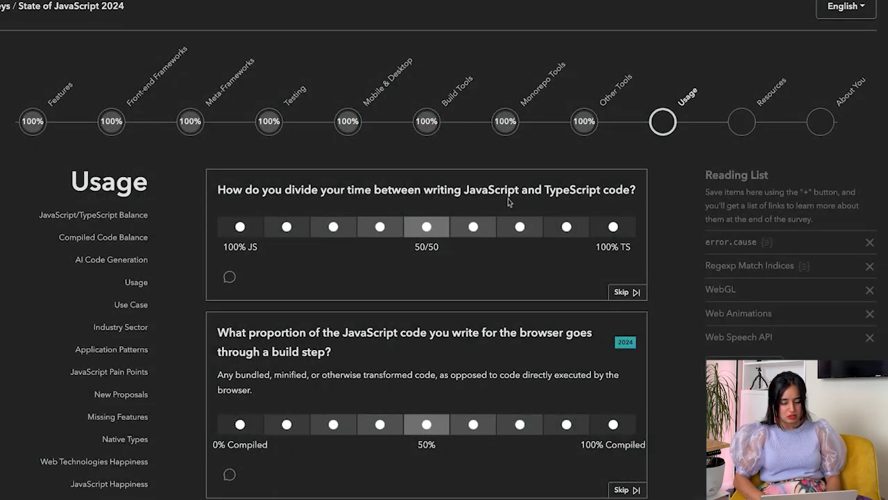
Step: Set the JS/TS split to the seventh dot toward TypeScript and check Data Visualization as a use case
left_click(519, 227)
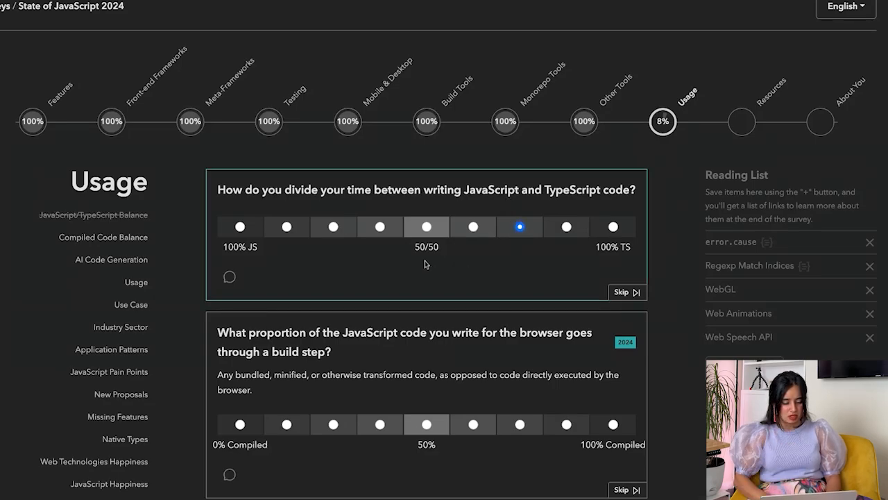
scroll("down", 3)
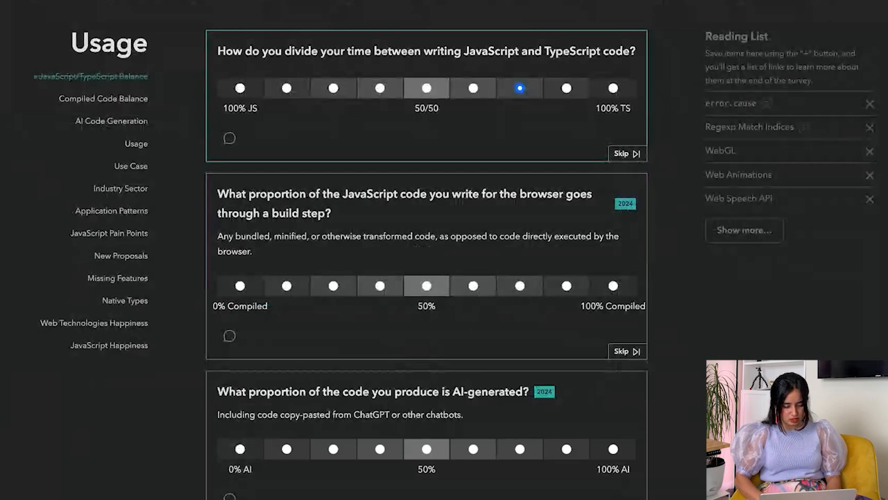
scroll("down", 3)
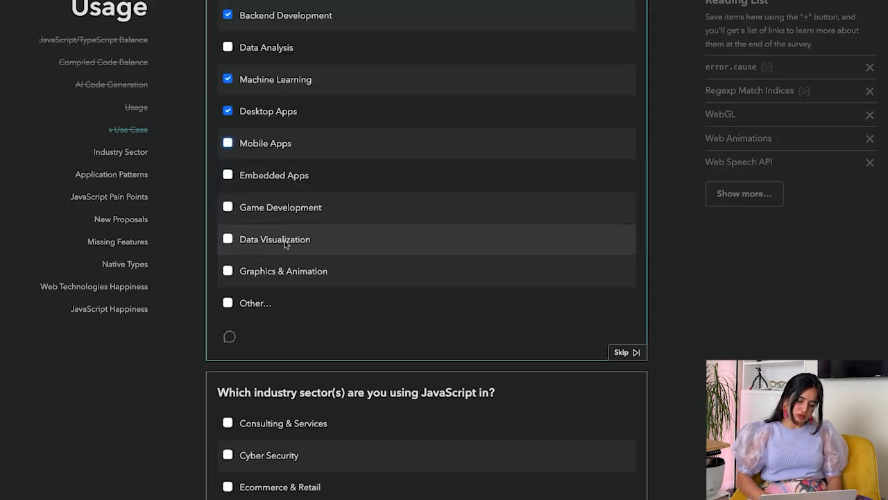
left_click(227, 239)
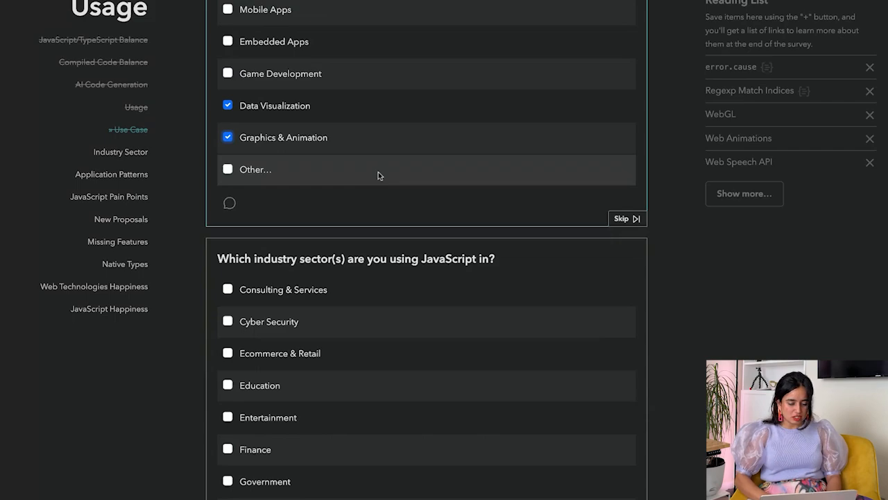
scroll("down", 3)
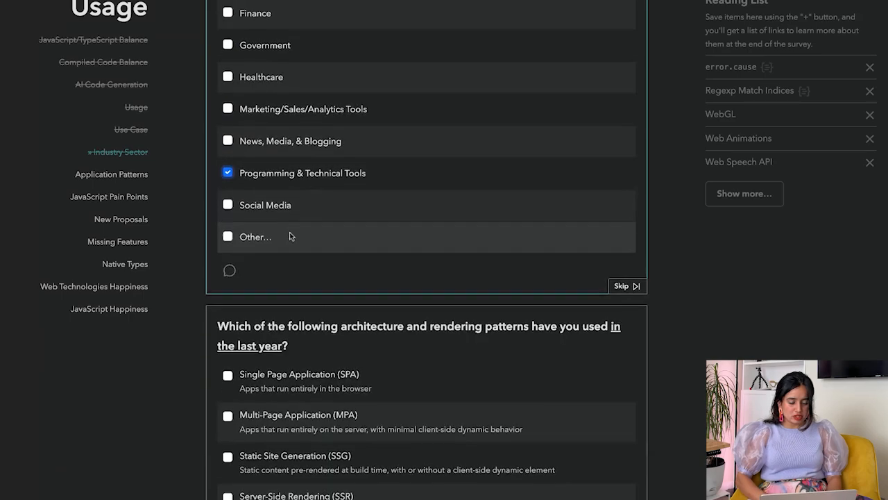
scroll("down", 3)
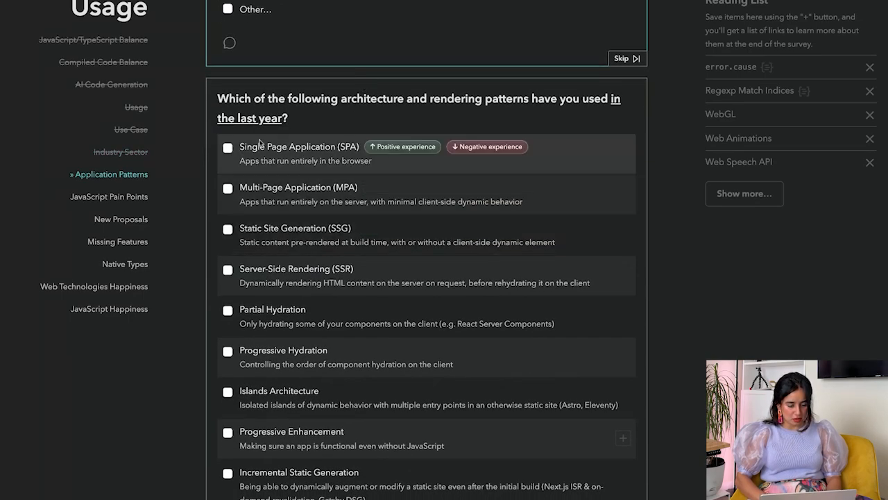
Step: Check Single Page Application and Edge Rendering as patterns used and move to the pain-points question
left_click(228, 229)
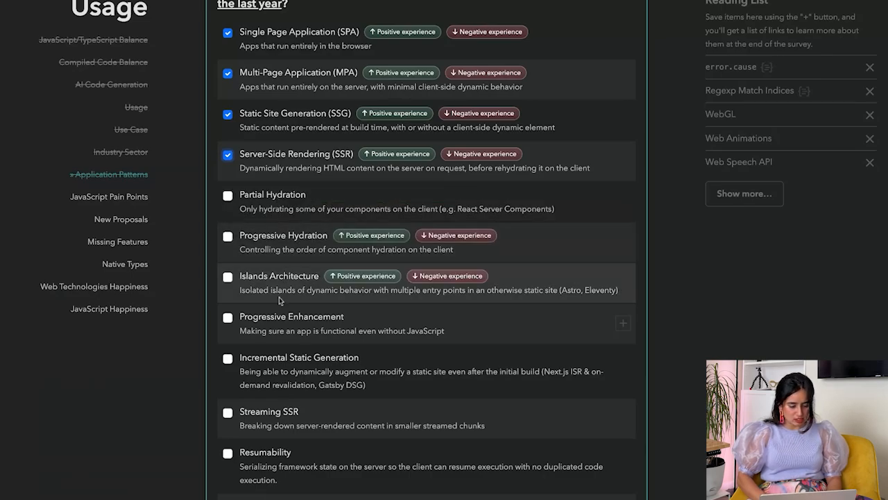
scroll("down", 3)
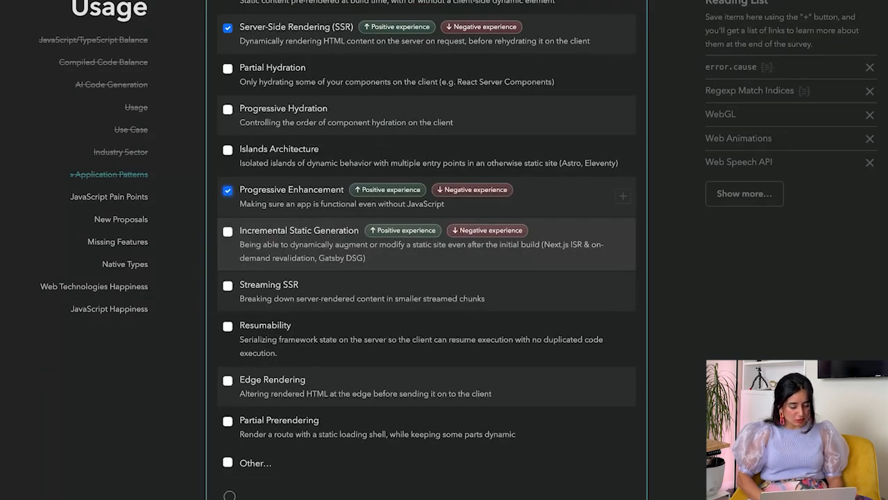
mouse_move(378, 261)
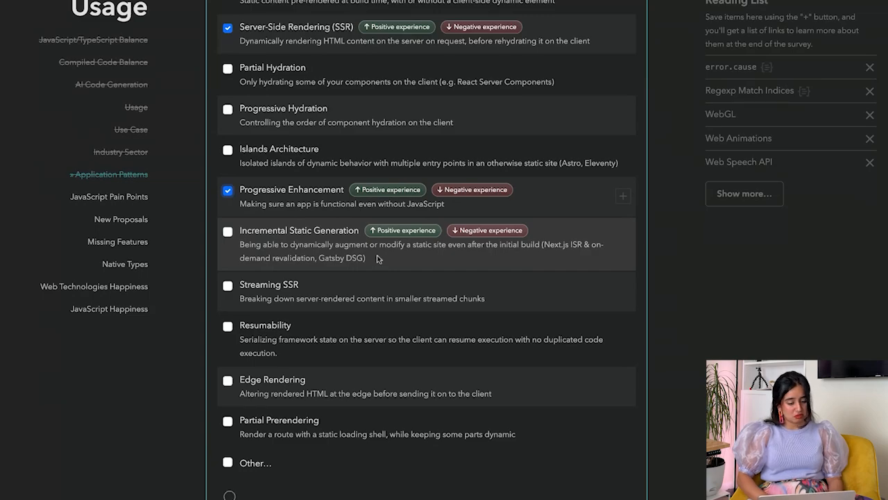
mouse_move(292, 281)
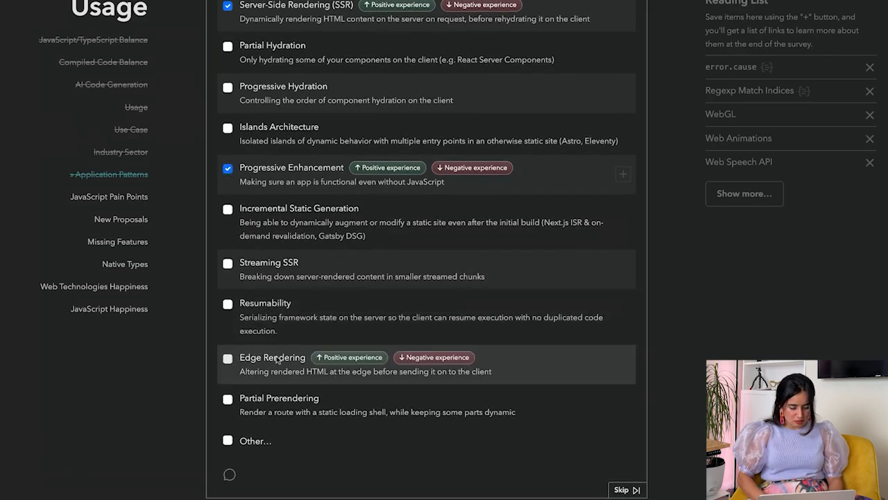
left_click(227, 358)
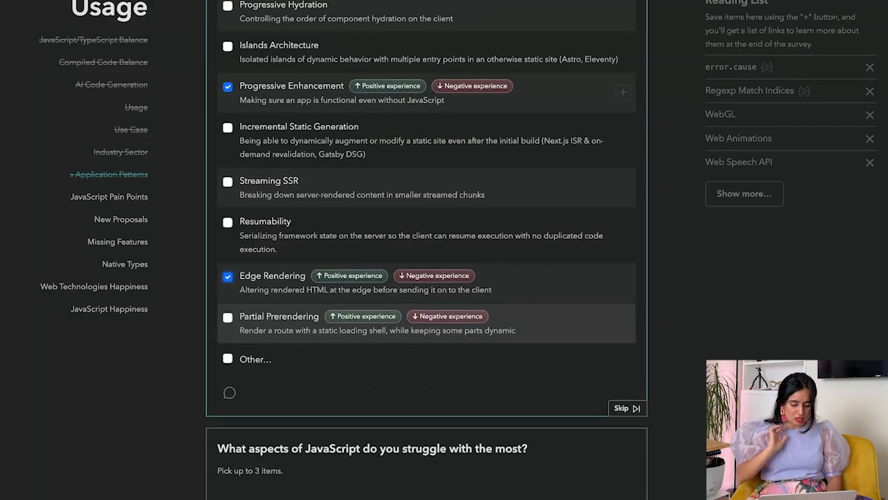
scroll("down", 3)
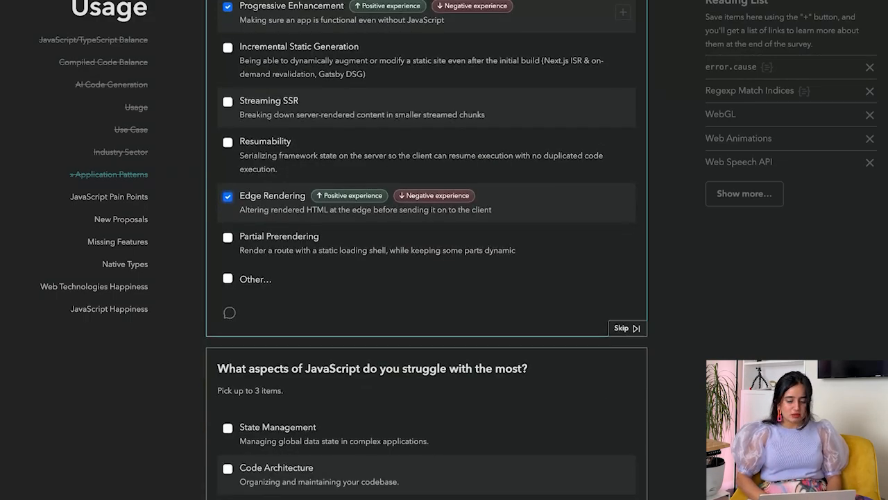
scroll("down", 3)
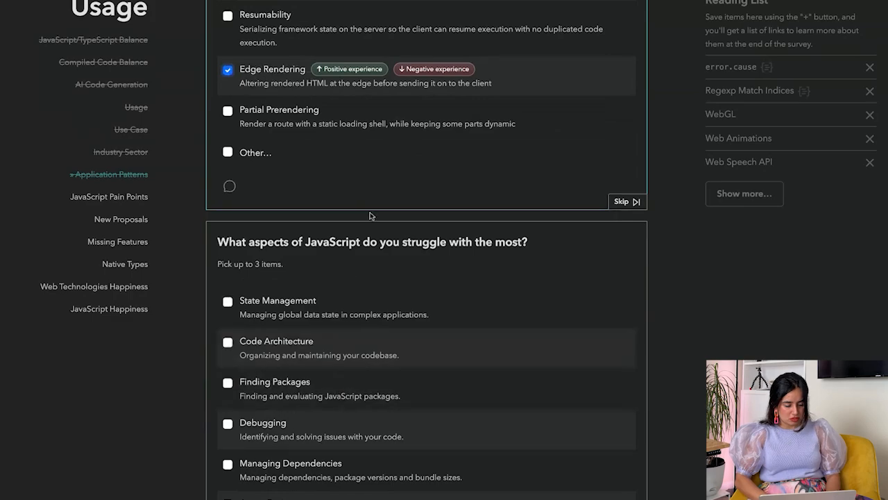
scroll("down", 3)
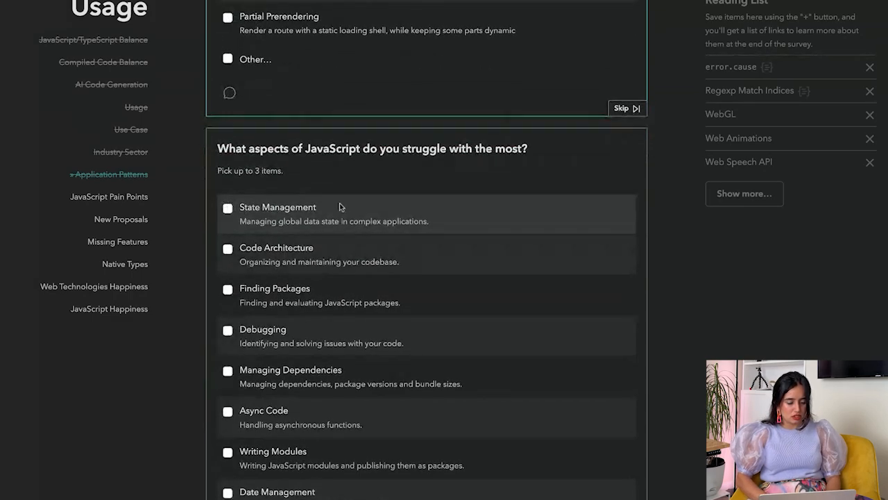
Step: Check State Management and Performance as pain points and move to the proposals question
left_click(228, 208)
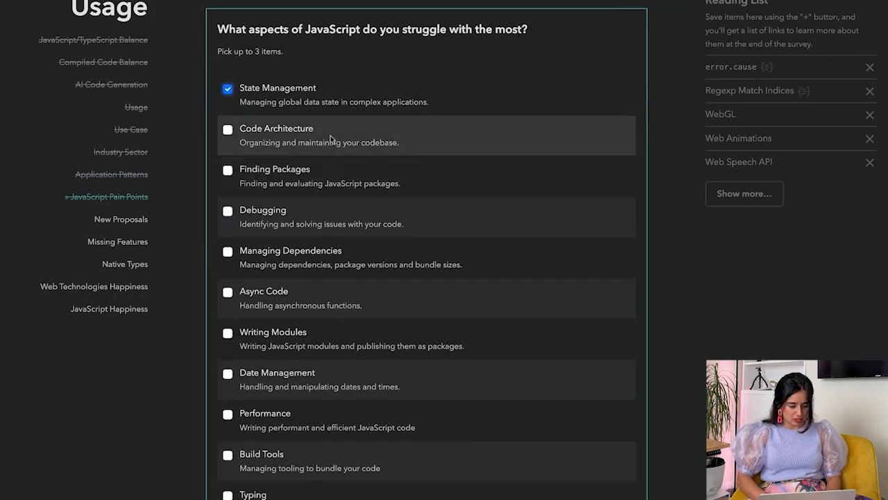
mouse_move(314, 169)
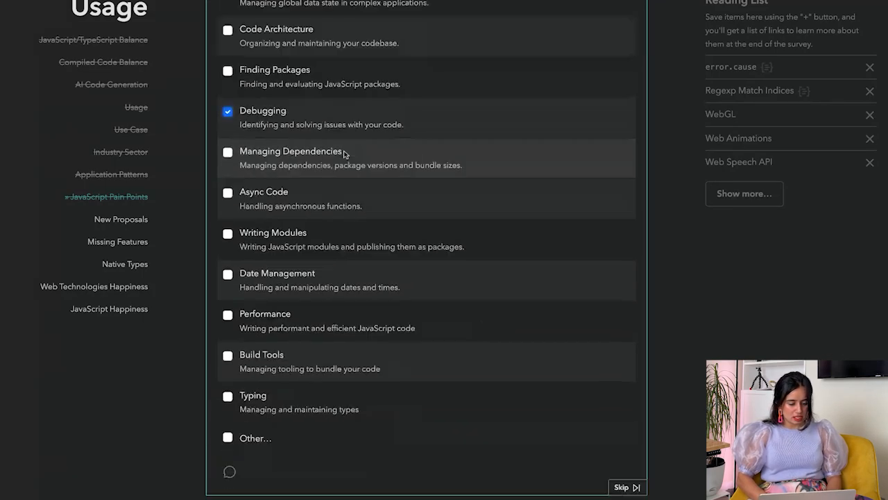
left_click(228, 191)
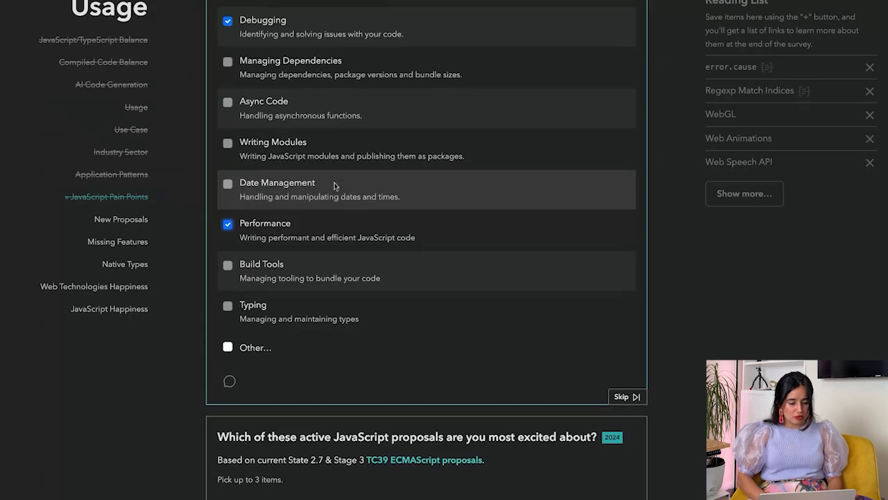
scroll("down", 3)
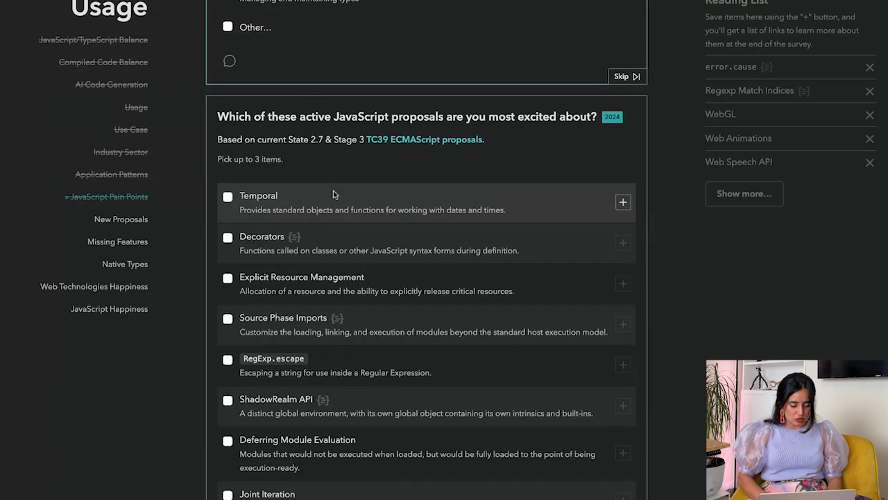
mouse_move(326, 163)
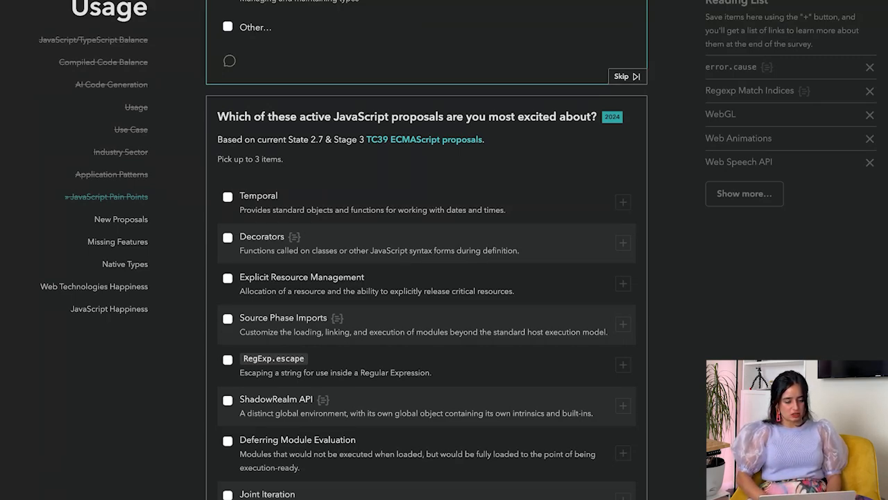
scroll("down", 3)
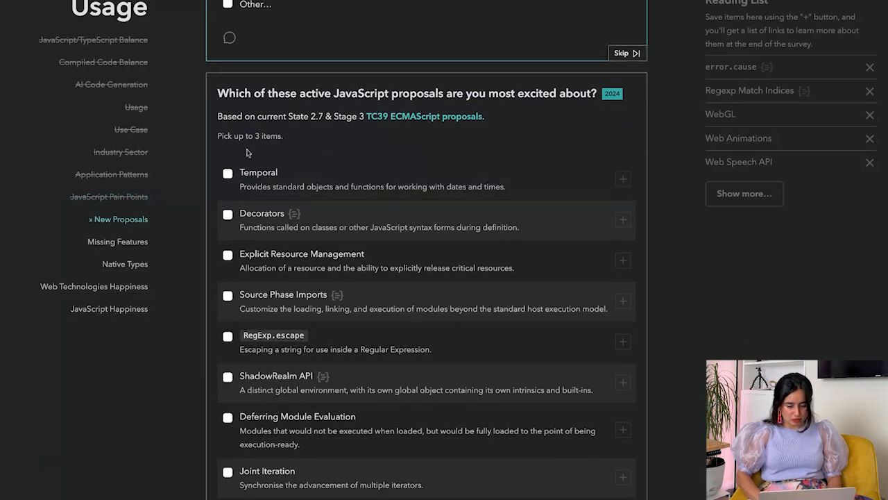
mouse_move(505, 205)
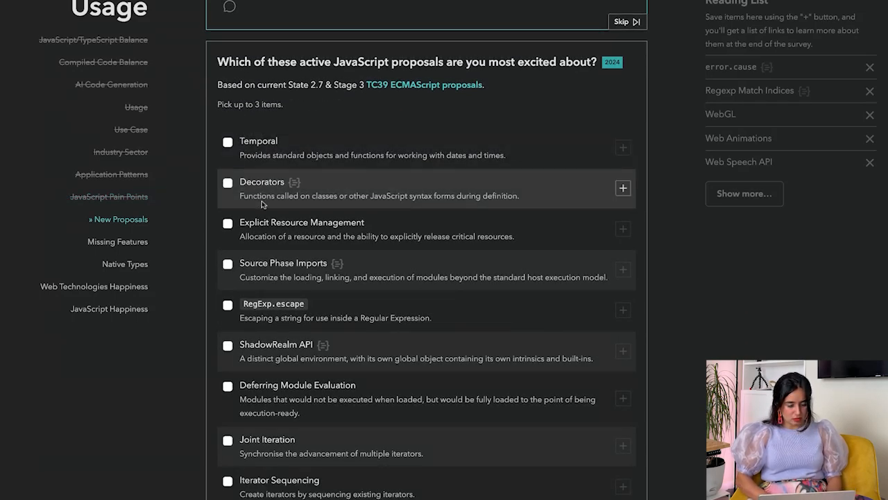
mouse_move(360, 214)
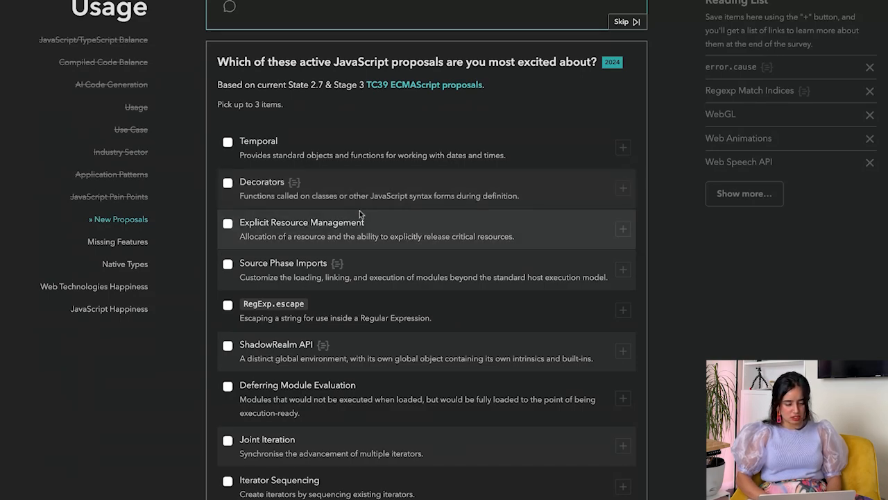
mouse_move(297, 182)
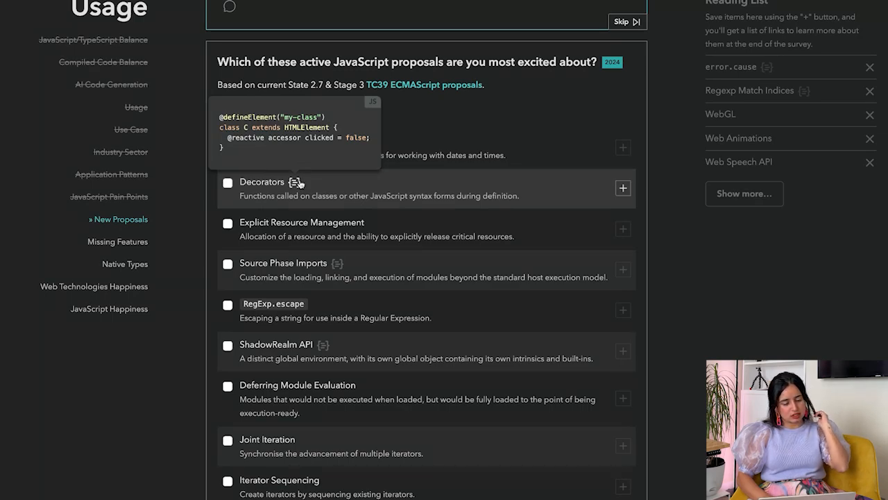
mouse_move(298, 184)
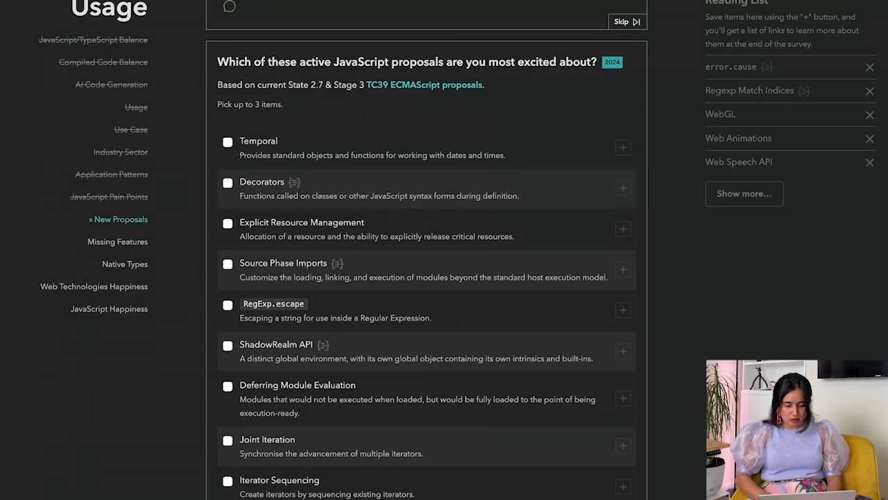
mouse_move(430, 185)
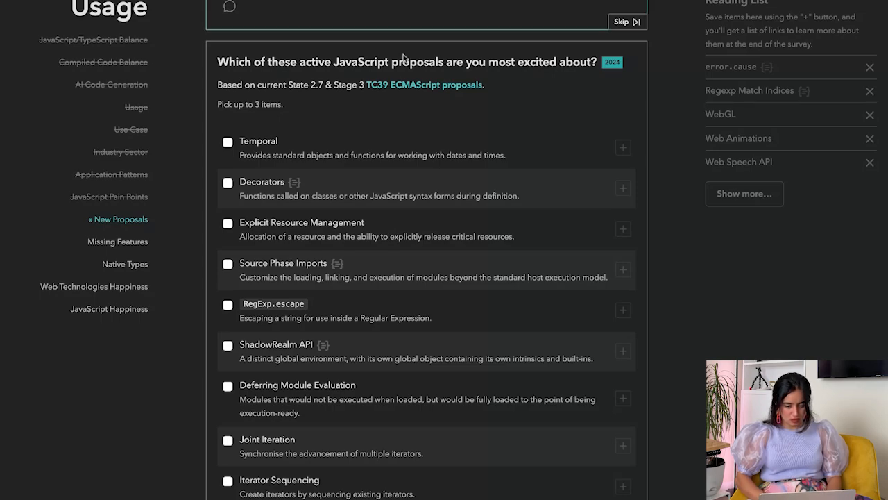
mouse_move(622, 189)
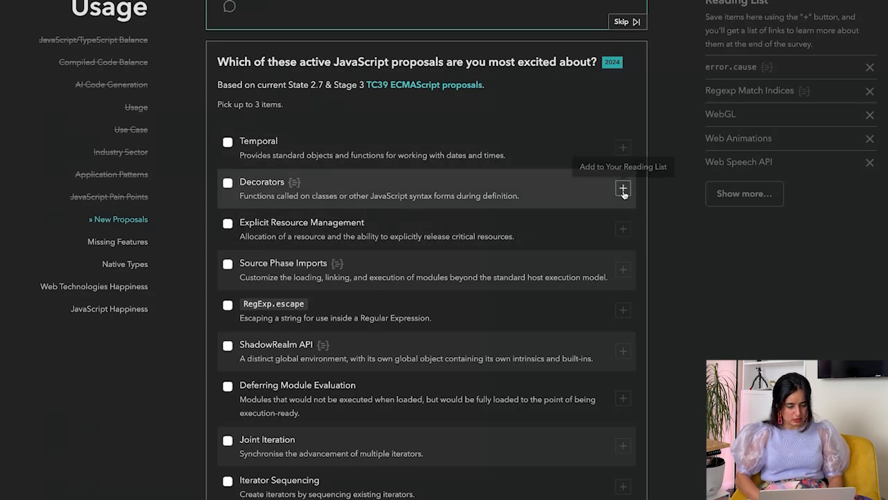
Step: Save Decorators to the reading list and mark Explicit Resource Management as an exciting proposal
left_click(622, 188)
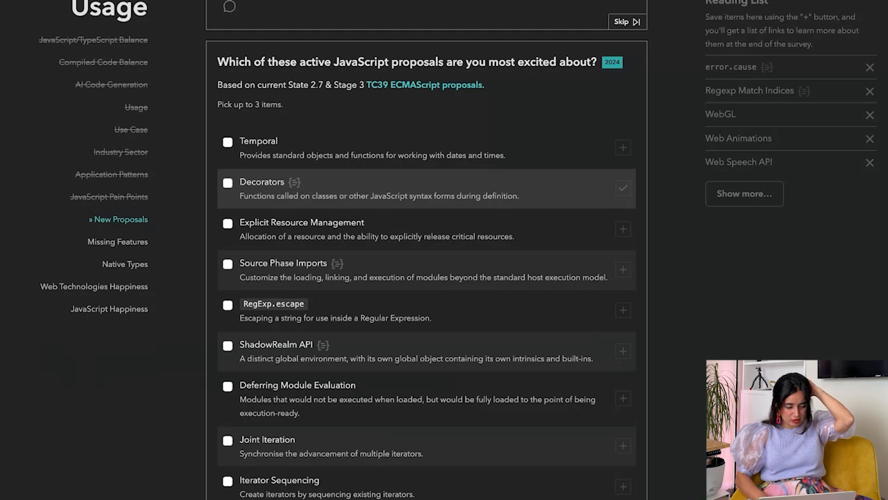
left_click(227, 223)
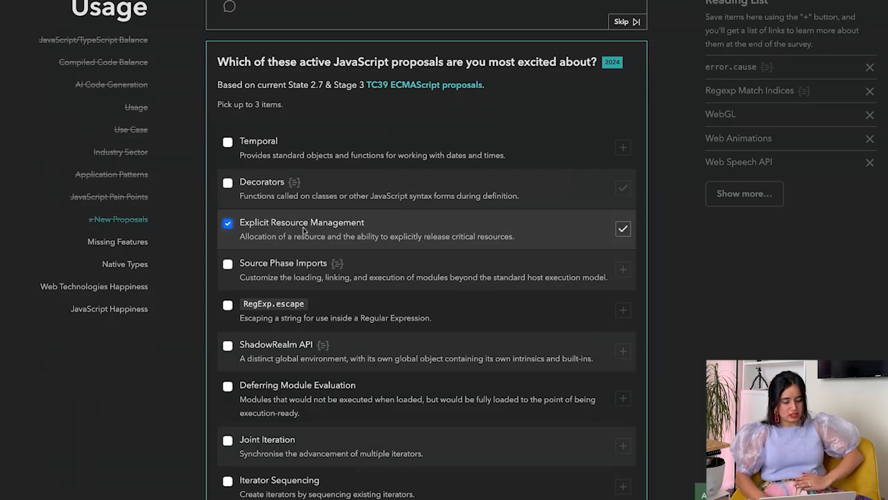
scroll("down", 3)
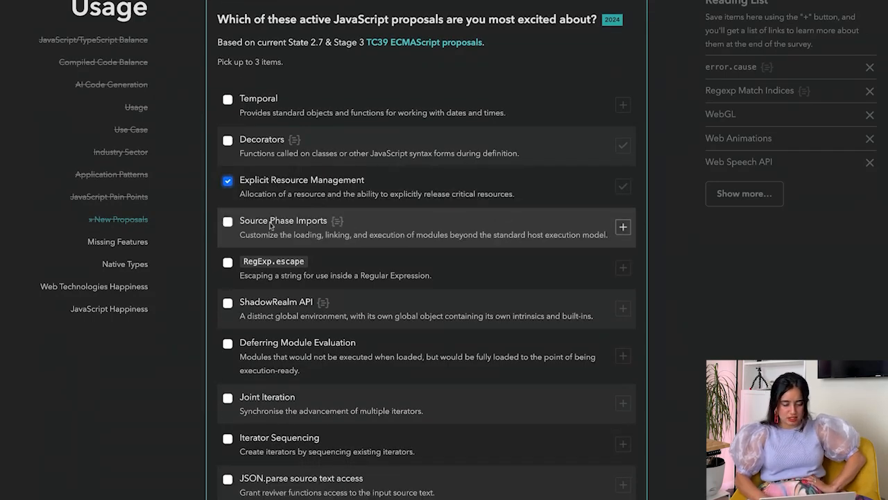
mouse_move(277, 233)
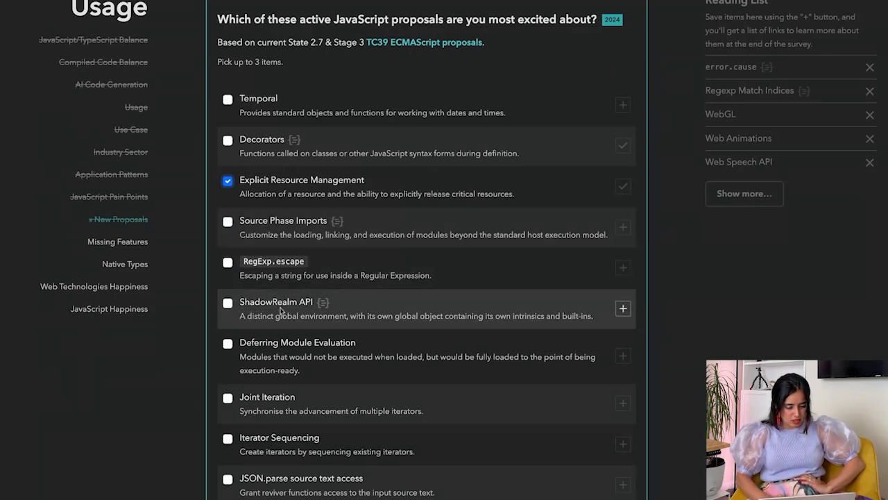
scroll("down", 3)
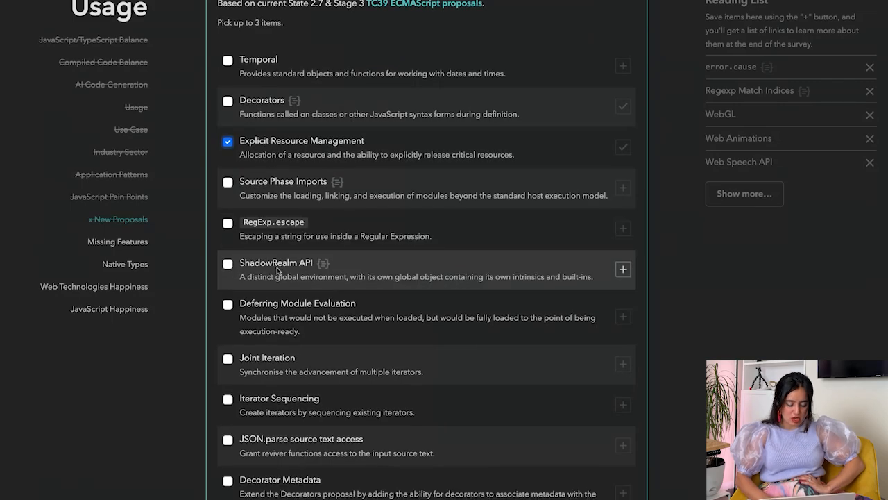
mouse_move(400, 280)
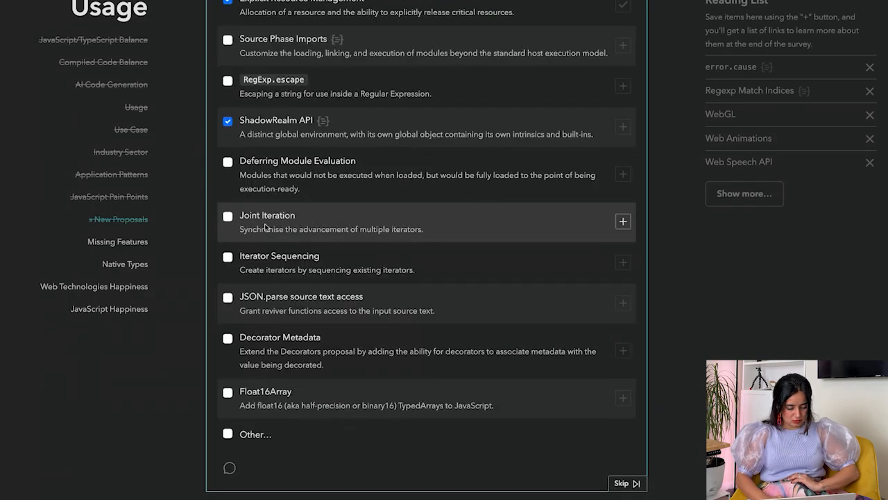
scroll("down", 3)
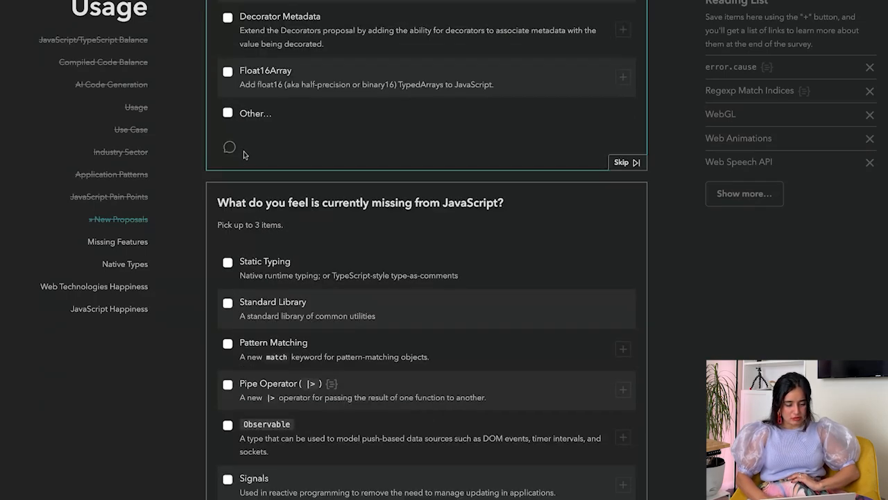
Step: Mark Standard Library, Observable and Signals as features missing from JavaScript
scroll("down", 3)
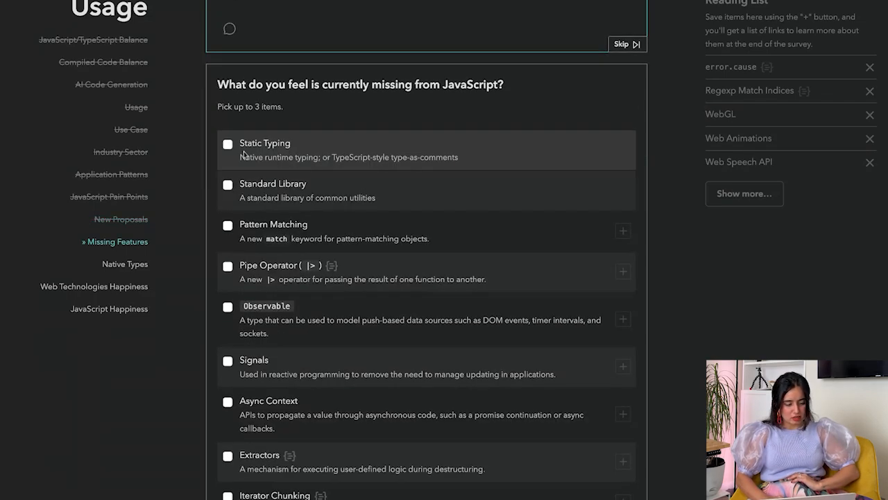
left_click(227, 185)
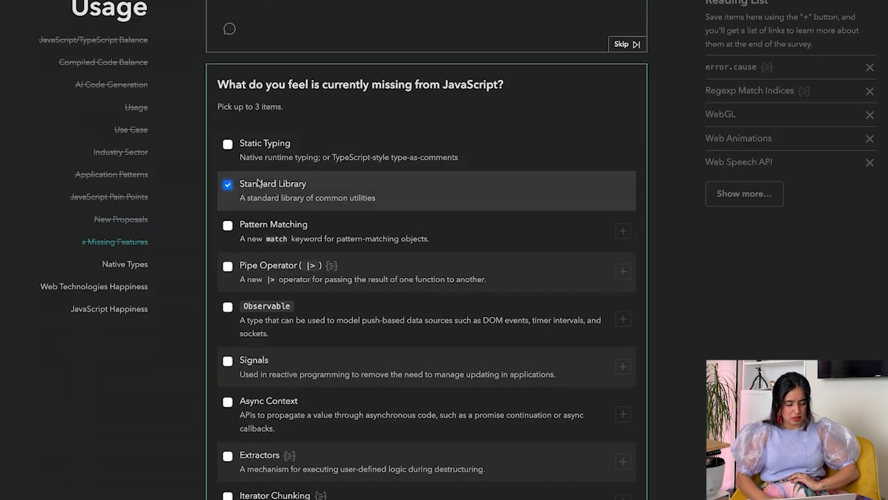
mouse_move(270, 271)
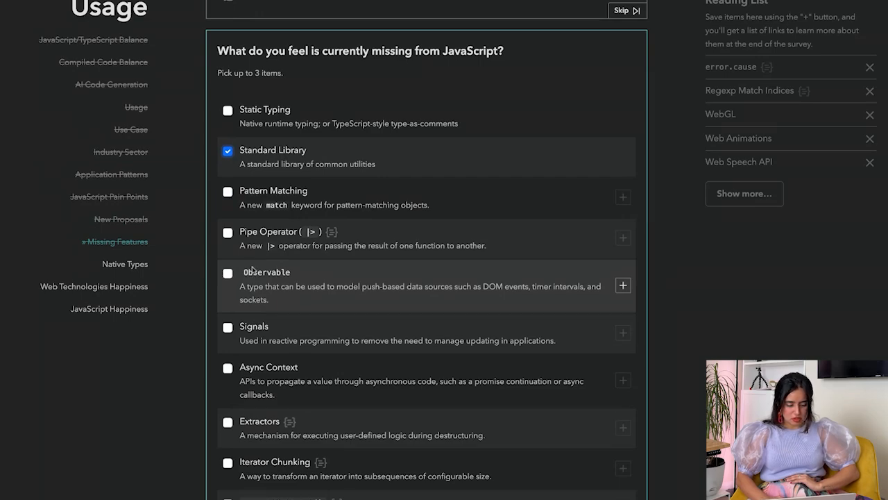
mouse_move(252, 271)
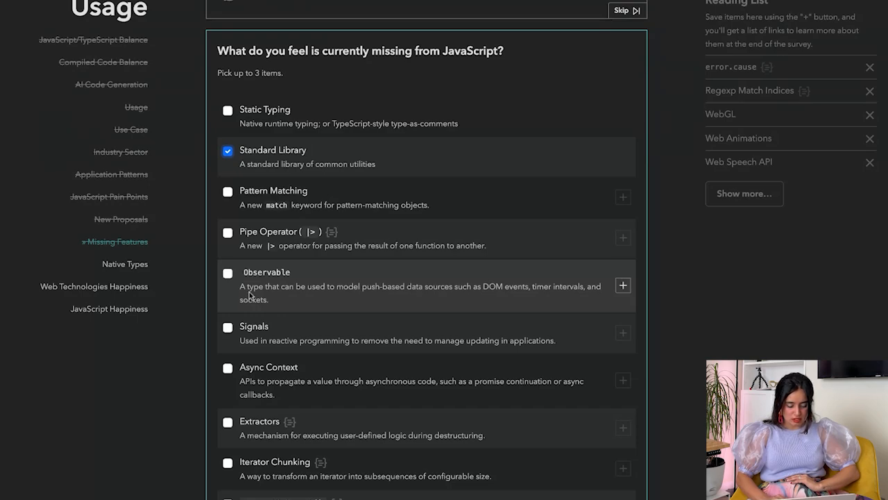
mouse_move(312, 290)
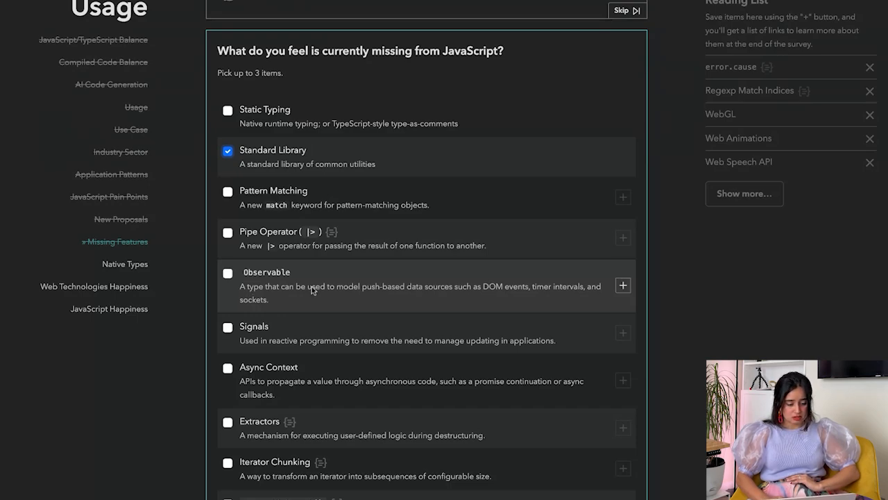
left_click(228, 272)
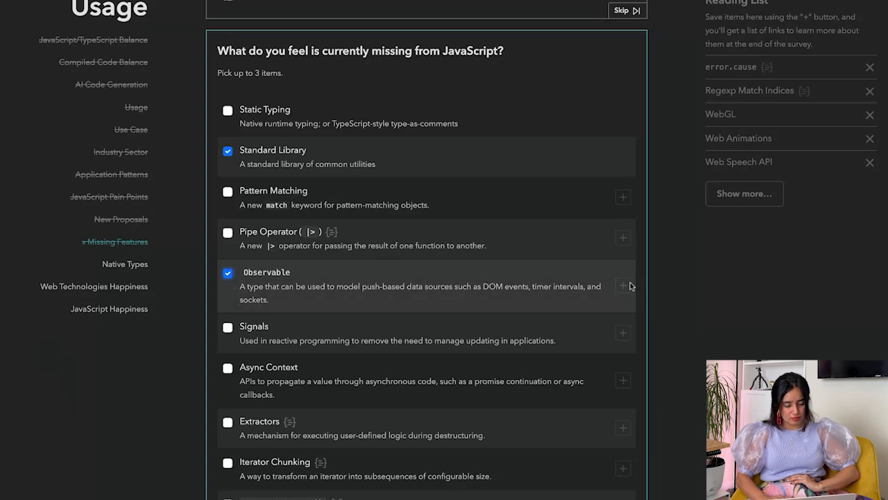
scroll("down", 3)
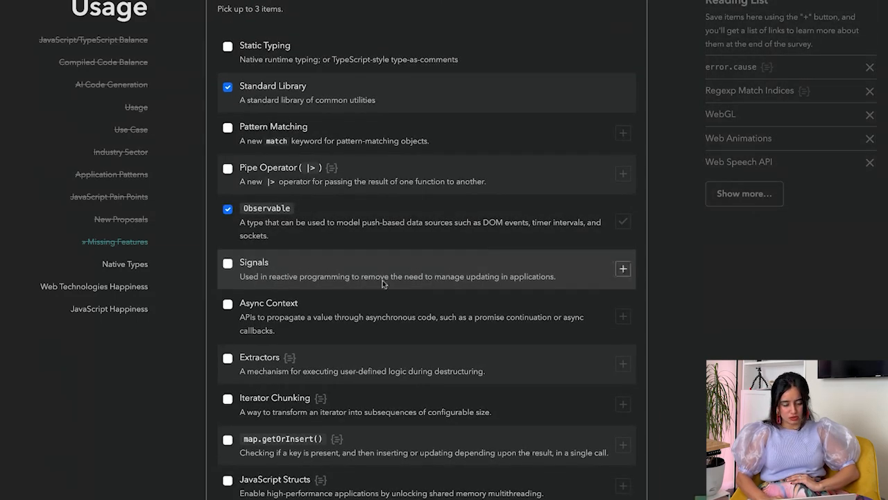
left_click(228, 263)
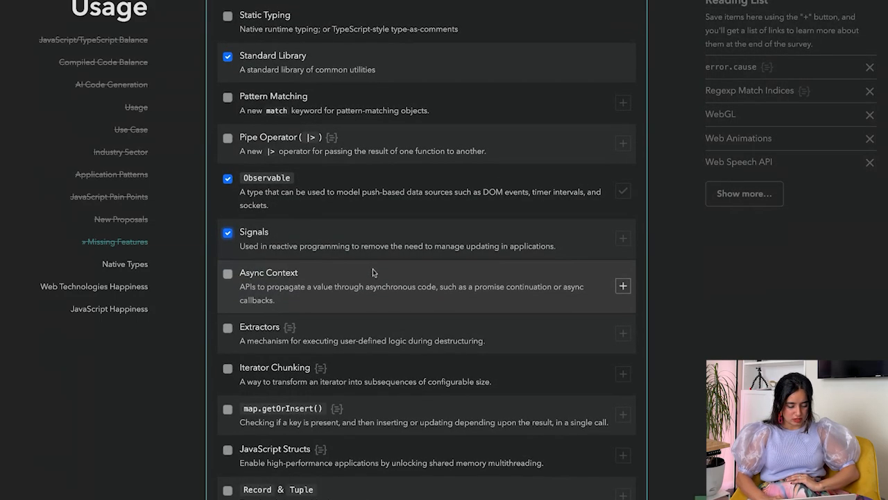
scroll("down", 3)
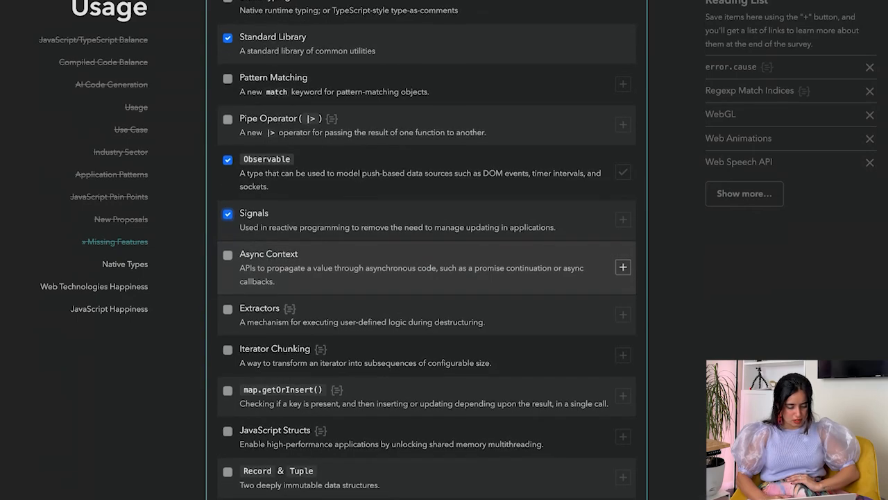
scroll("down", 3)
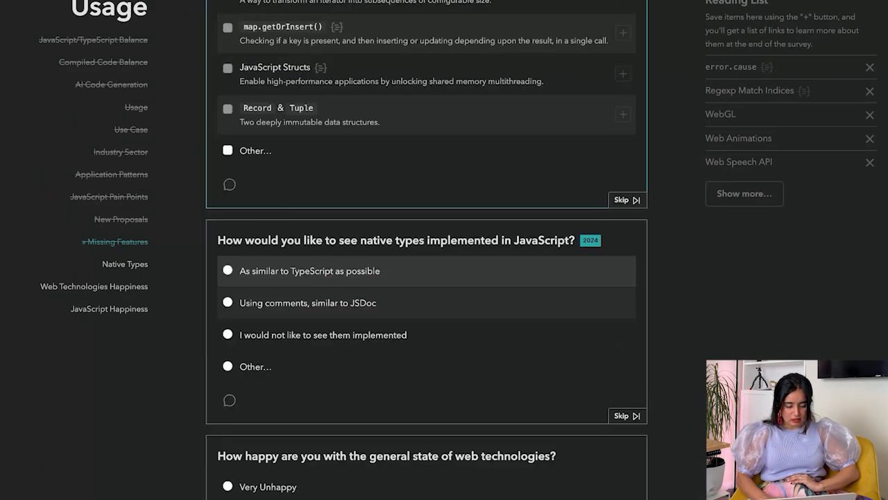
Step: Answer that native types should not be implemented and rate JavaScript happiness as Happy
scroll("down", 3)
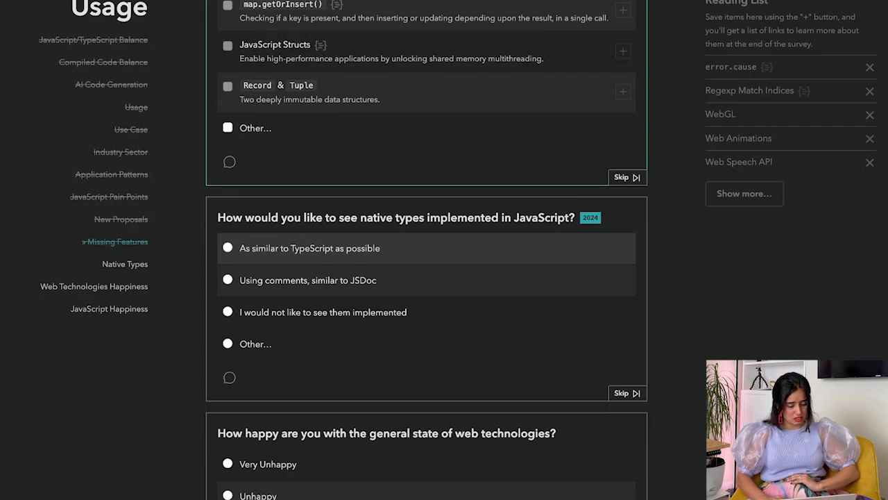
left_click(227, 311)
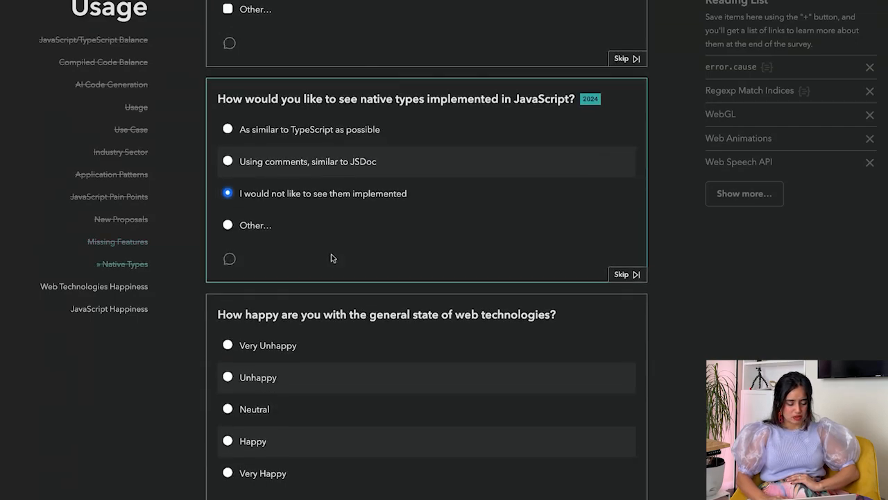
scroll("down", 3)
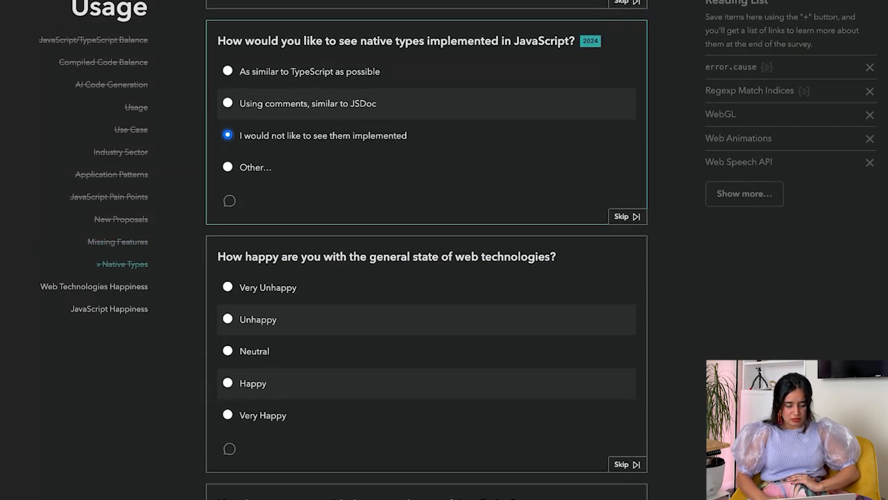
scroll("down", 3)
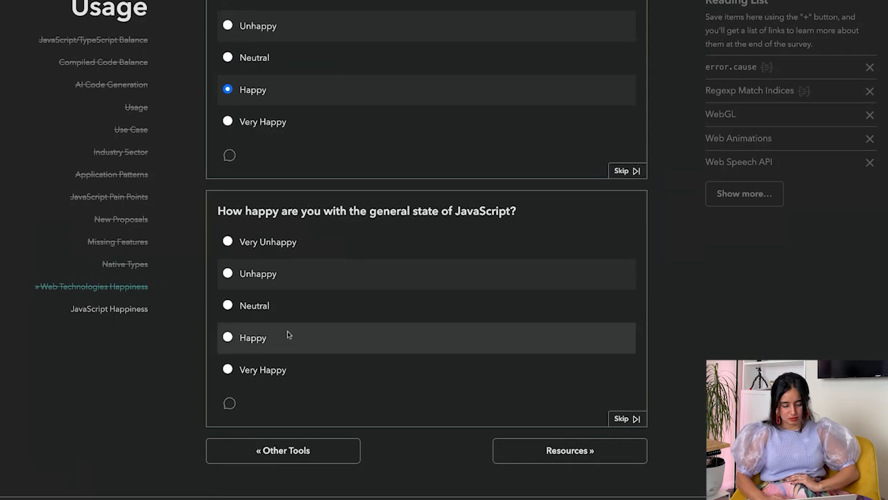
left_click(227, 337)
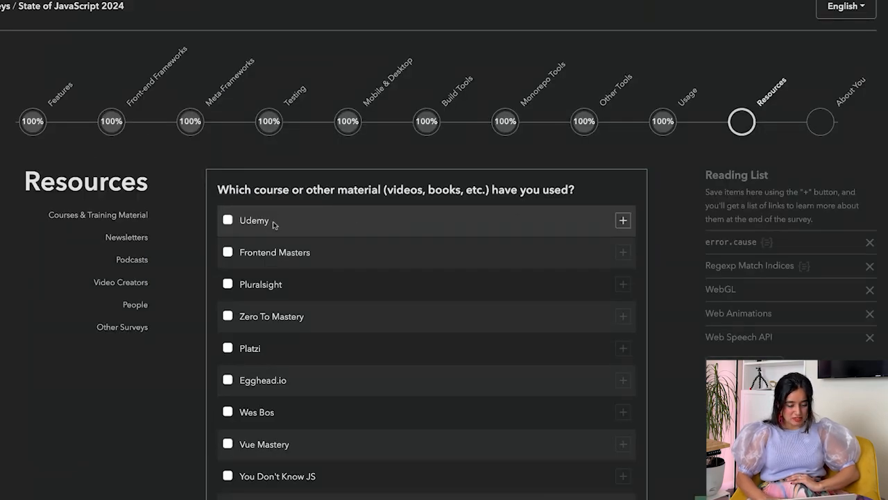
Step: Mark Udemy, Frontend Masters and further course materials as courses used
left_click(227, 219)
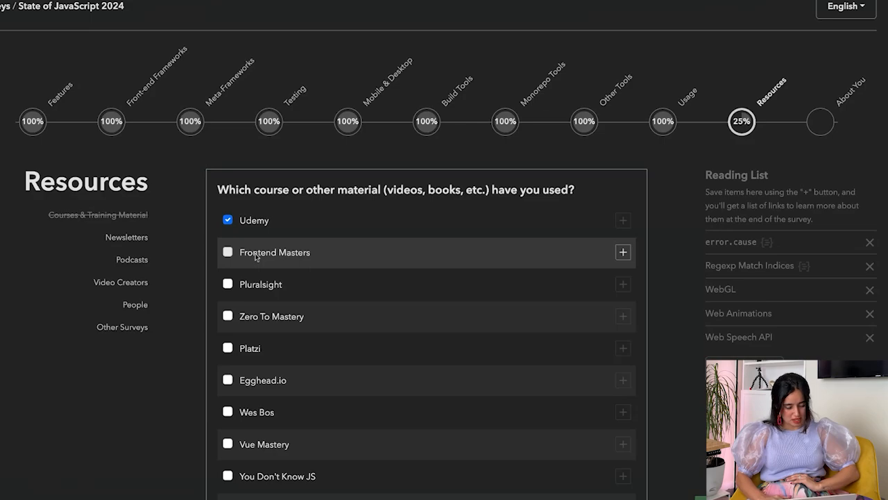
left_click(228, 317)
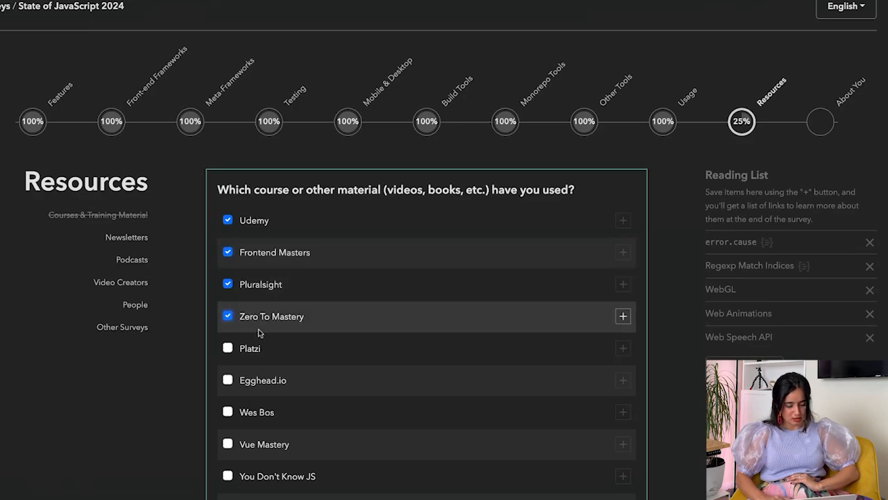
left_click(228, 380)
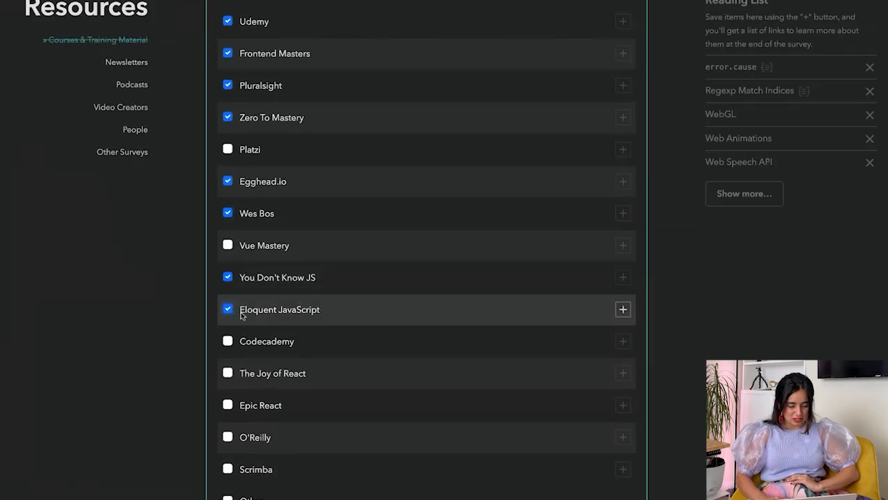
scroll("down", 3)
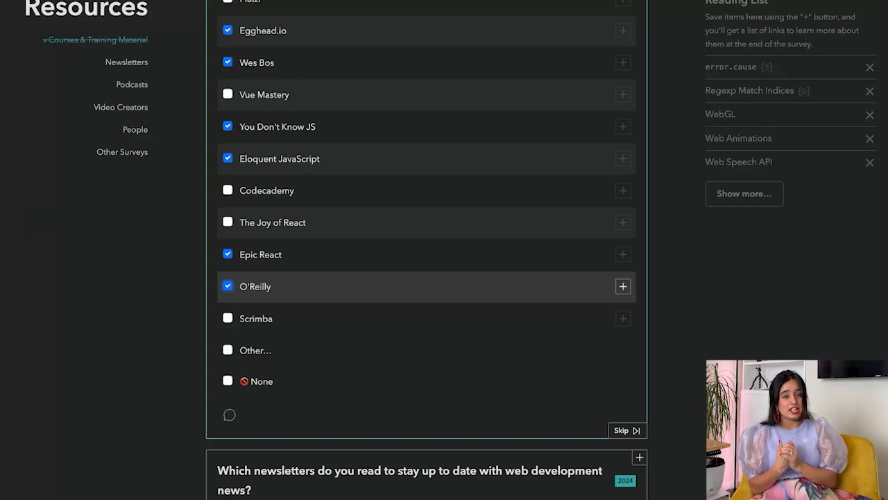
scroll("down", 3)
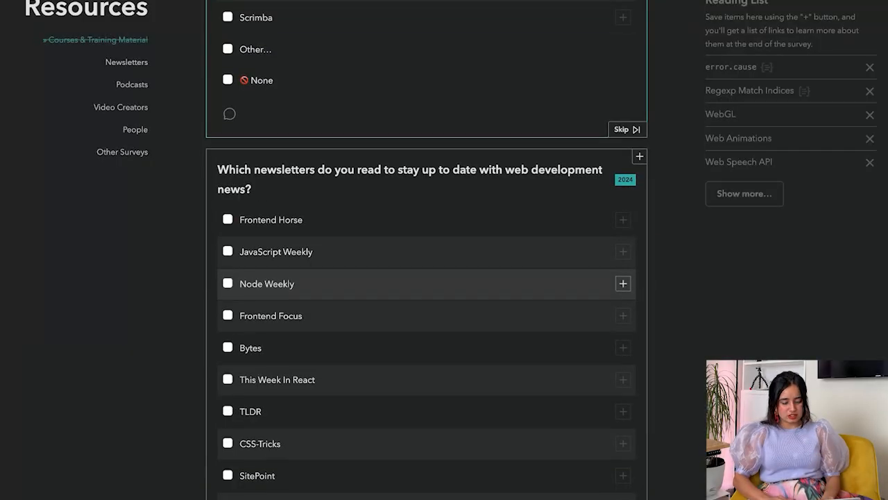
Step: Mark JavaScript Weekly and another newsletter as read, and a podcast listened to
scroll("down", 3)
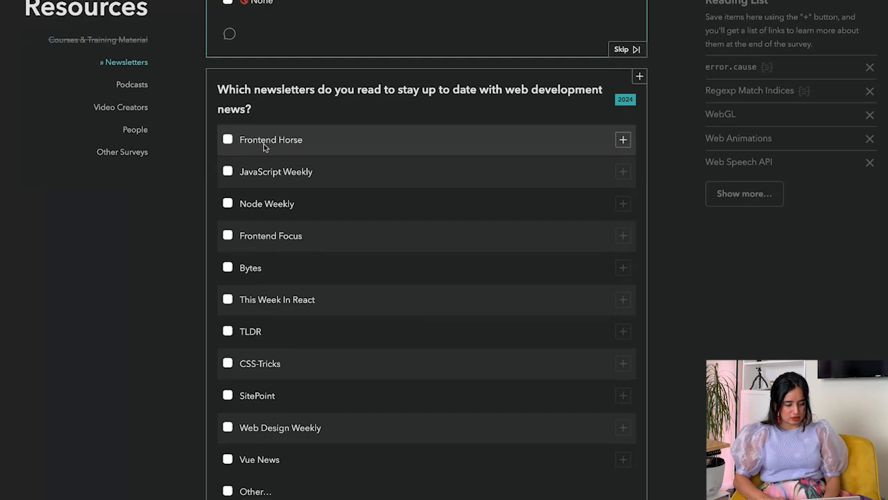
left_click(228, 236)
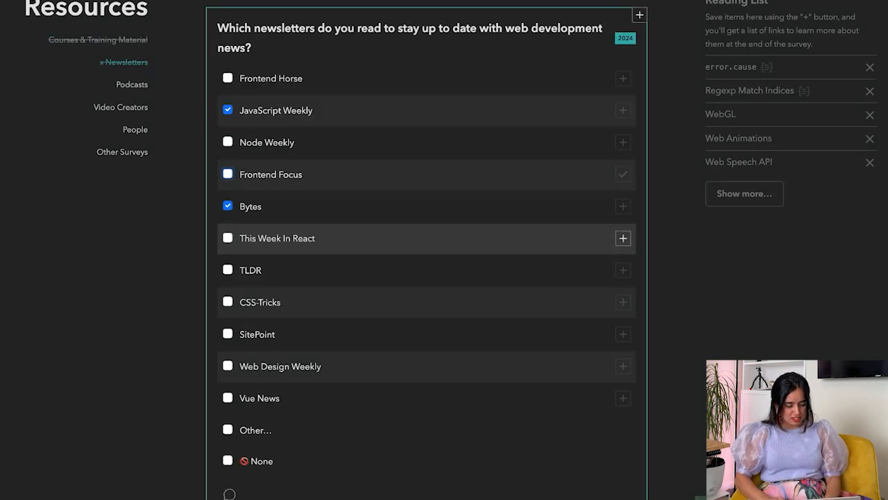
left_click(228, 269)
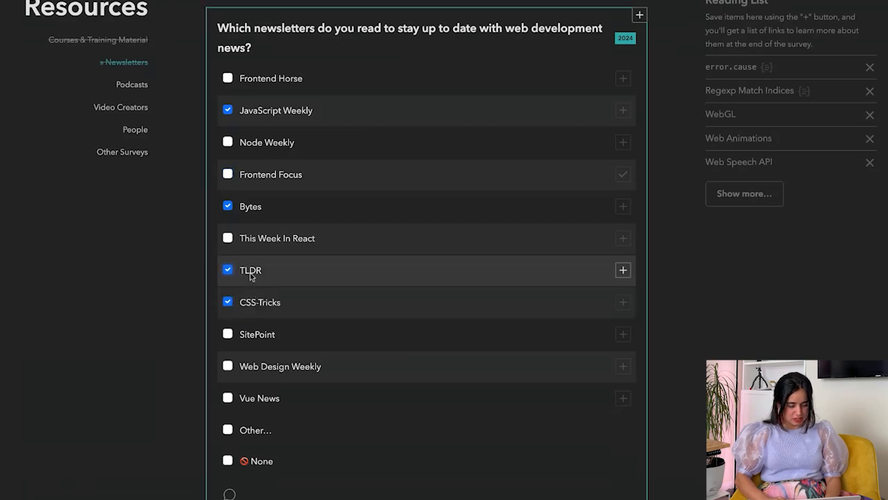
scroll("down", 3)
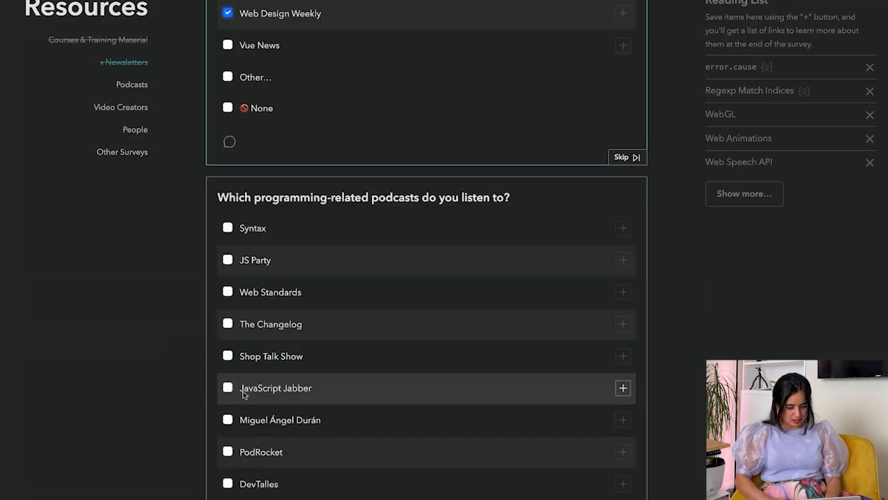
left_click(228, 227)
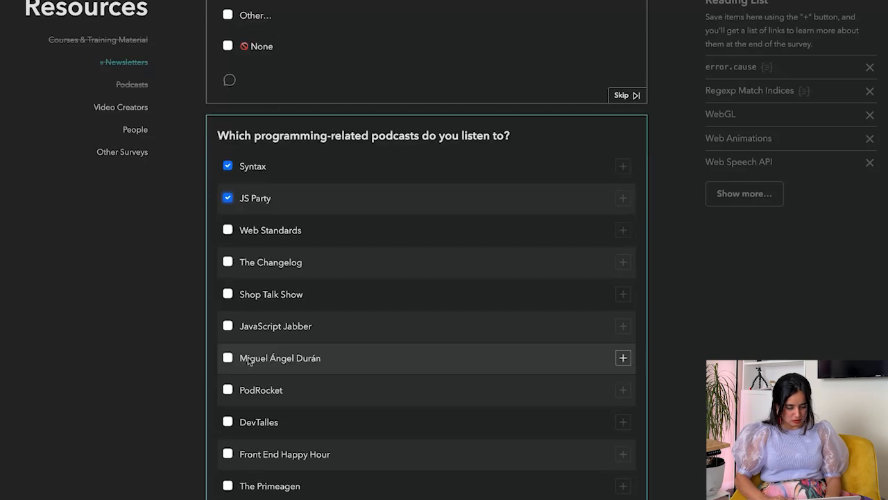
Step: Pass the remaining resource questions and continue to the About You section
scroll("down", 3)
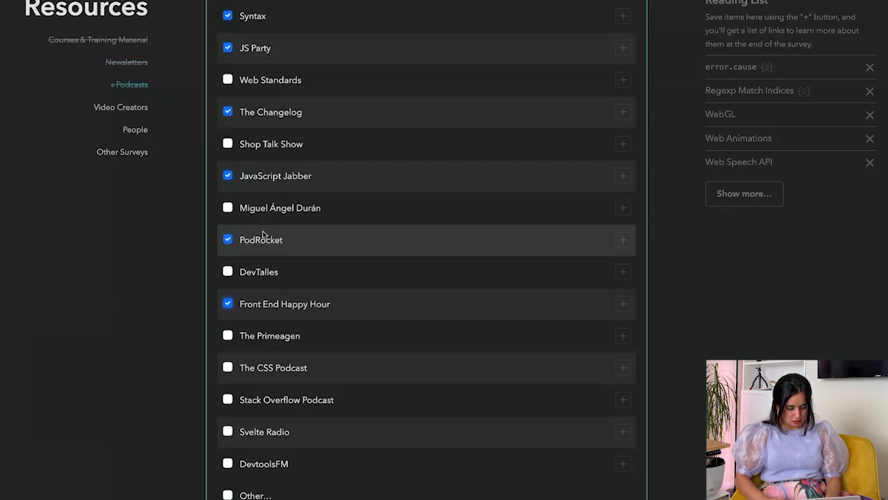
scroll("down", 3)
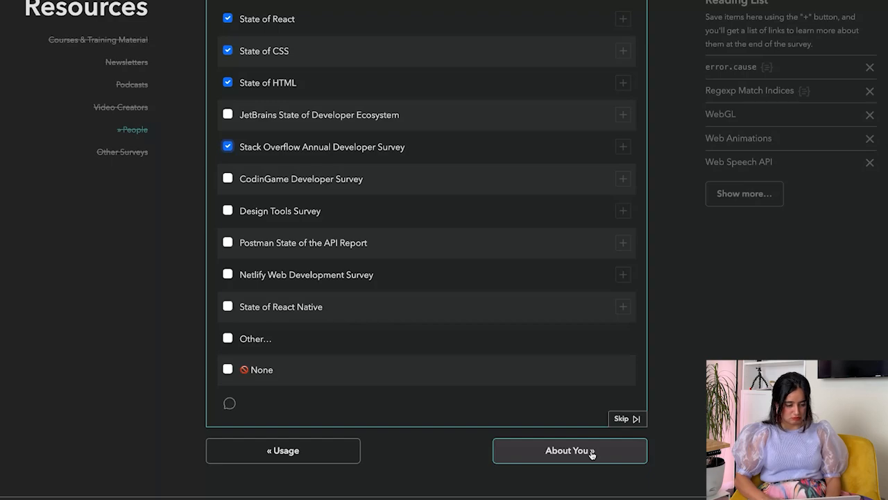
left_click(569, 450)
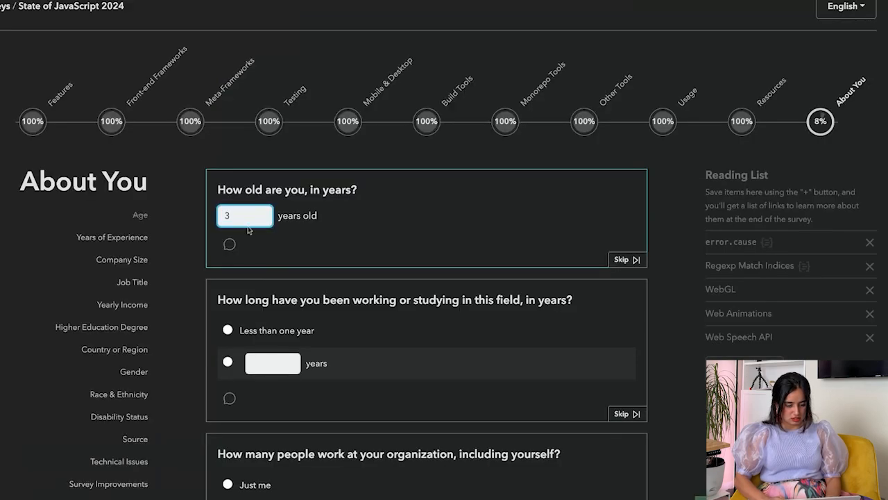
Step: Complete the age answer as 30 and move through the company size and income questions
left_click(229, 245)
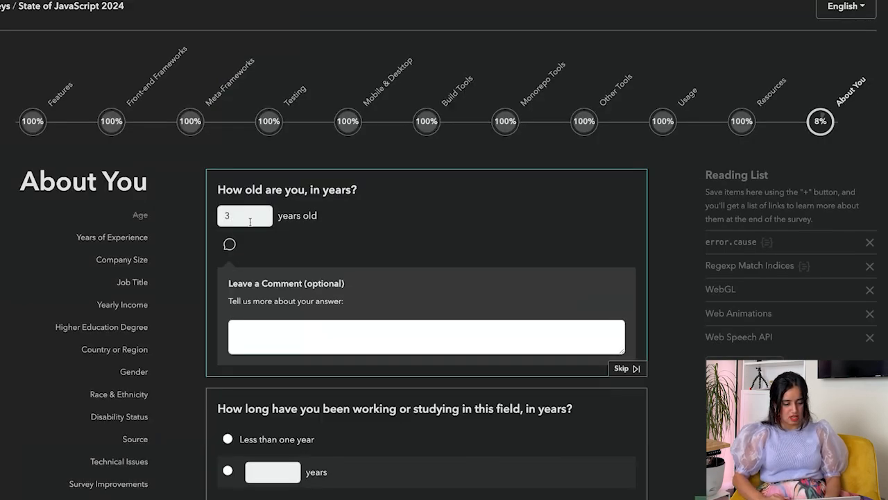
type("0")
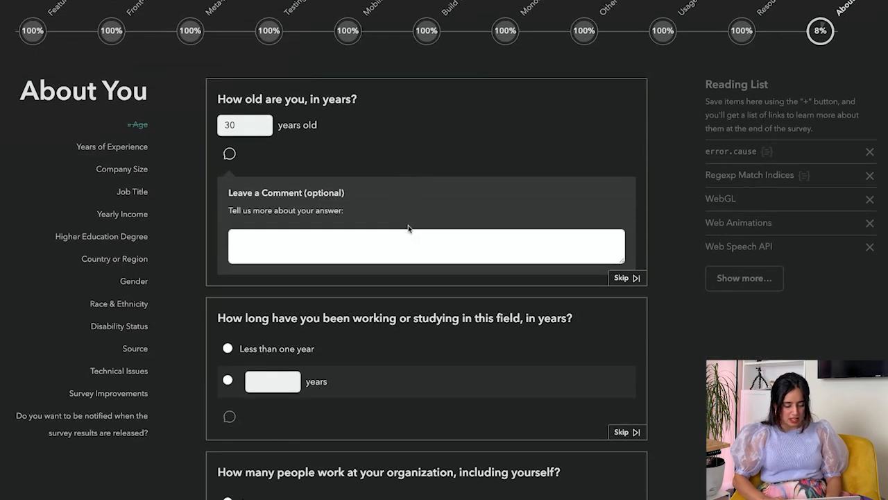
scroll("down", 3)
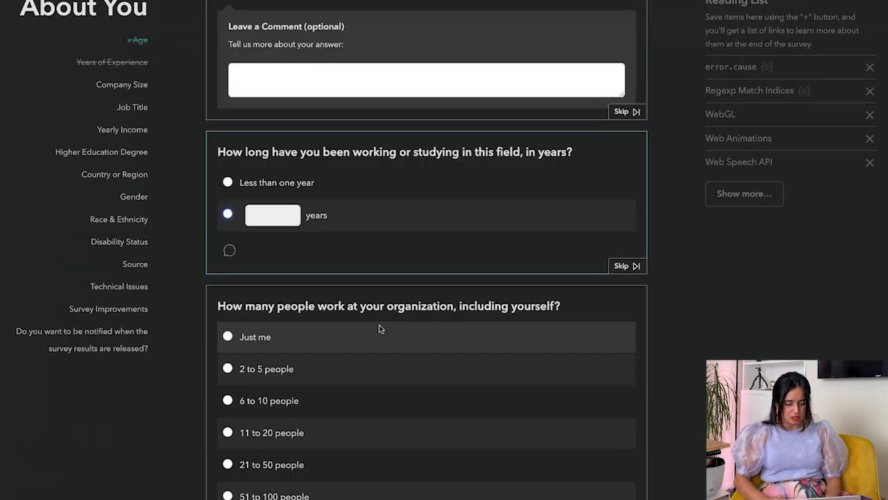
scroll("down", 3)
type("Lead Member of Technical Staff")
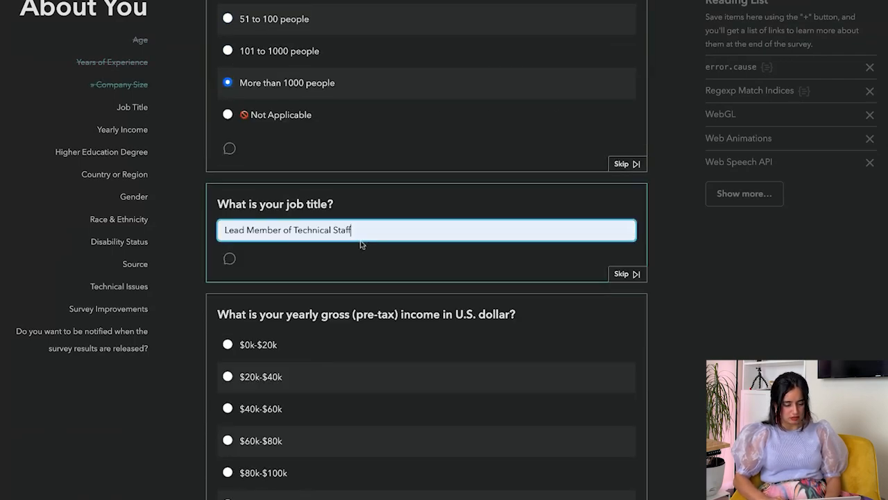
scroll("down", 3)
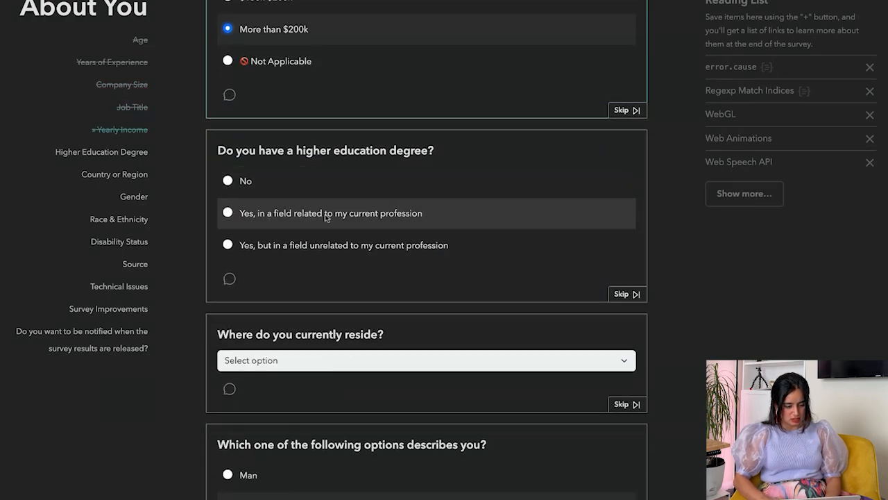
Step: Answer that they hold a related degree and live in the United States of America
left_click(227, 212)
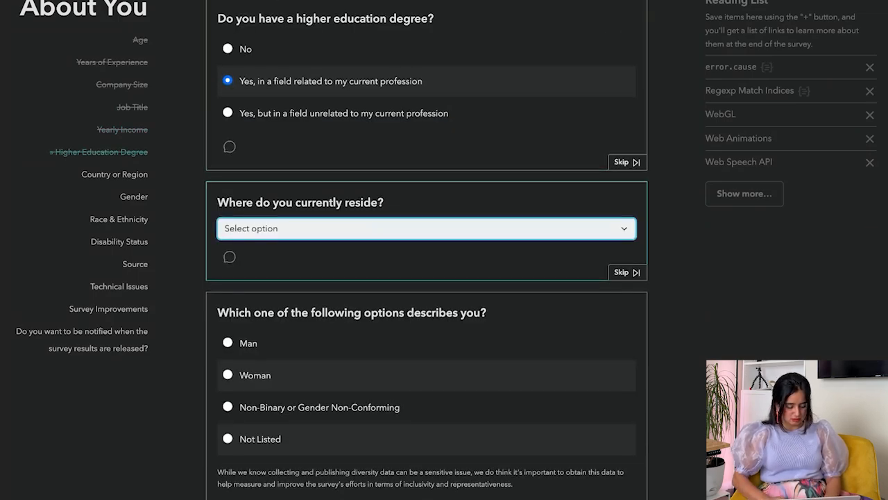
left_click(425, 228)
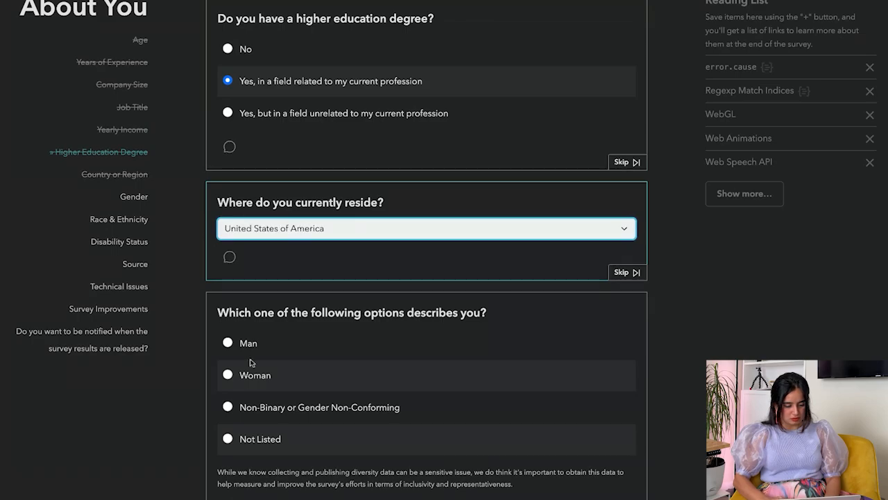
scroll("down", 3)
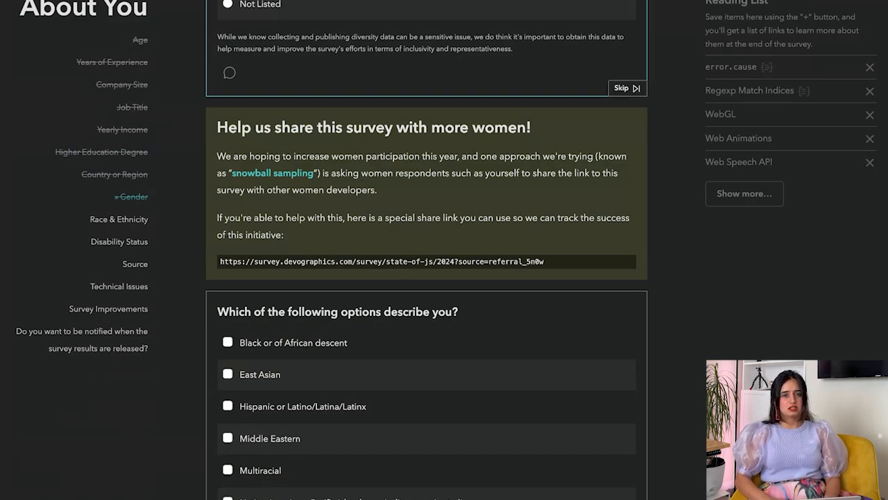
scroll("down", 3)
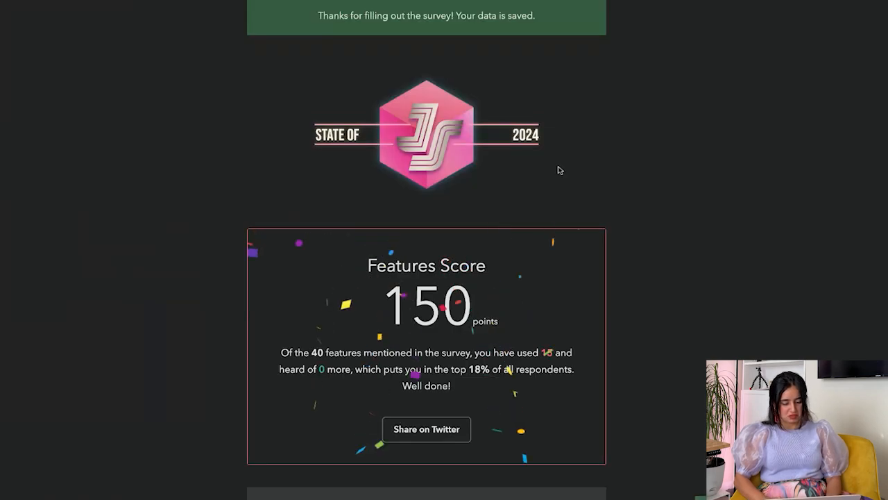
Step: Scroll the results page past the 150-point Features Score to the Reading List and email field
scroll("down", 3)
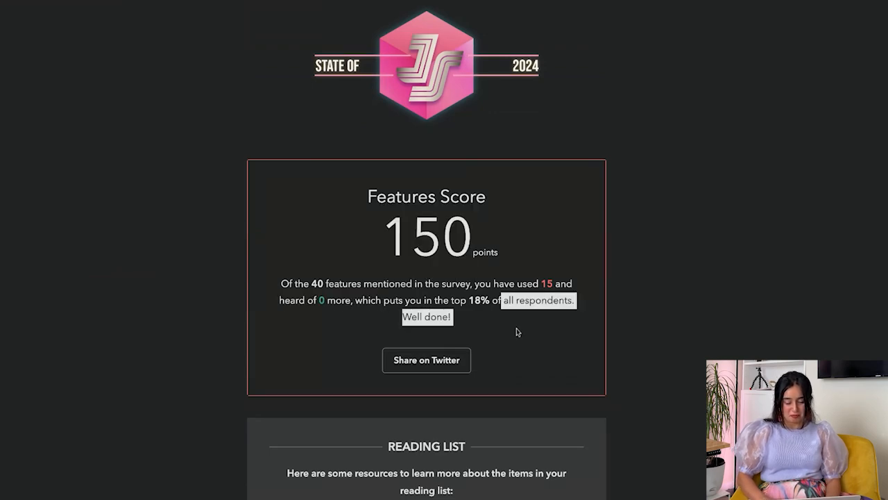
scroll("down", 3)
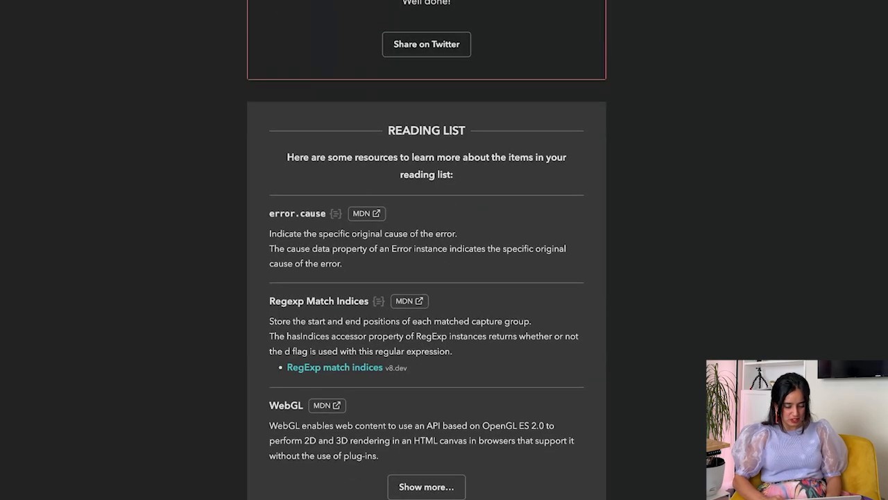
scroll("down", 3)
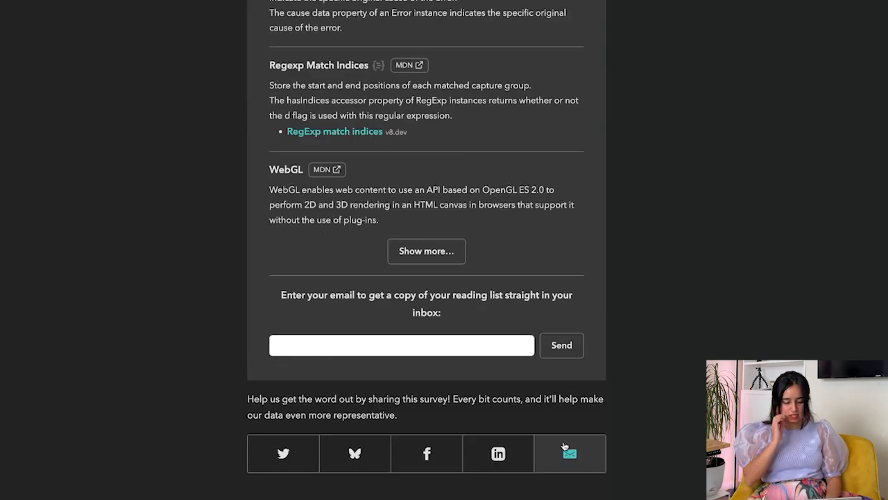